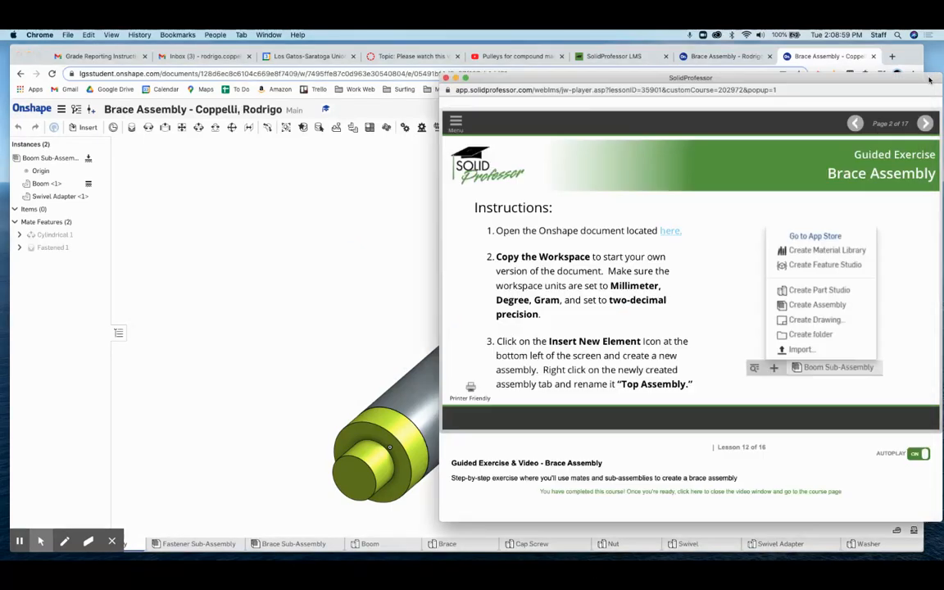
mouse_move(433, 220)
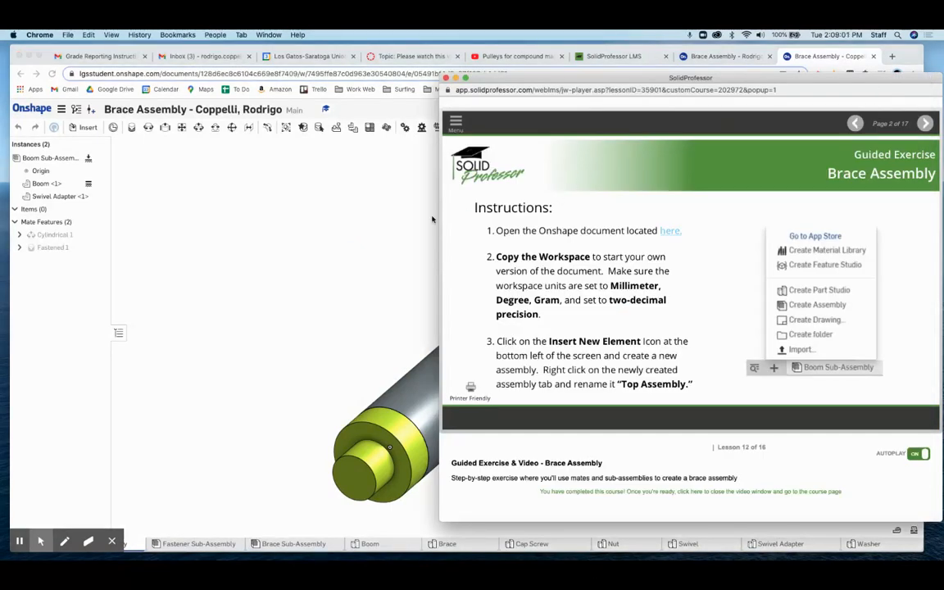
mouse_move(565, 318)
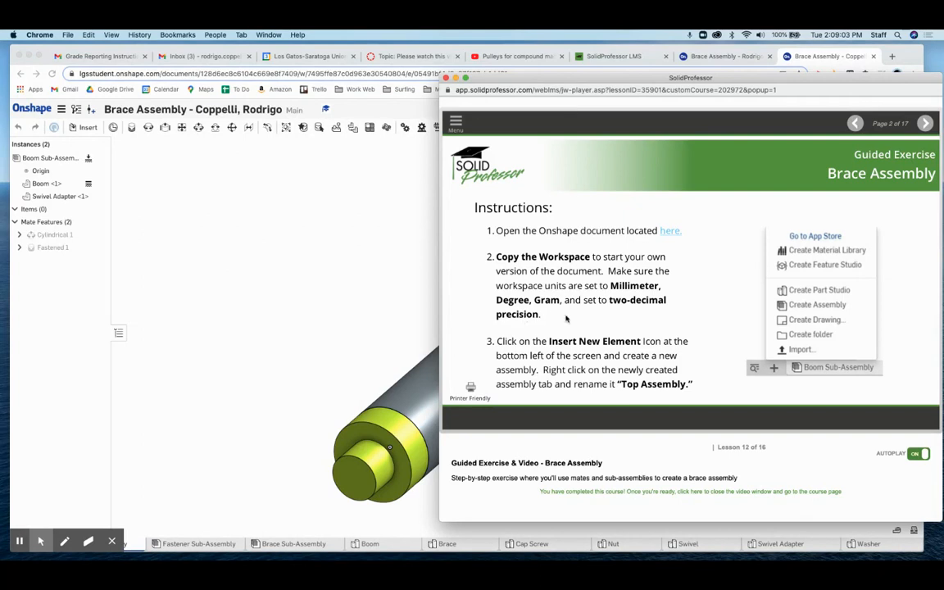
mouse_move(568, 348)
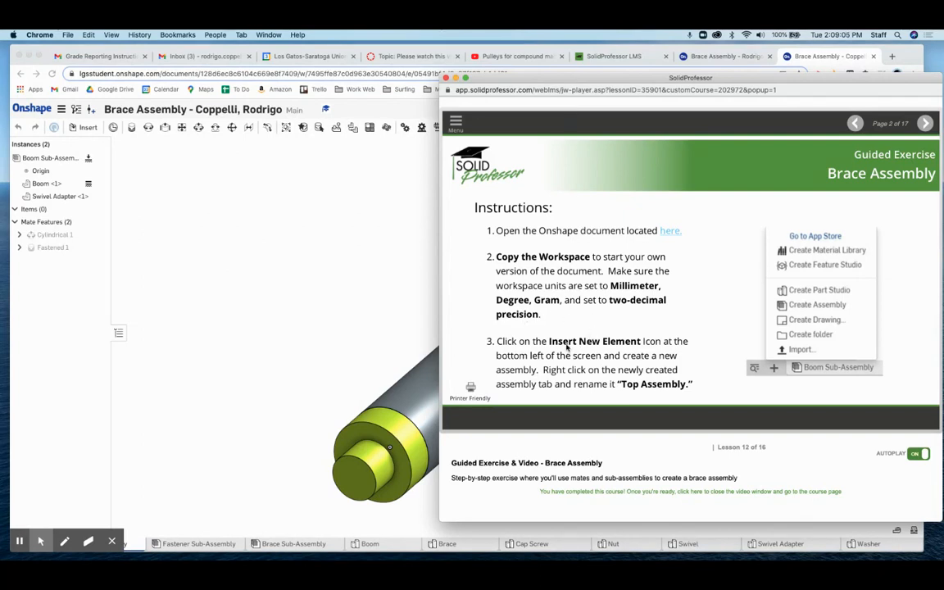
mouse_move(322, 273)
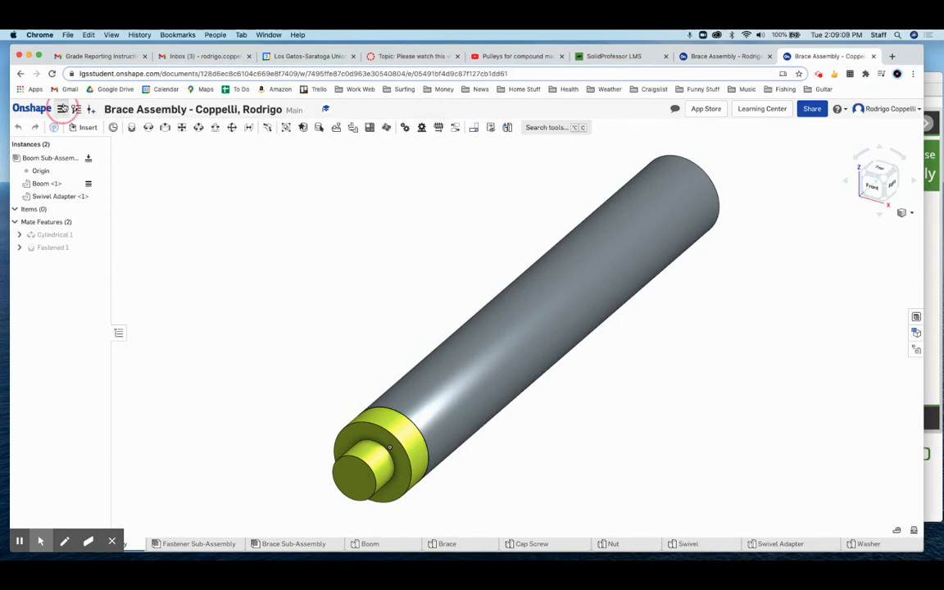
- Set workspace units to millimeter, degree and gram at 0.12, and add assembly 'Top Assembly'
left_click(62, 109)
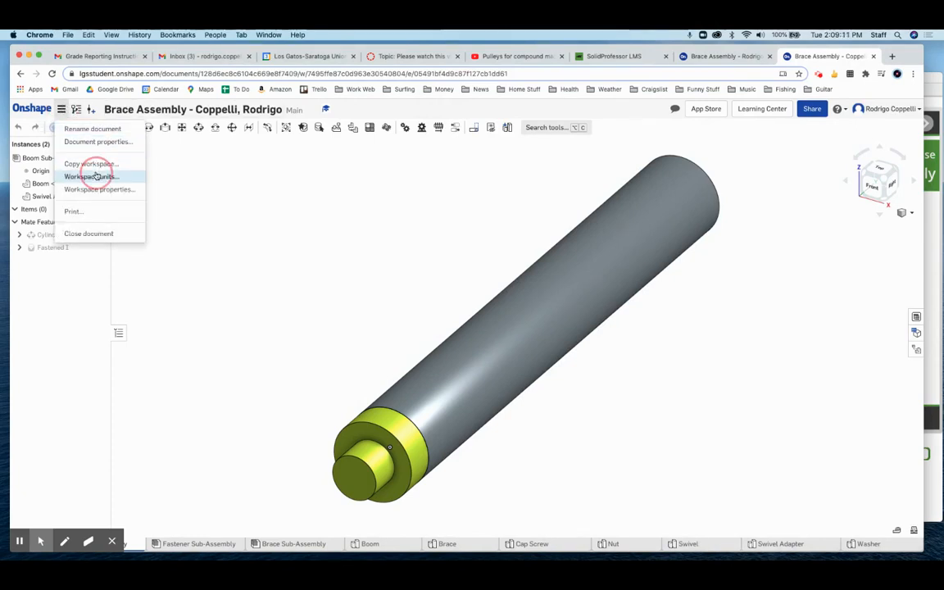
left_click(90, 176)
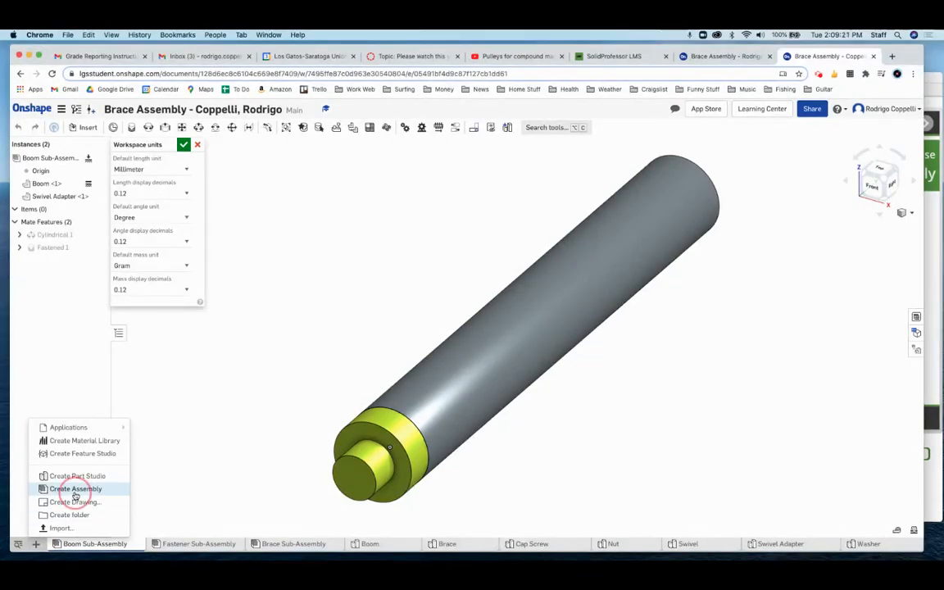
left_click(75, 489)
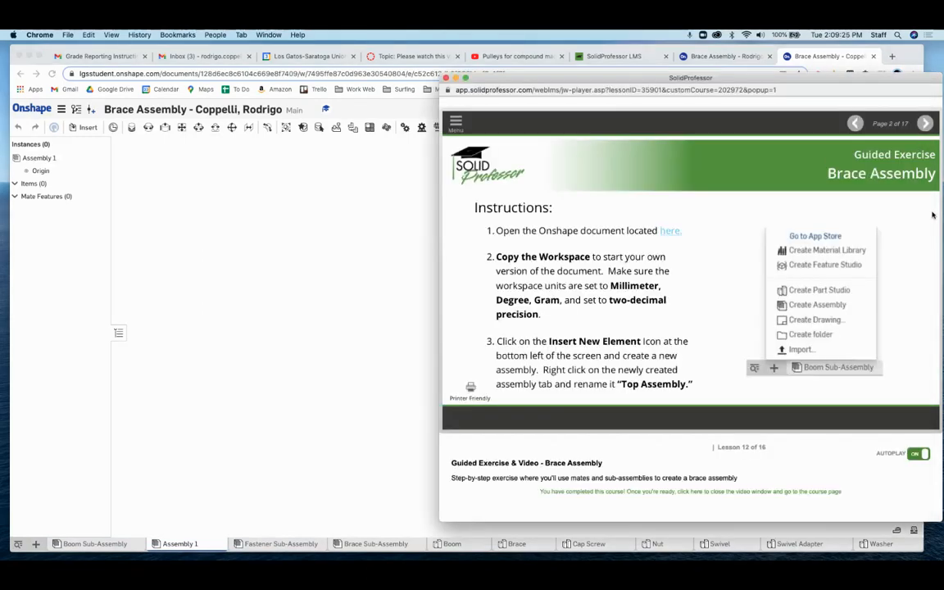
mouse_move(619, 375)
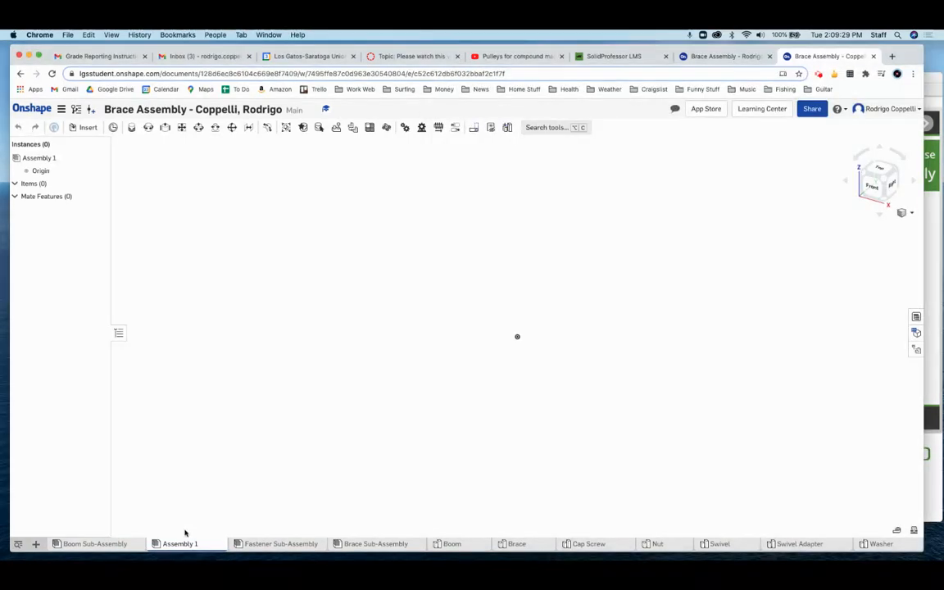
right_click(181, 543)
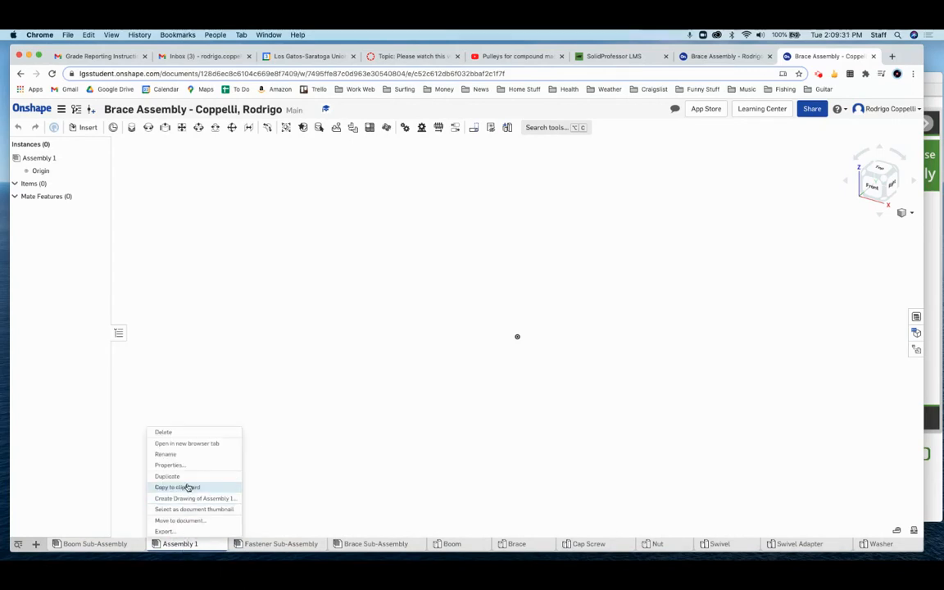
left_click(166, 454)
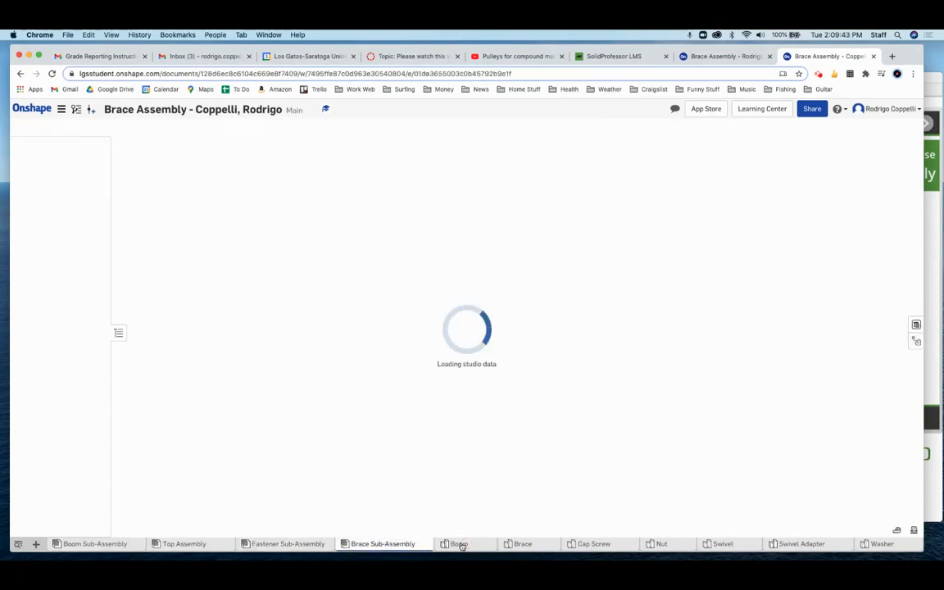
- Review the Brace Sub-Assembly, then switch to Top Assembly and dismiss the SolidProfessor popup
left_click(459, 543)
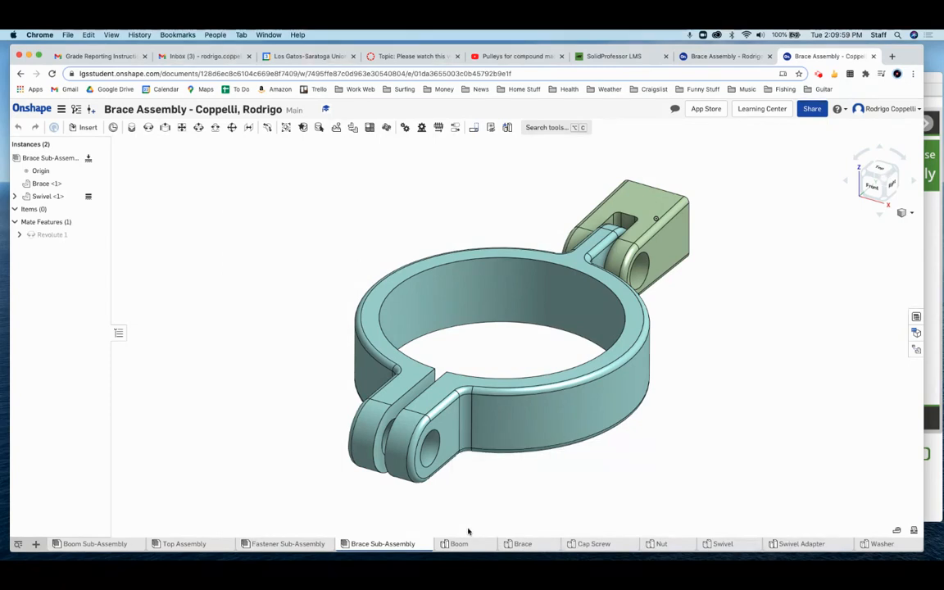
mouse_move(183, 544)
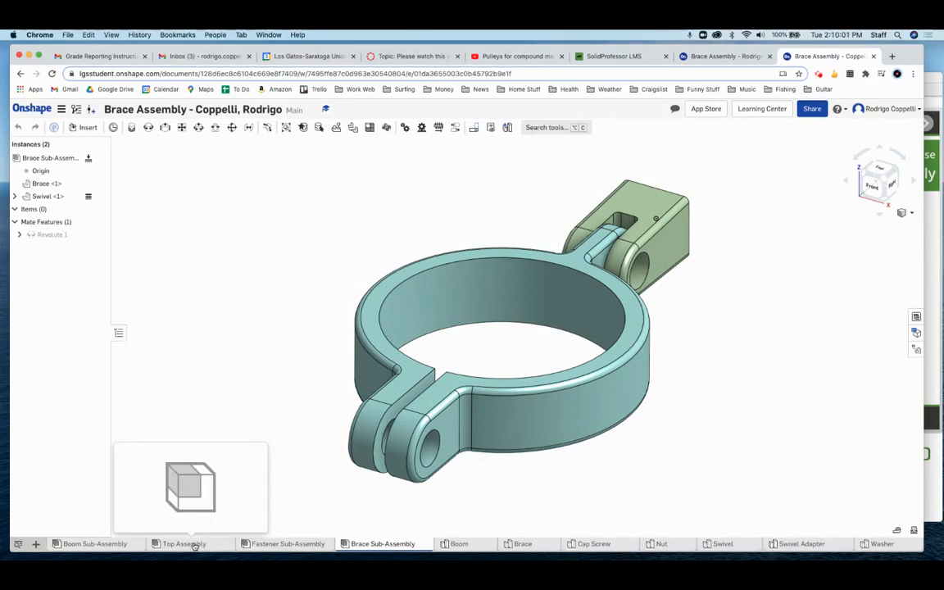
left_click(183, 543)
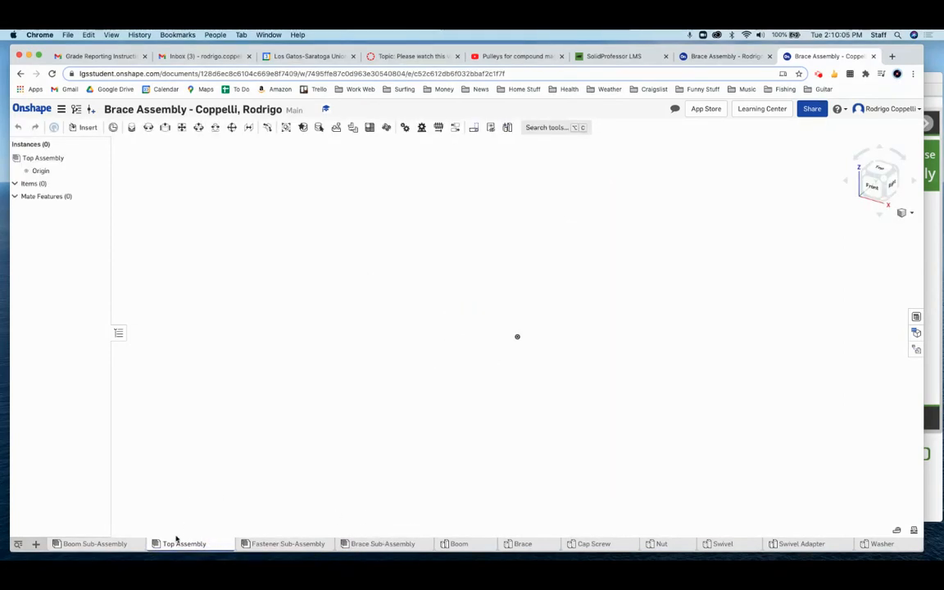
mouse_move(728, 369)
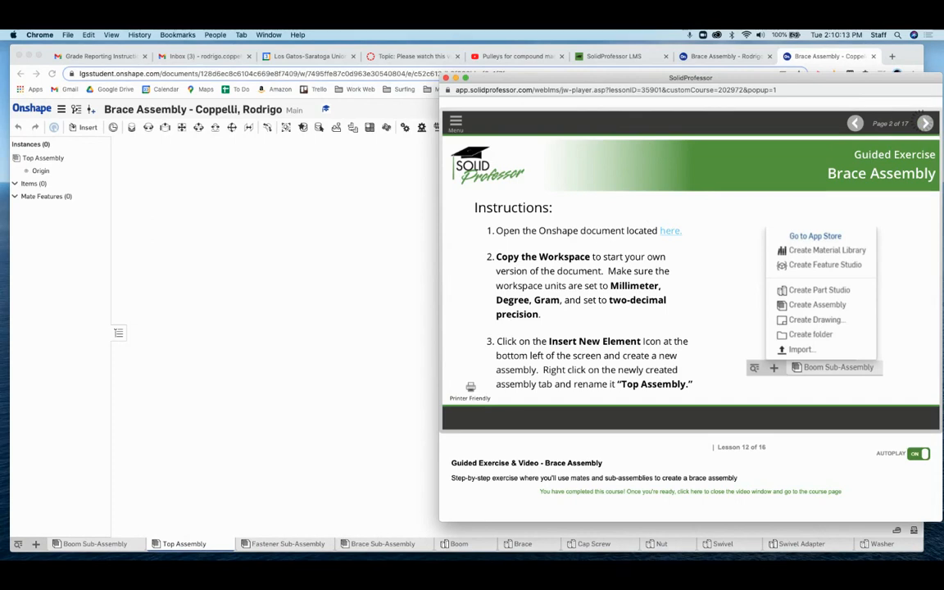
left_click(925, 123)
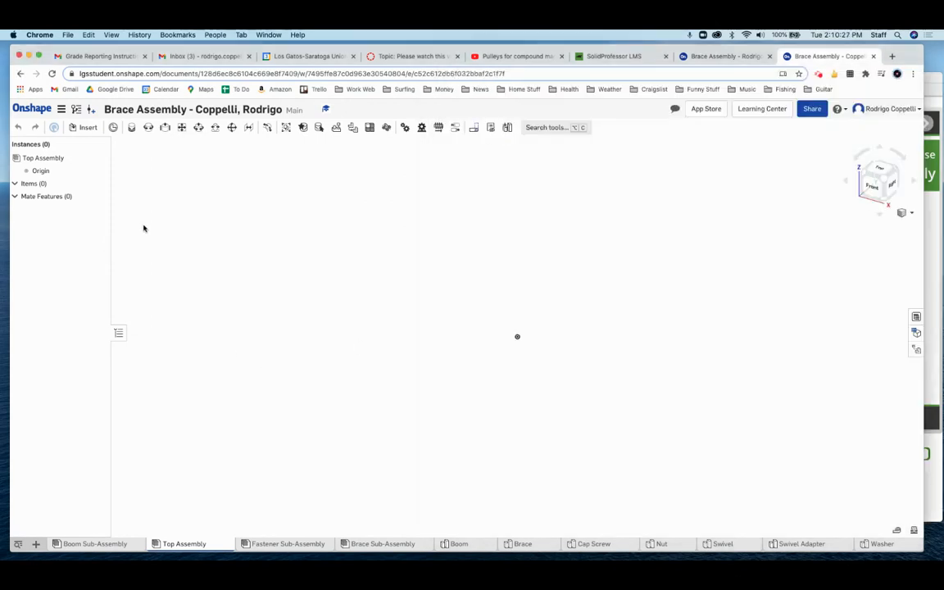
- Place Boom Sub-Assembly from the Assemblies list at the origin and mark it Fixed
left_click(87, 127)
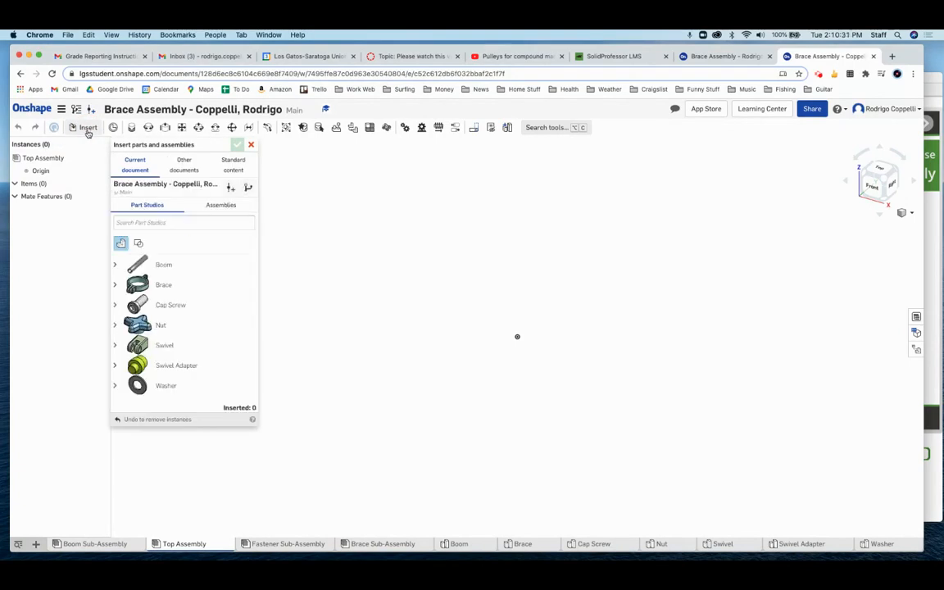
left_click(221, 205)
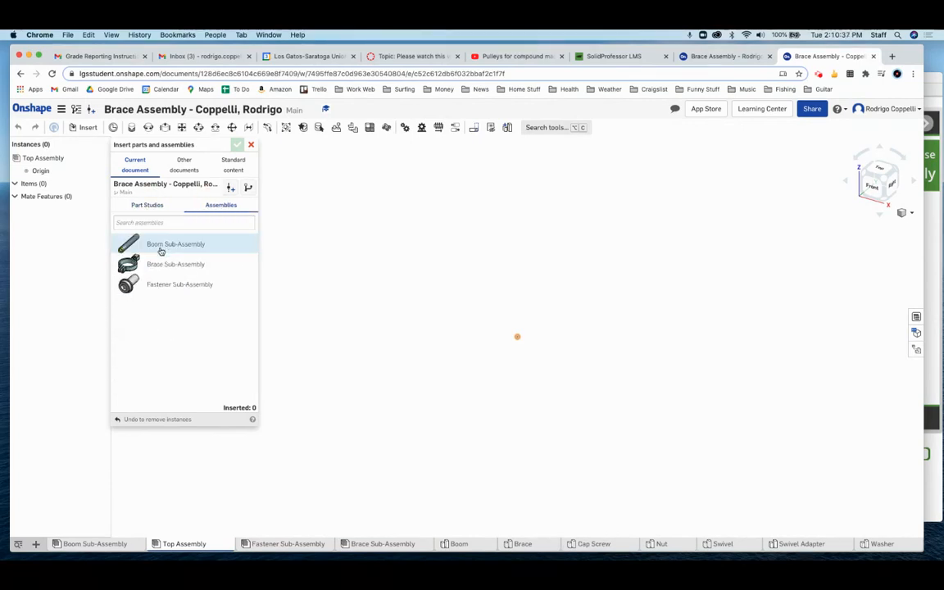
left_click(175, 243)
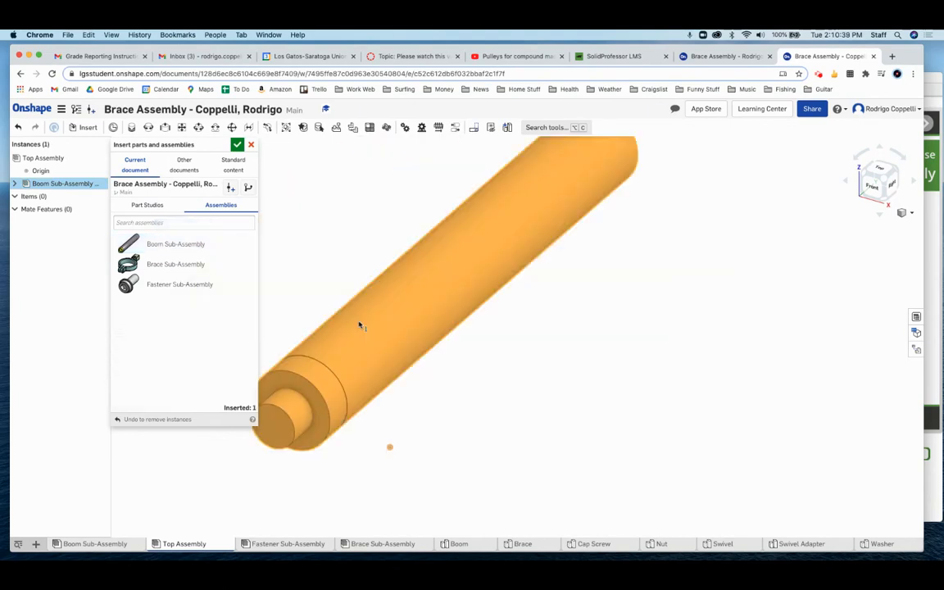
left_click_drag(358, 325, 410, 462)
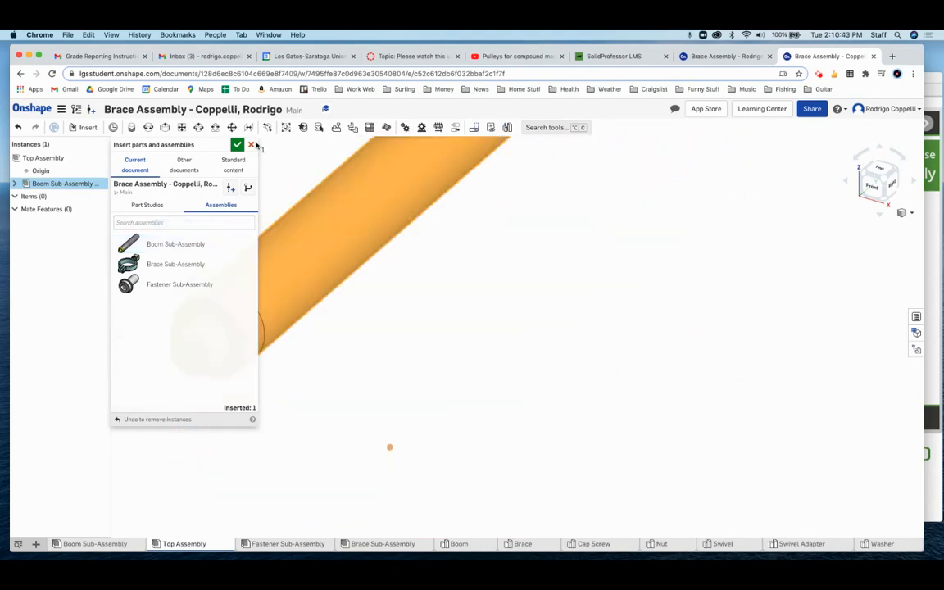
left_click(238, 145)
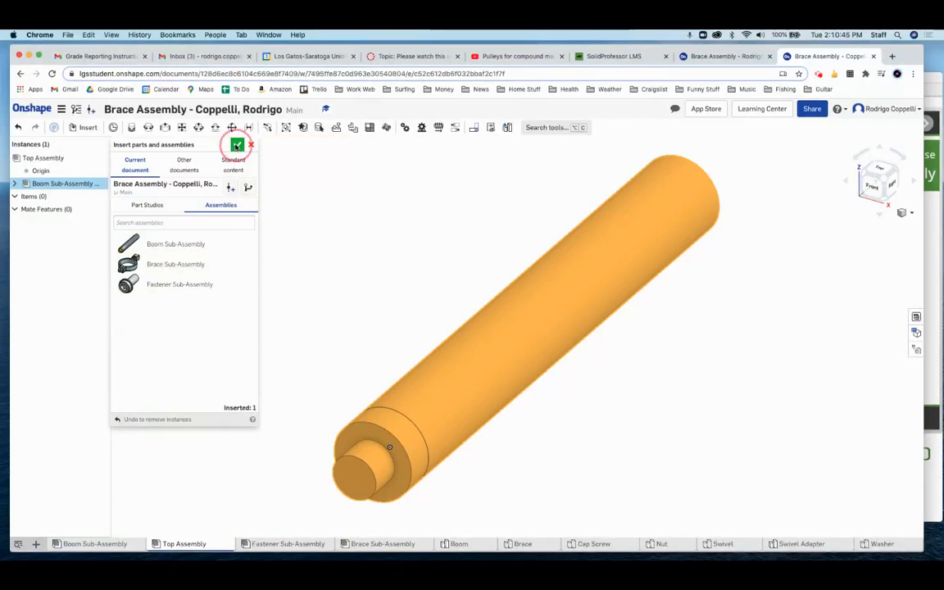
left_click(236, 145)
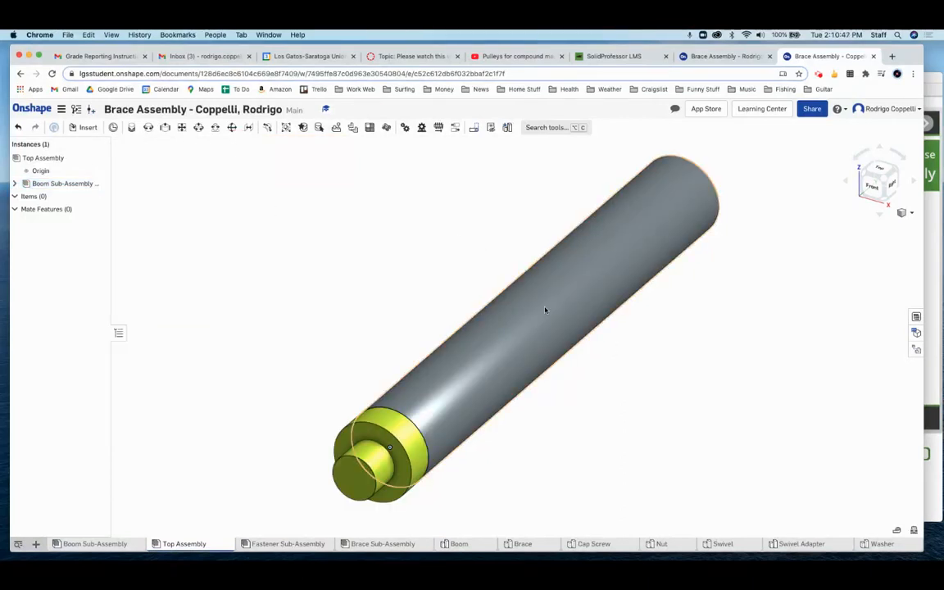
right_click(545, 309)
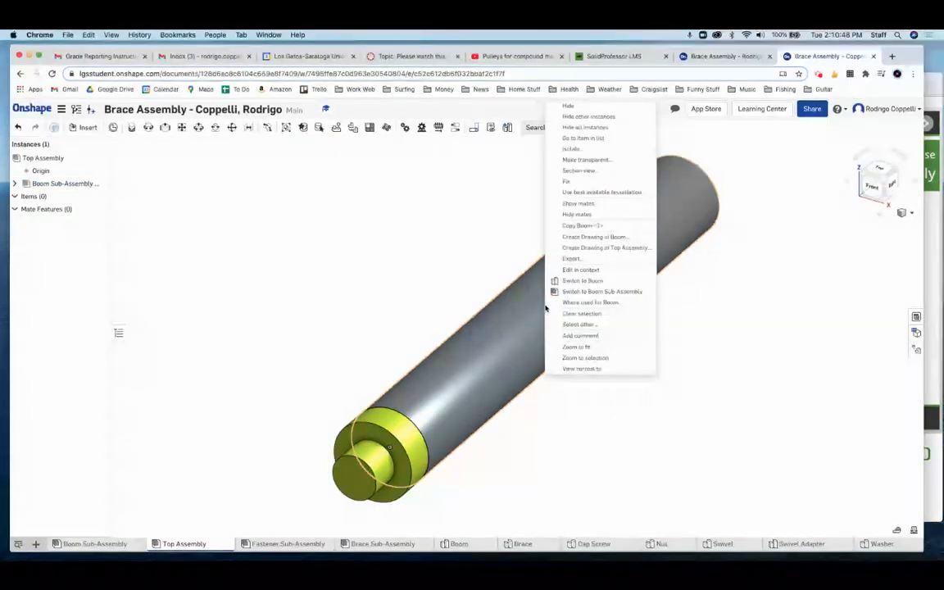
mouse_move(574, 185)
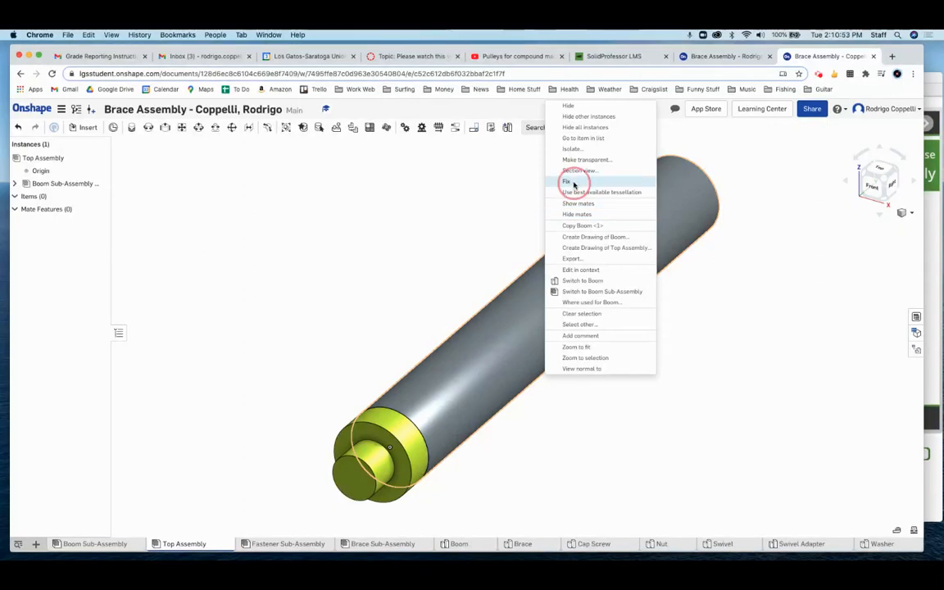
left_click(566, 181)
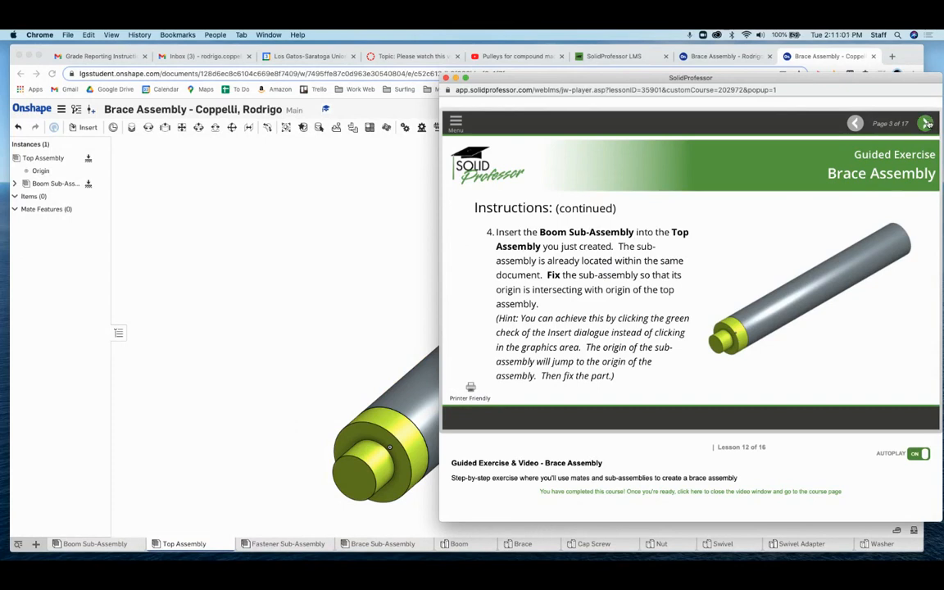
- Advance the lesson to step 5 and insert Brace Sub-Assembly from the current document's assemblies
left_click(925, 123)
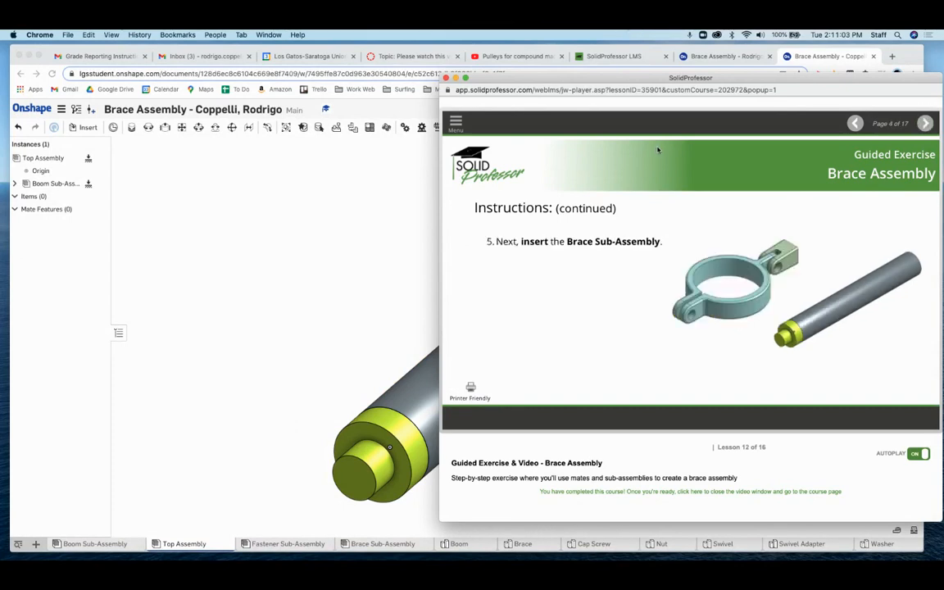
mouse_move(309, 199)
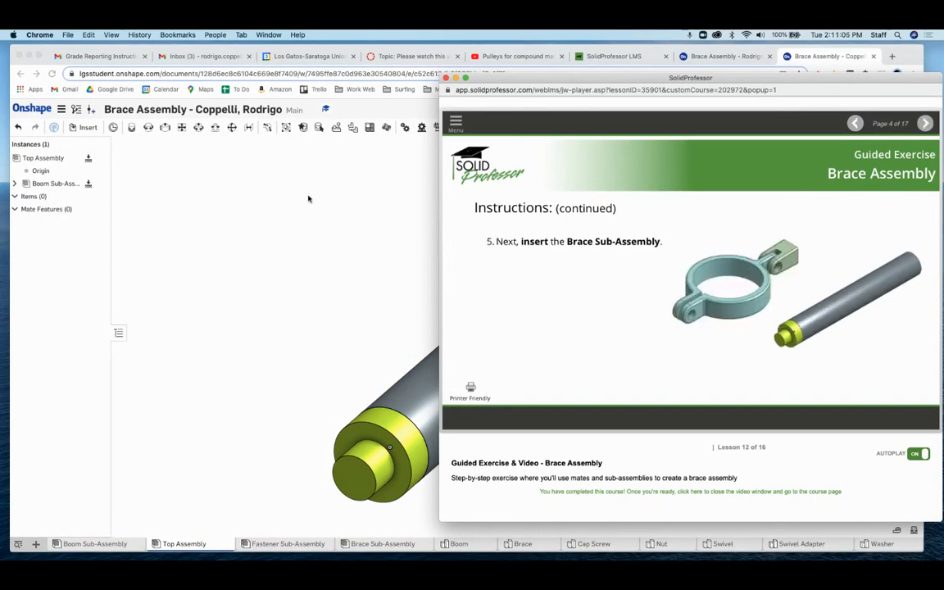
left_click(88, 127)
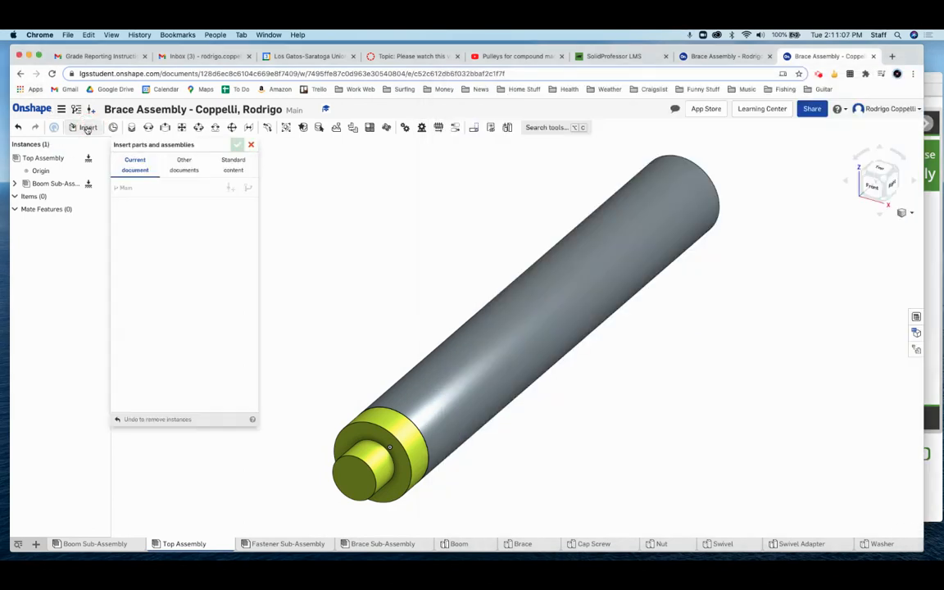
left_click(131, 187)
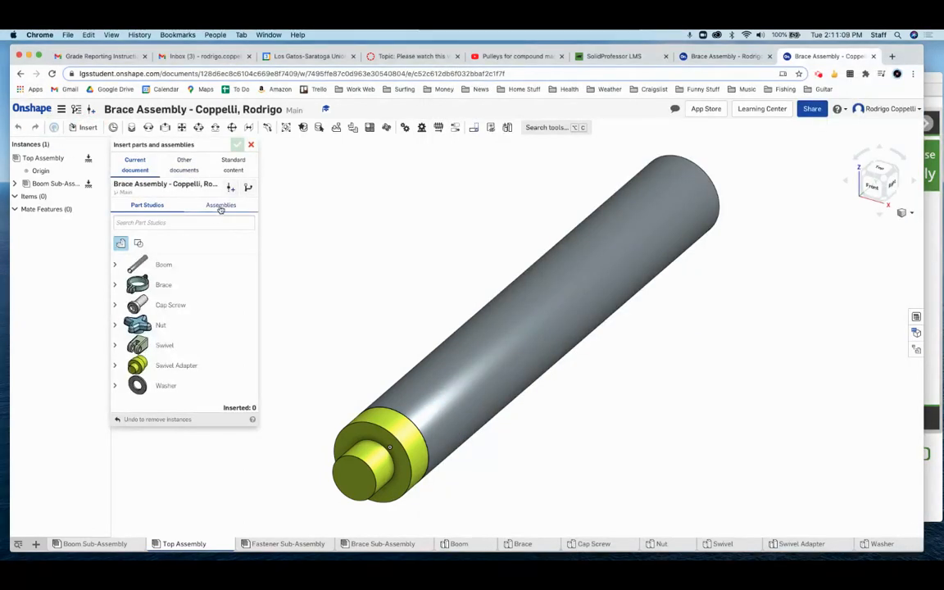
left_click(221, 205)
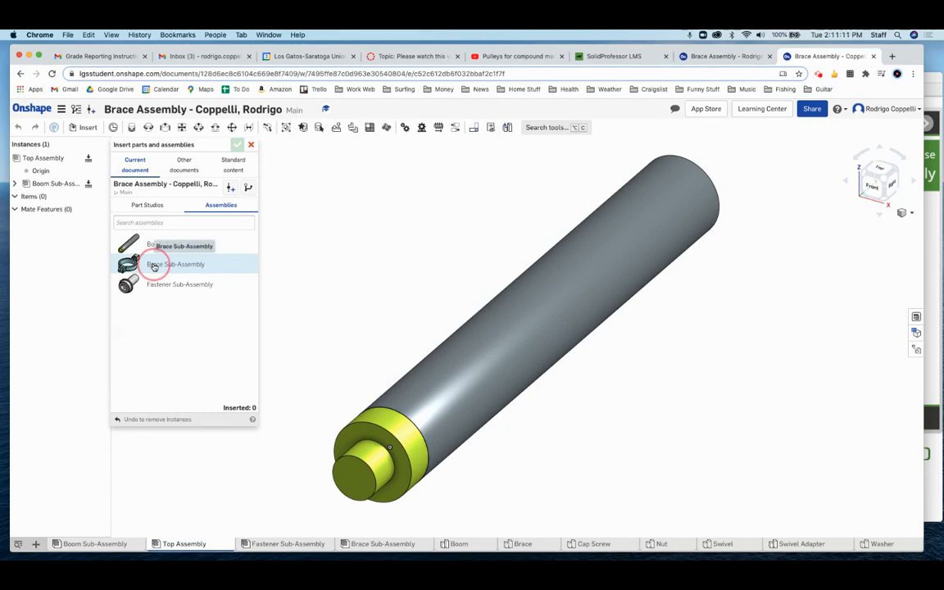
left_click(176, 264)
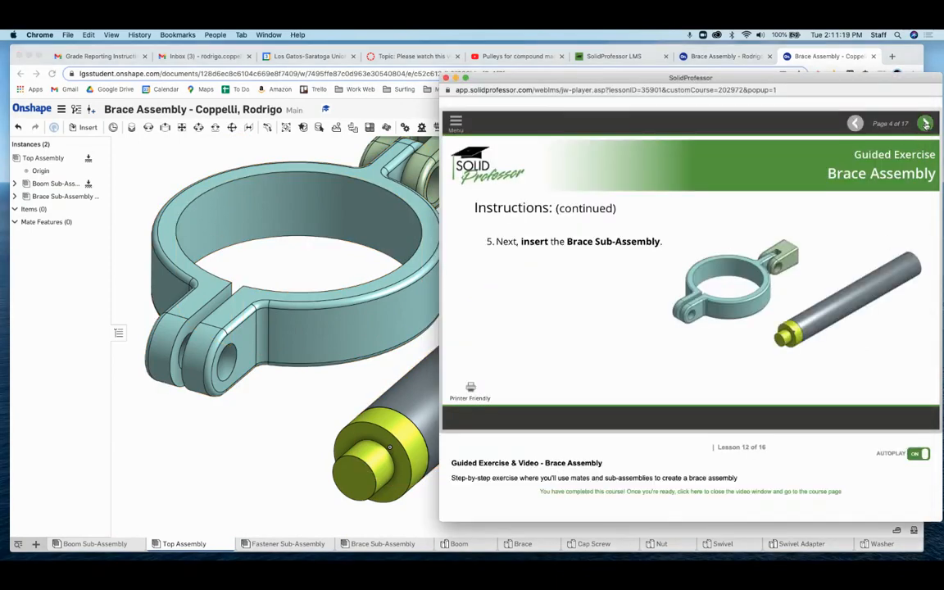
- Advance SolidProfessor to step 6 on the cylindrical mate between boom and brace
left_click(926, 123)
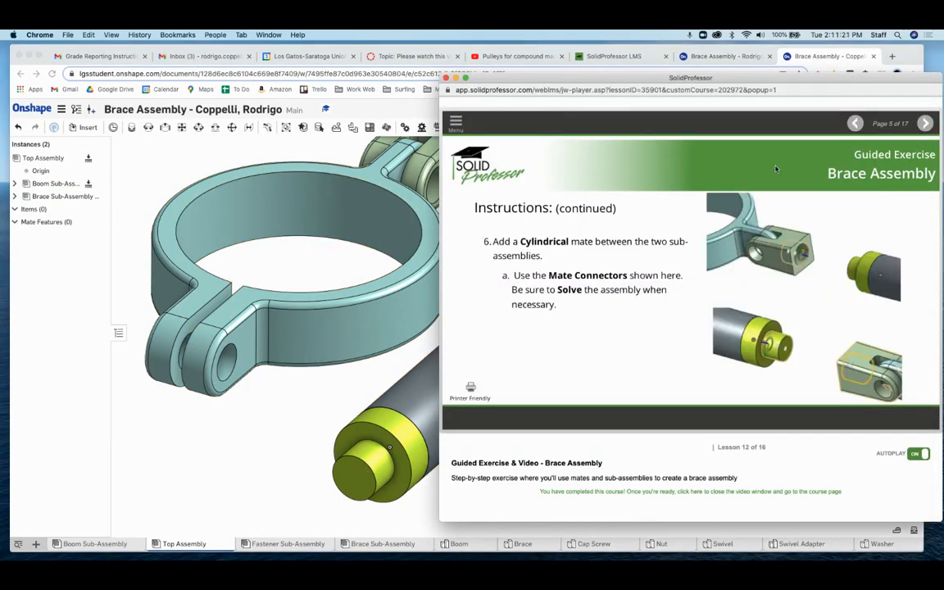
mouse_move(683, 204)
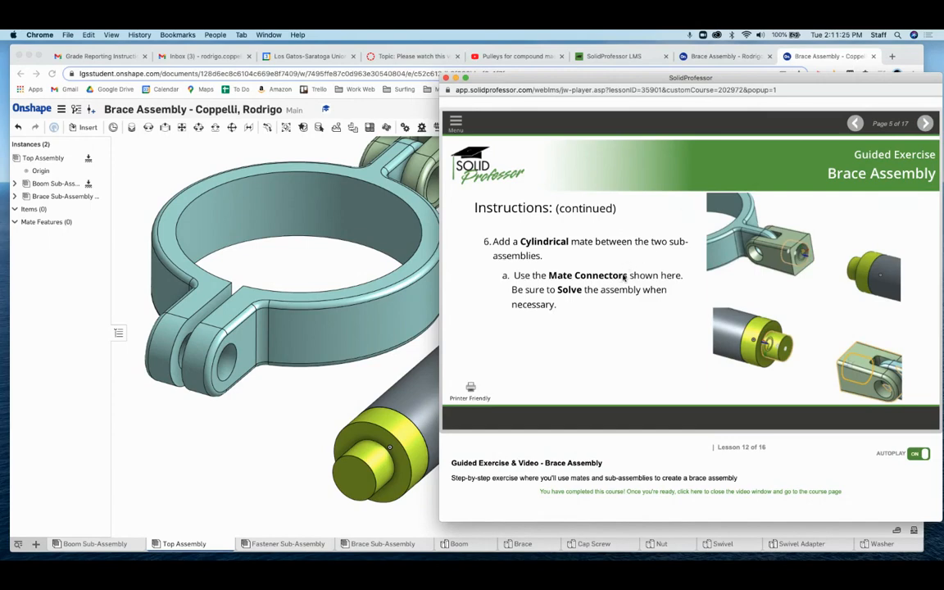
mouse_move(791, 346)
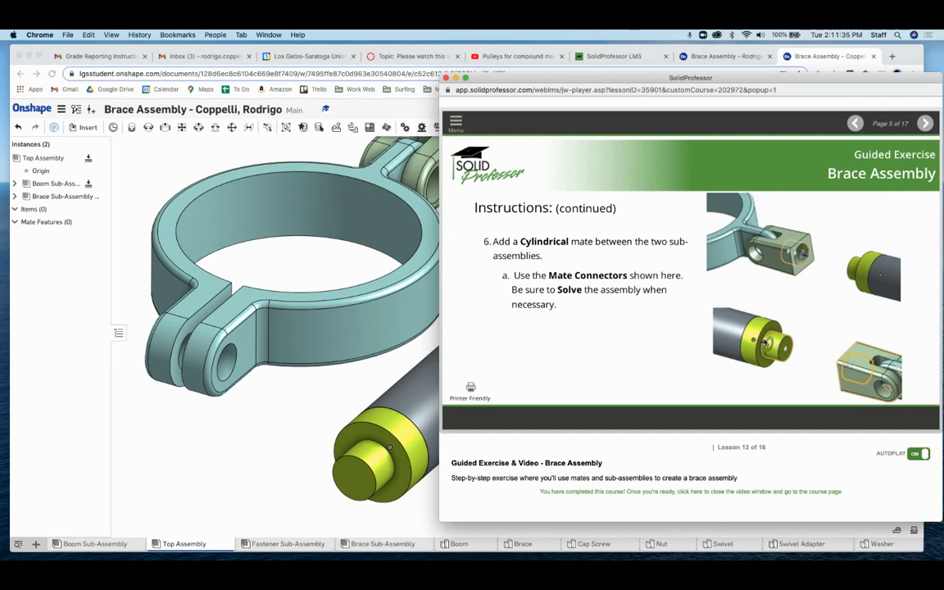
mouse_move(645, 308)
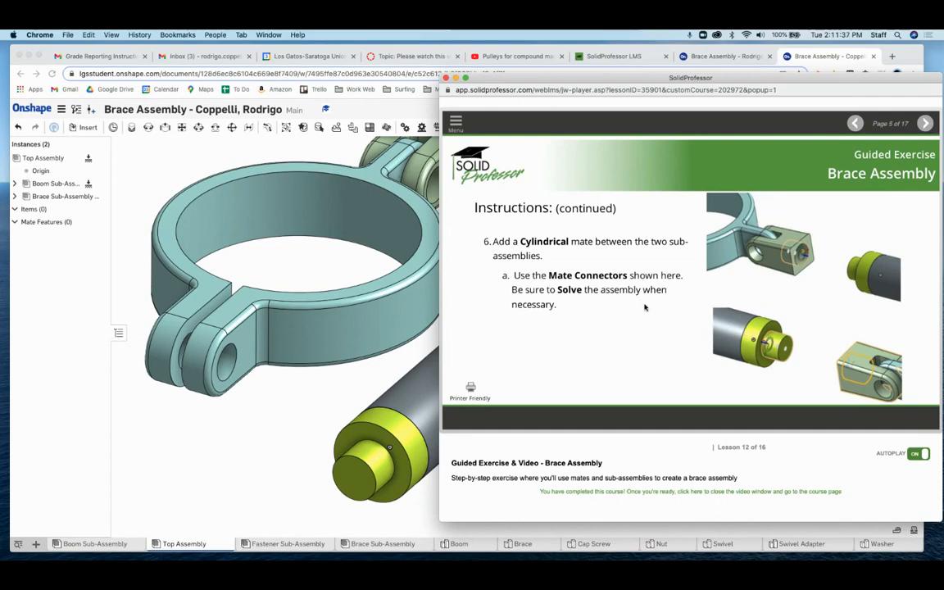
mouse_move(775, 258)
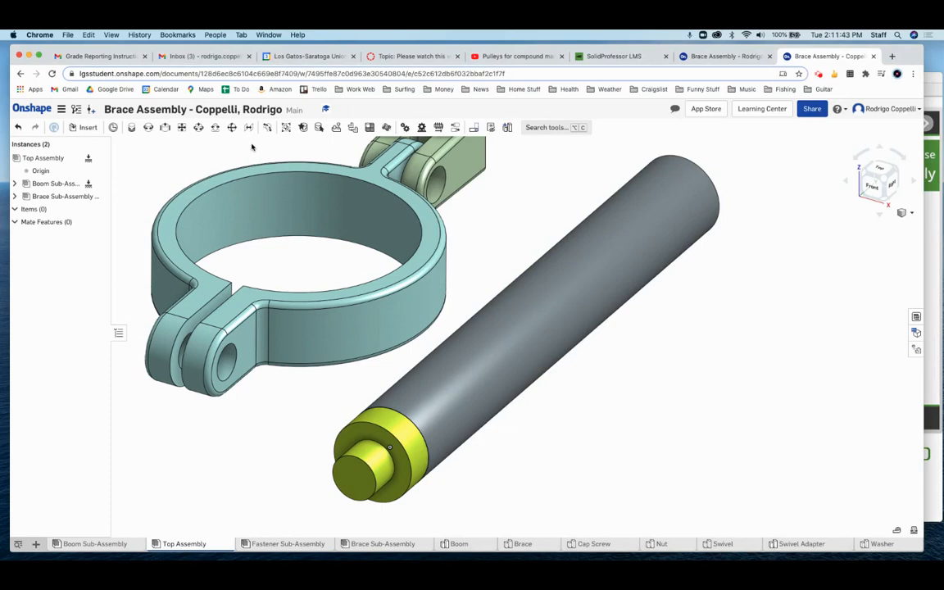
mouse_move(148, 127)
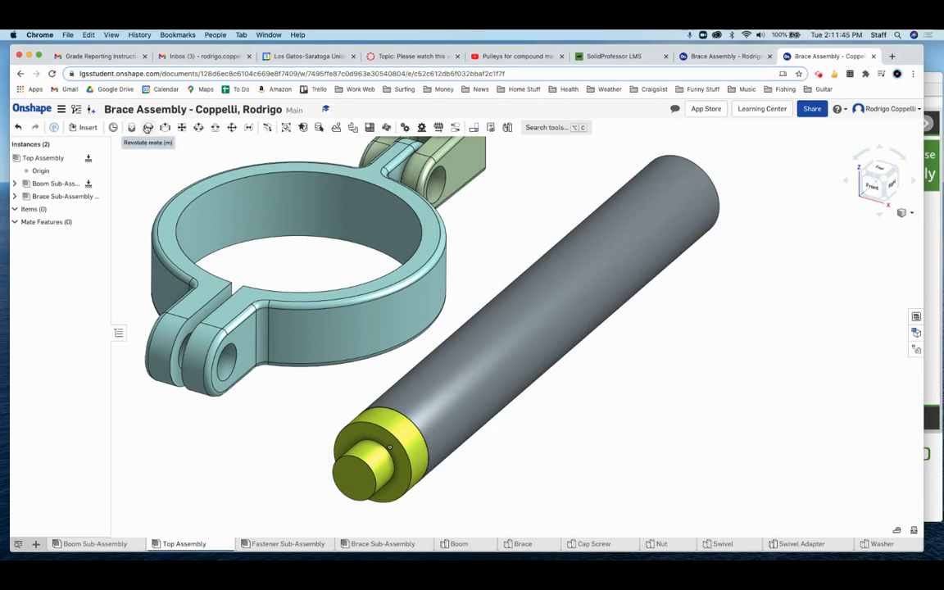
mouse_move(165, 127)
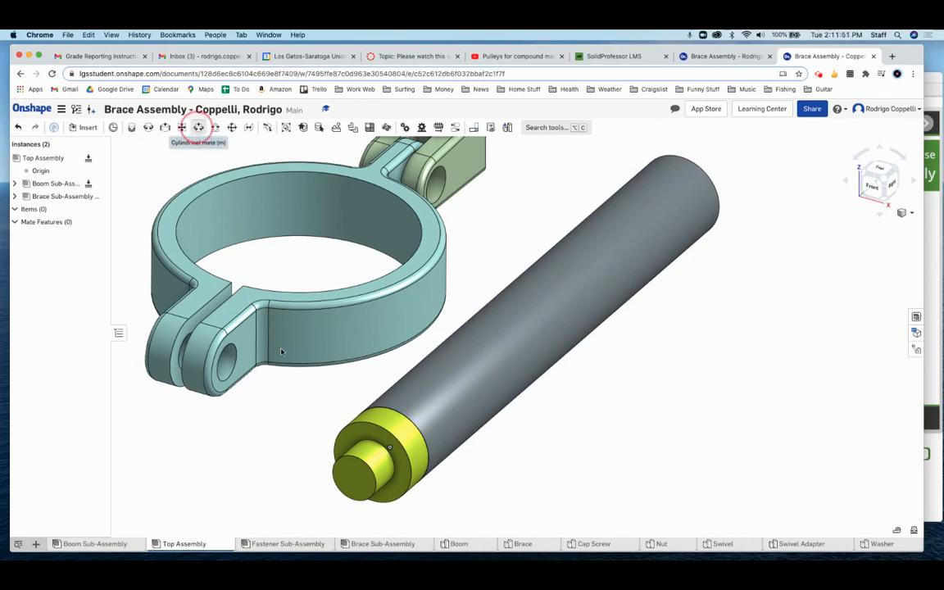
- Create a cylindrical mate between the Swivel Adapter and Swivel mate connectors
left_click(197, 127)
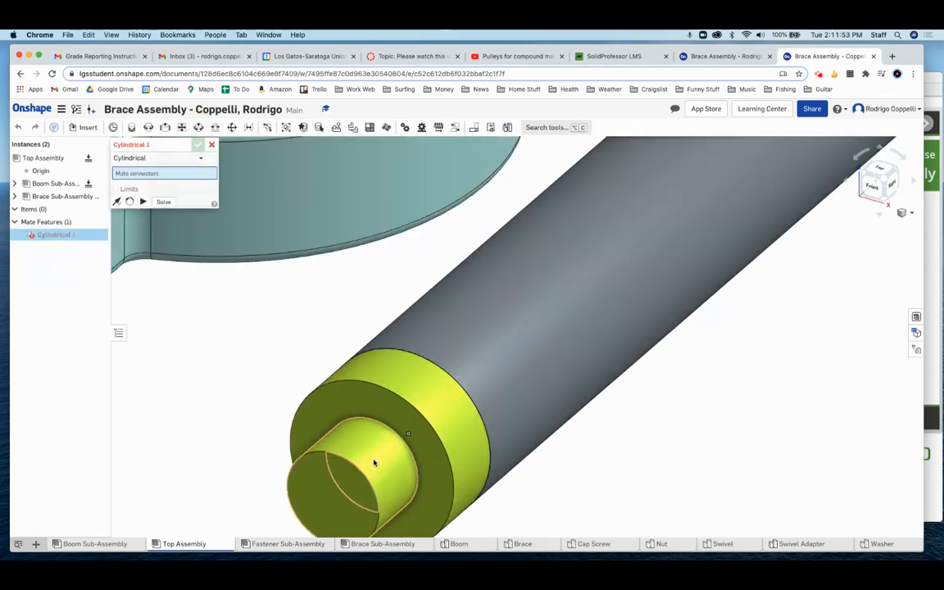
left_click(373, 461)
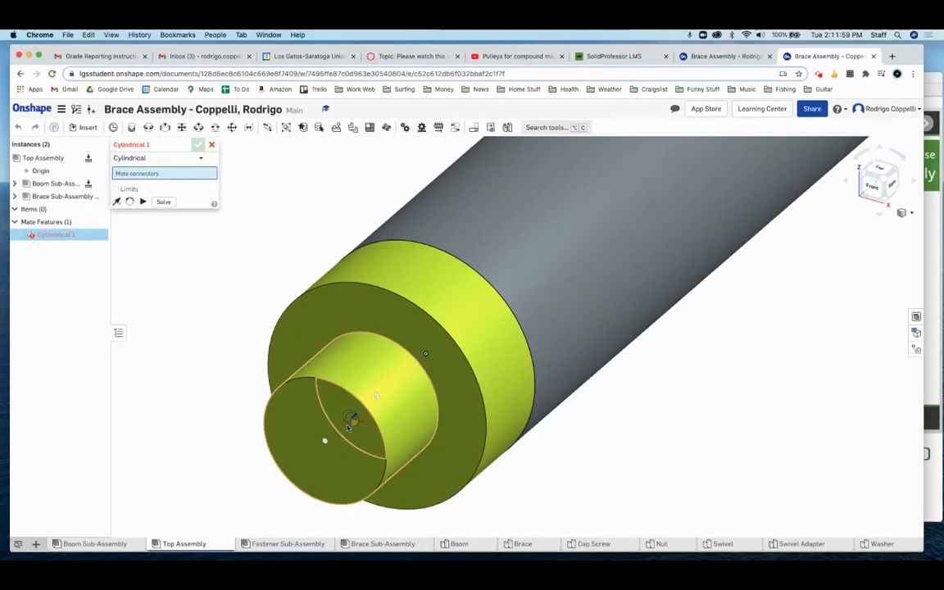
left_click(379, 400)
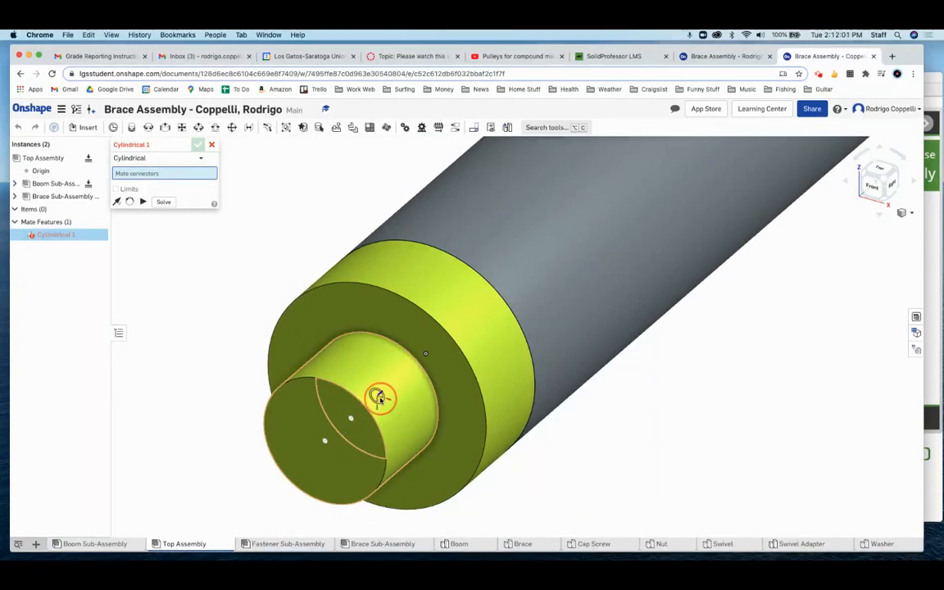
left_click(379, 399)
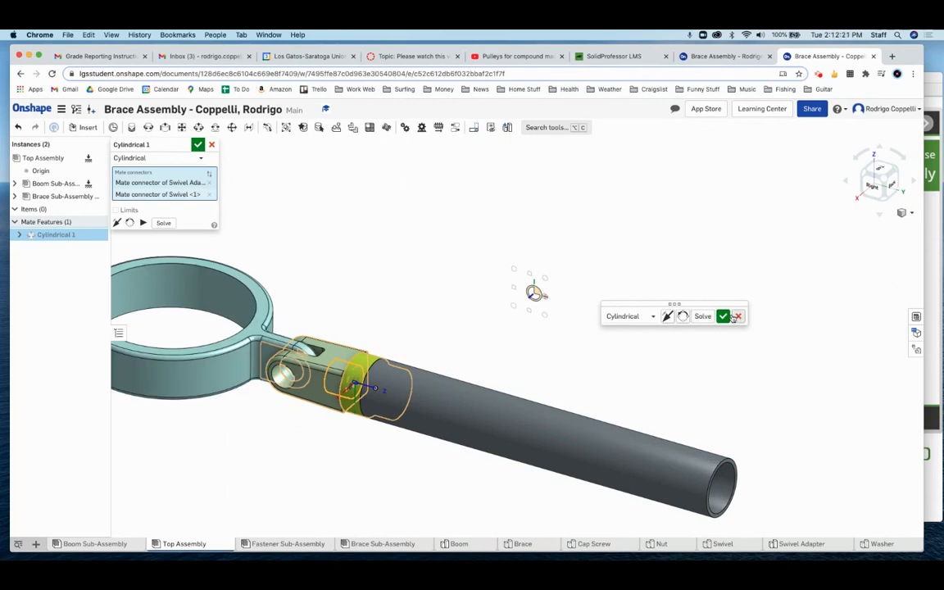
left_click(723, 316)
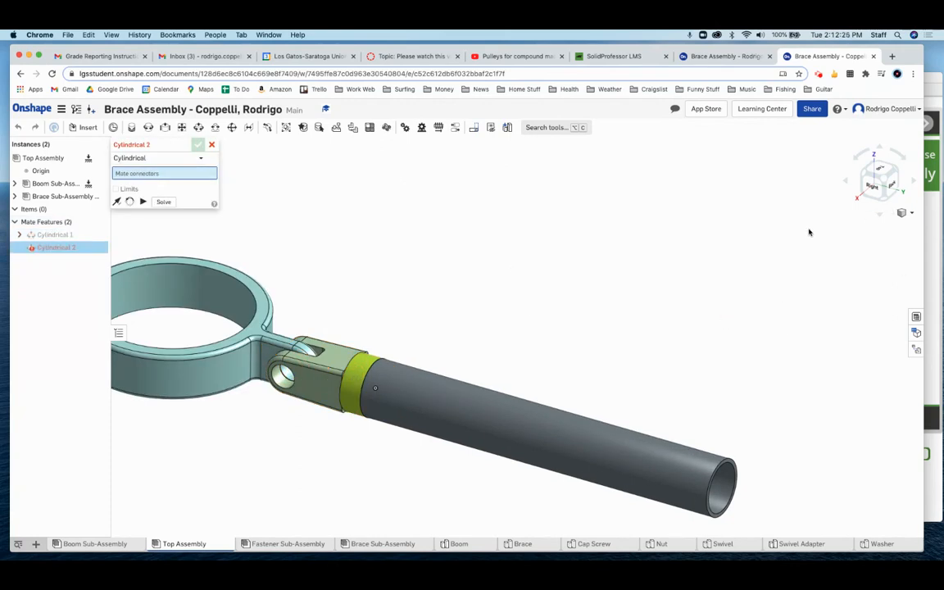
- Cancel the extra cylindrical mate and swing the brace around the boom to test rotation
left_click(901, 213)
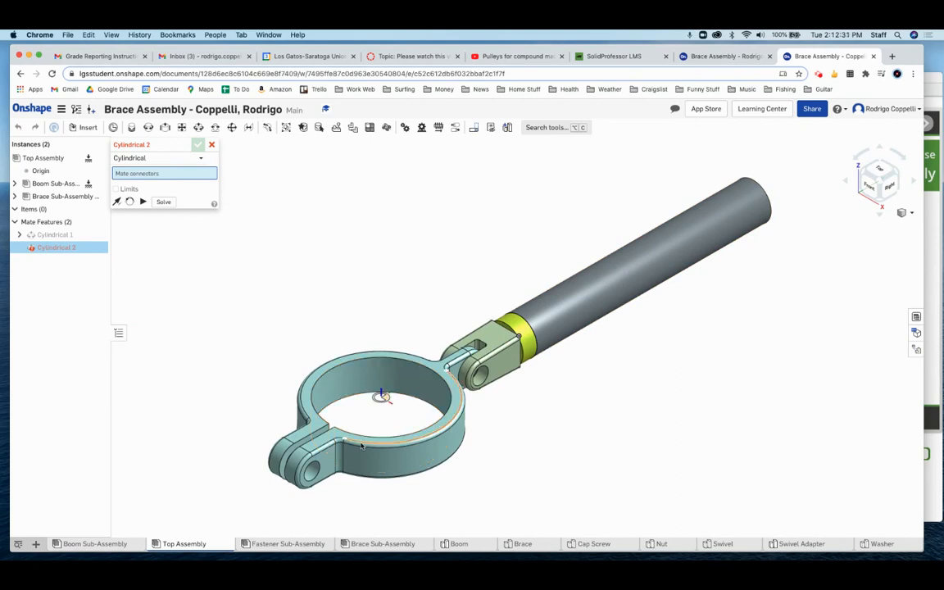
left_click(211, 144)
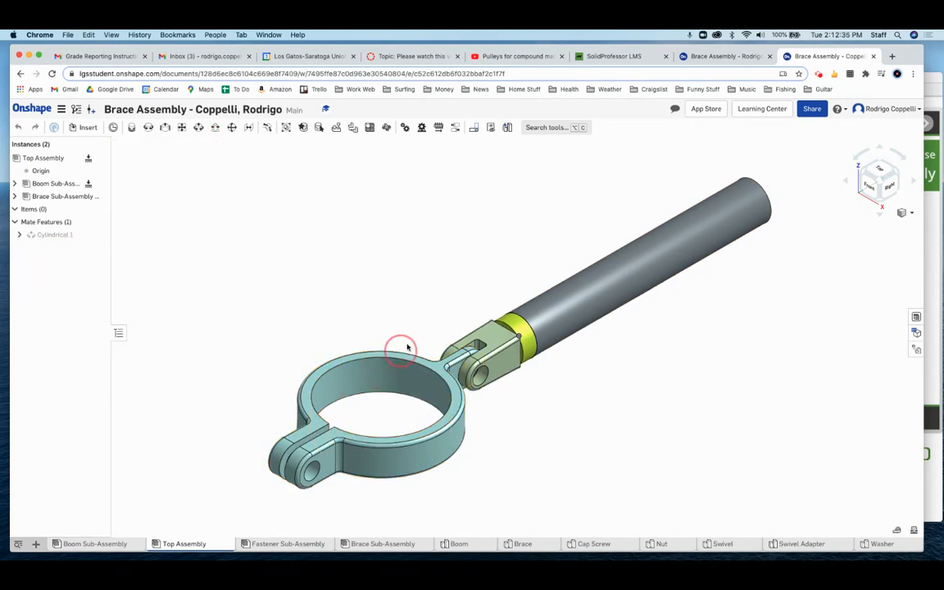
left_click_drag(401, 349, 342, 506)
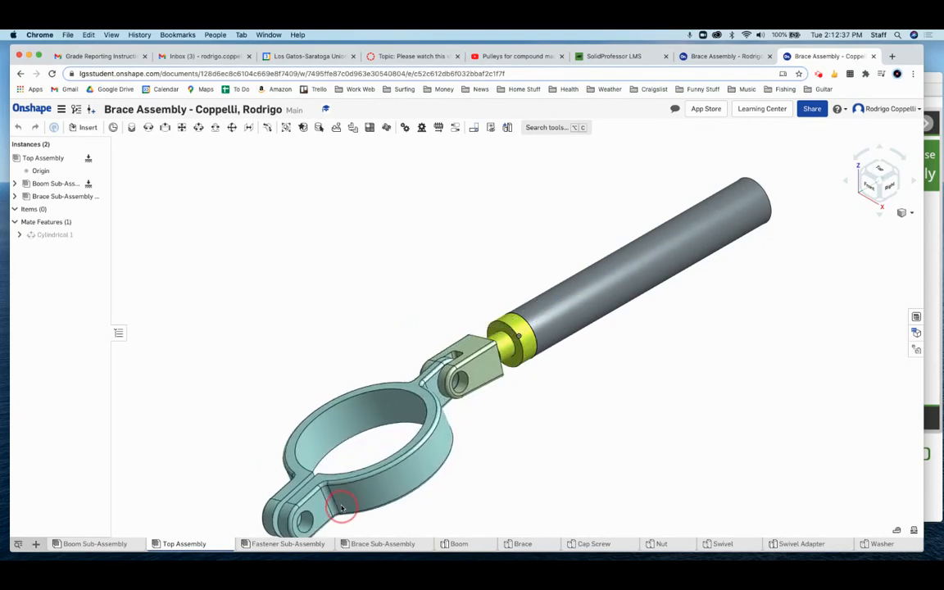
left_click_drag(343, 506, 319, 431)
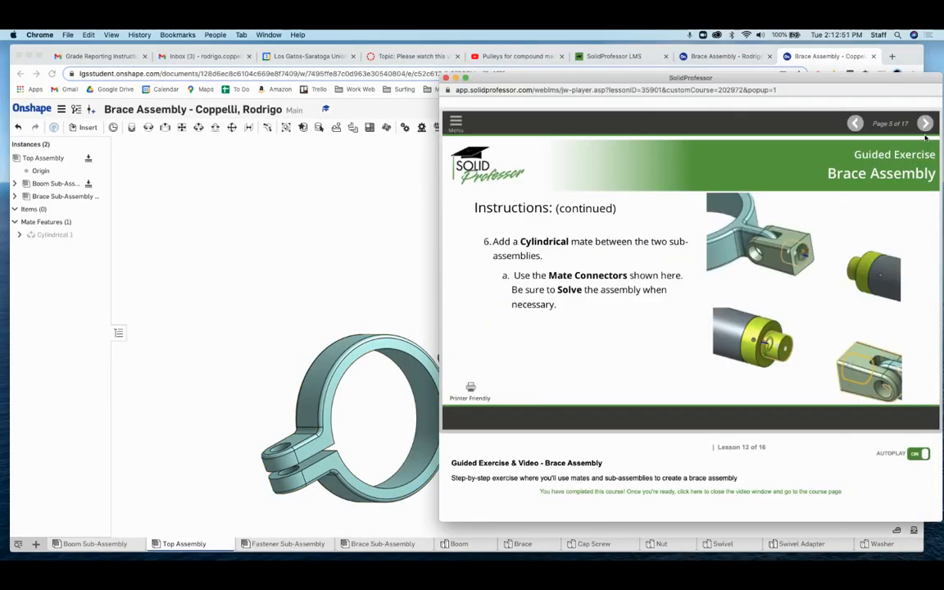
- Hide the SolidProfessor player to bring the Top Assembly back into view
left_click(925, 123)
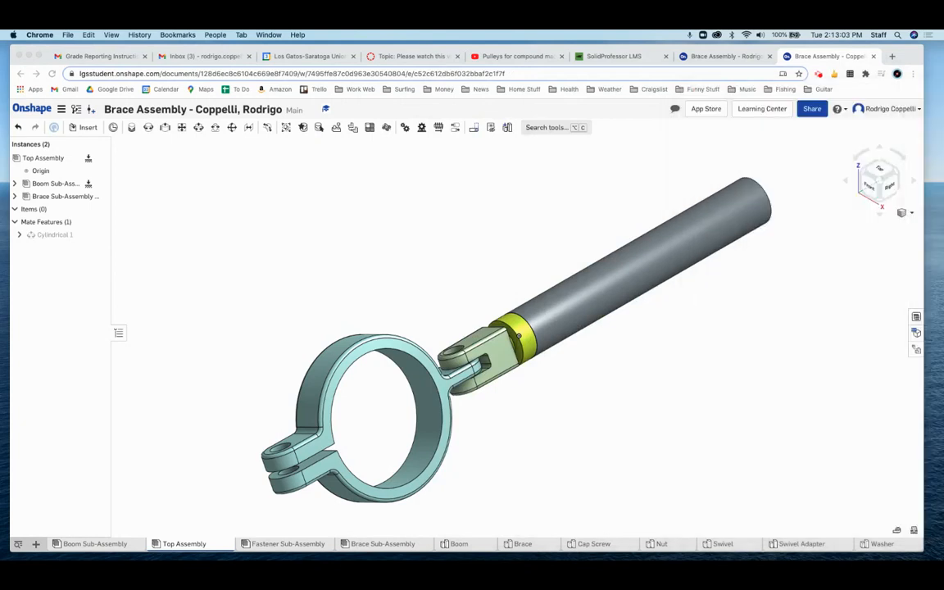
mouse_move(41, 238)
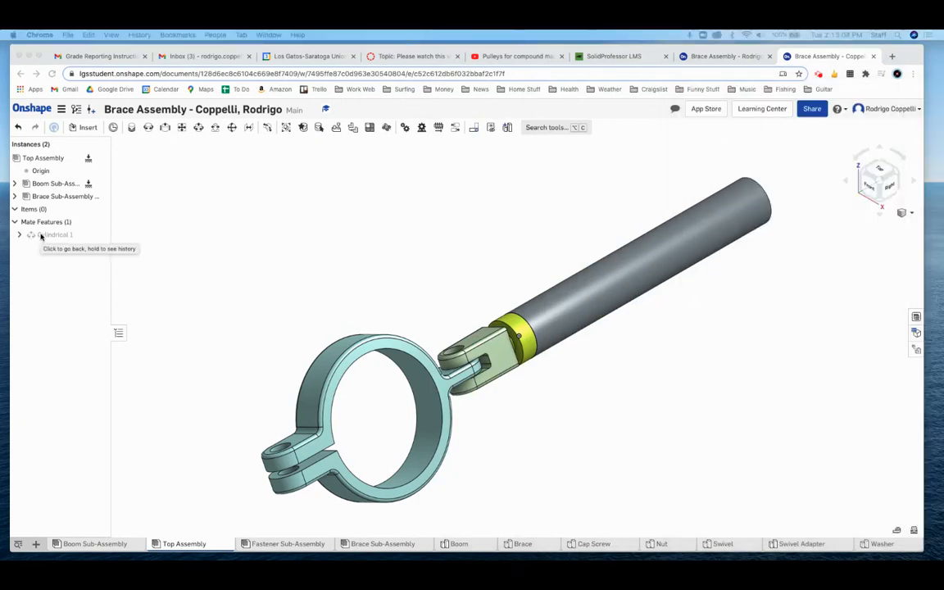
mouse_move(134, 219)
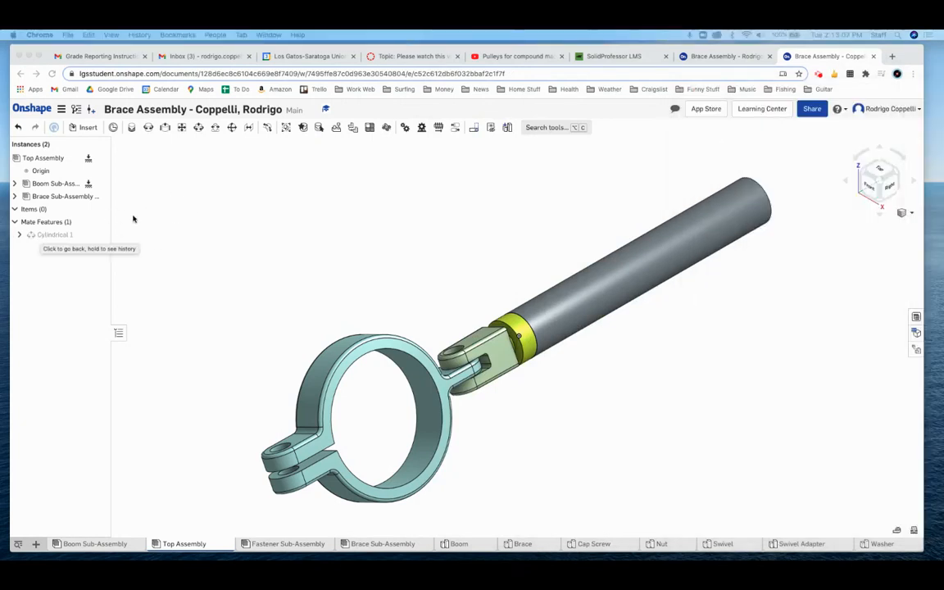
- Edit Cylindrical 1 to enable limits, keeping every value at 0 mm and 0 deg
right_click(54, 235)
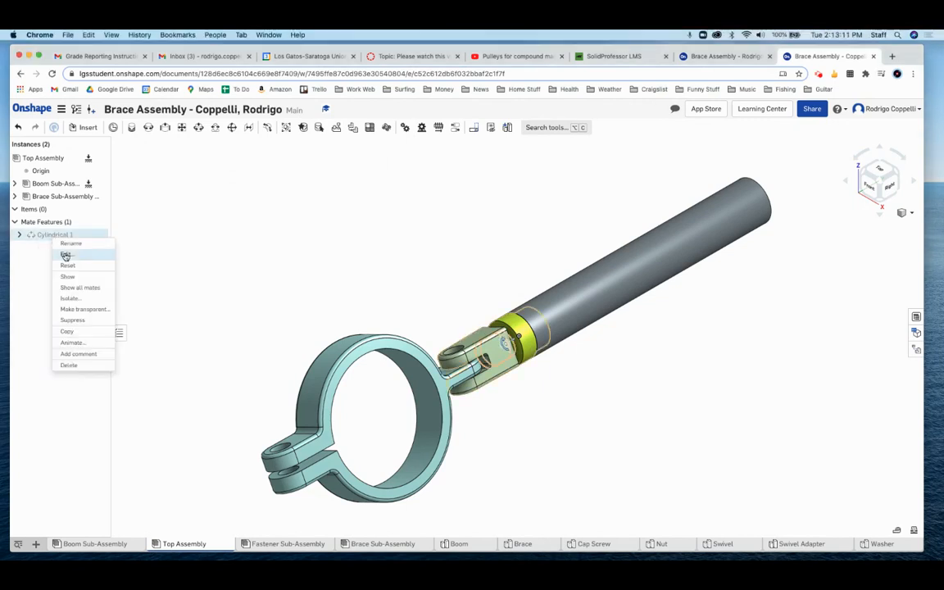
left_click(67, 255)
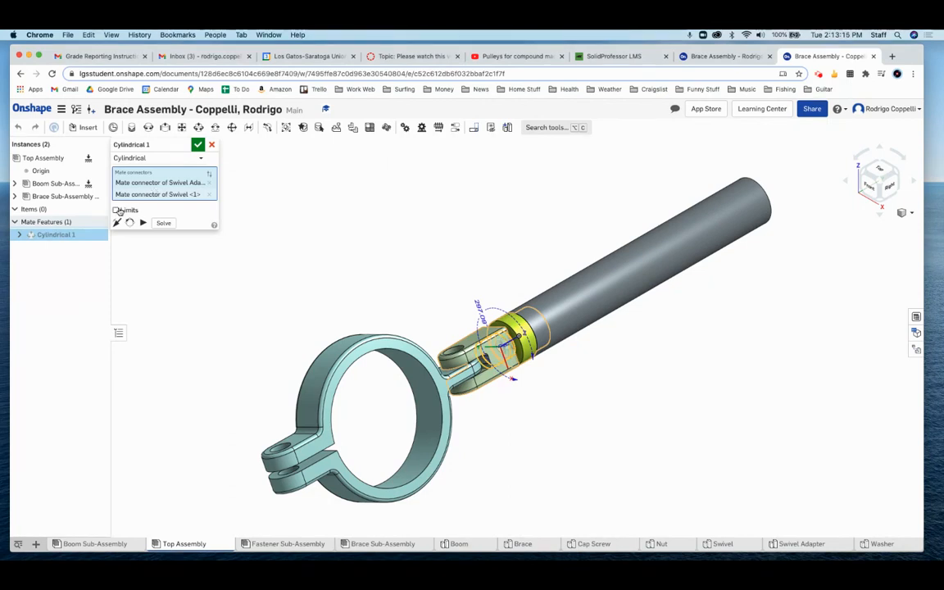
left_click(115, 210)
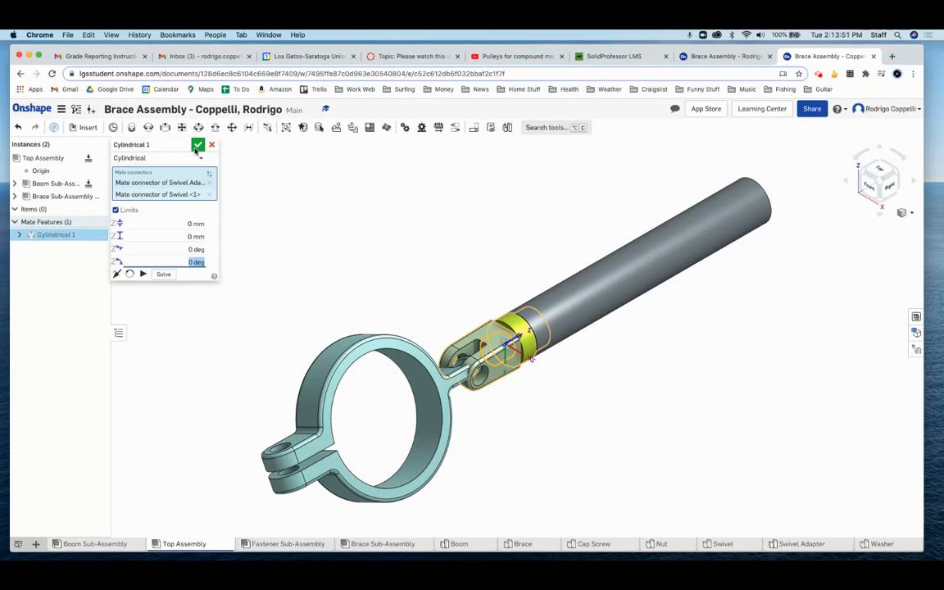
left_click(198, 145)
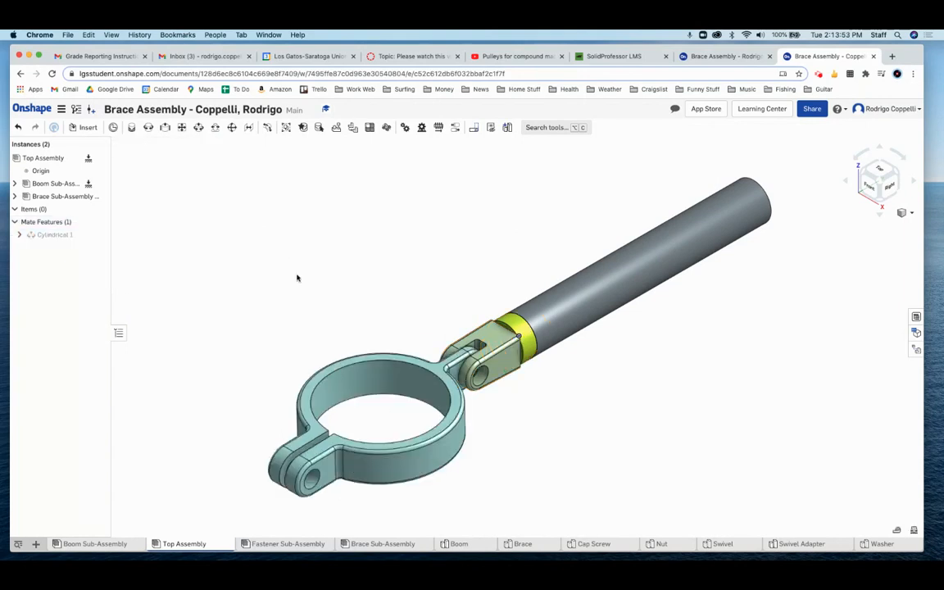
- Check the limit values in SolidProfessor and advance to the next lesson page
left_click(385, 386)
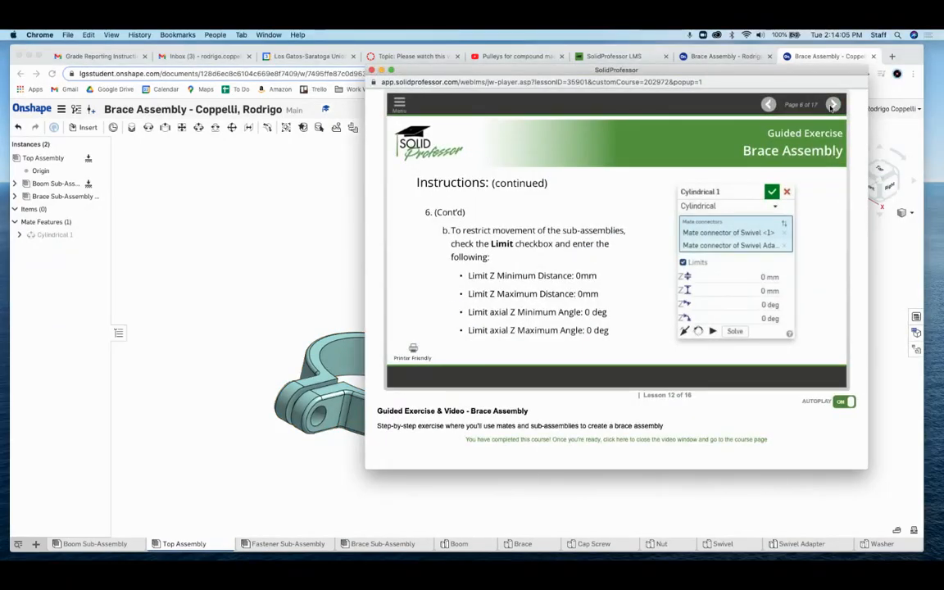
left_click(833, 105)
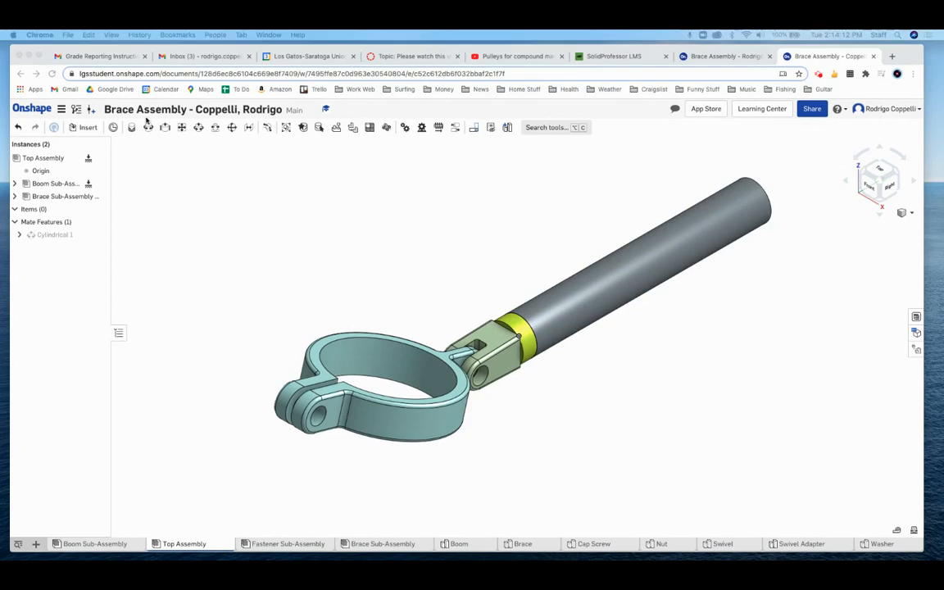
mouse_move(83, 129)
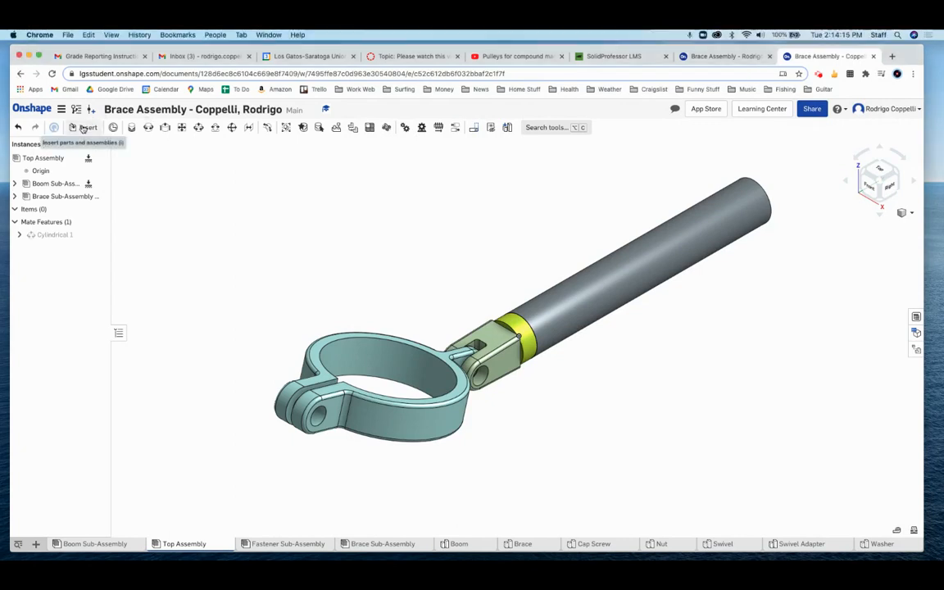
- Insert Fastener Sub-Assembly from the Assemblies list, leaving the screw loose beside the brace
left_click(88, 127)
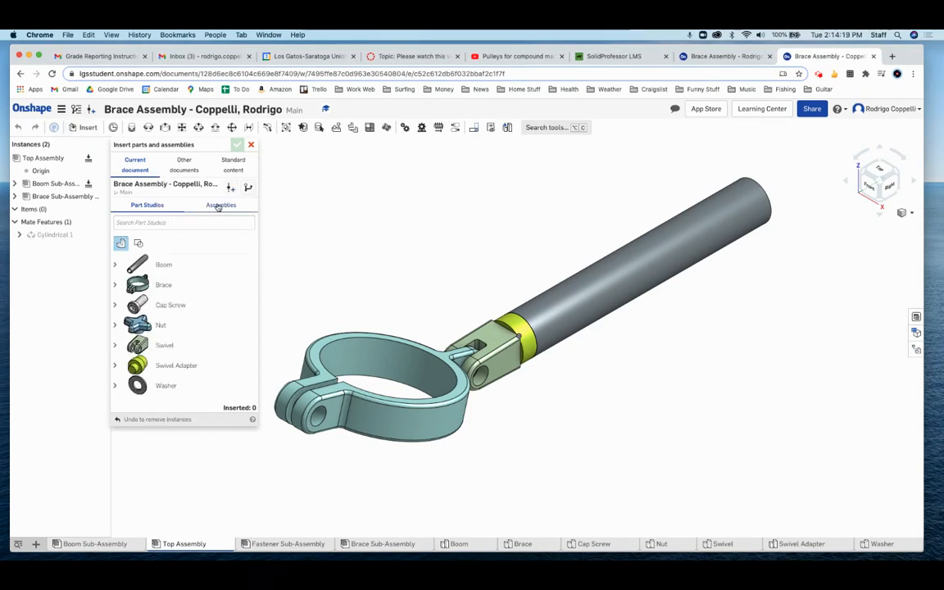
left_click(221, 205)
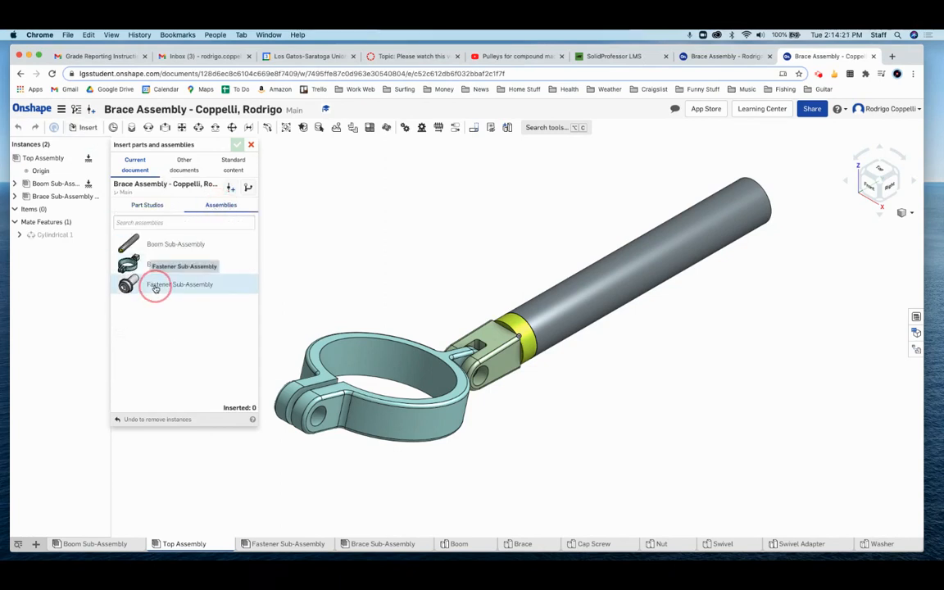
left_click(180, 284)
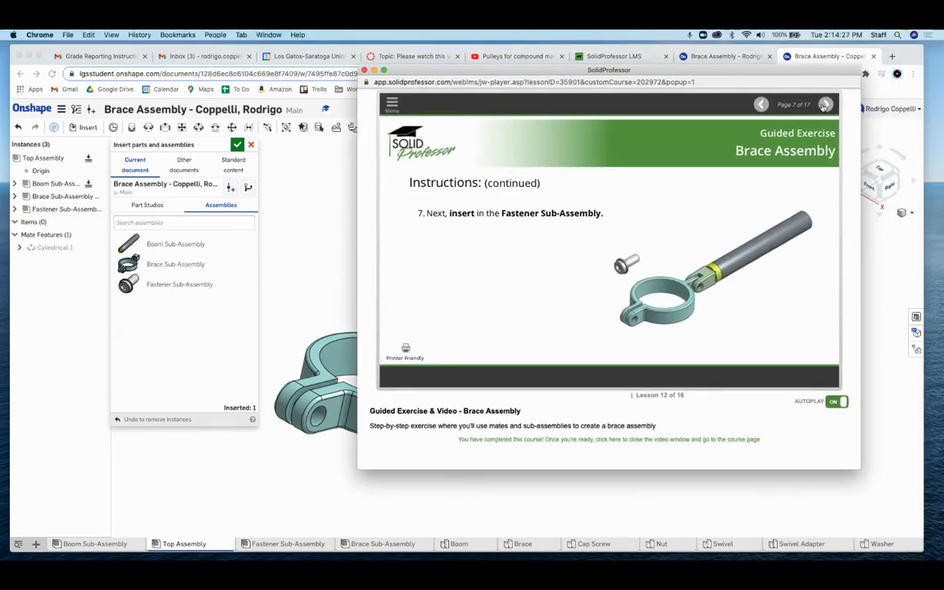
left_click(826, 104)
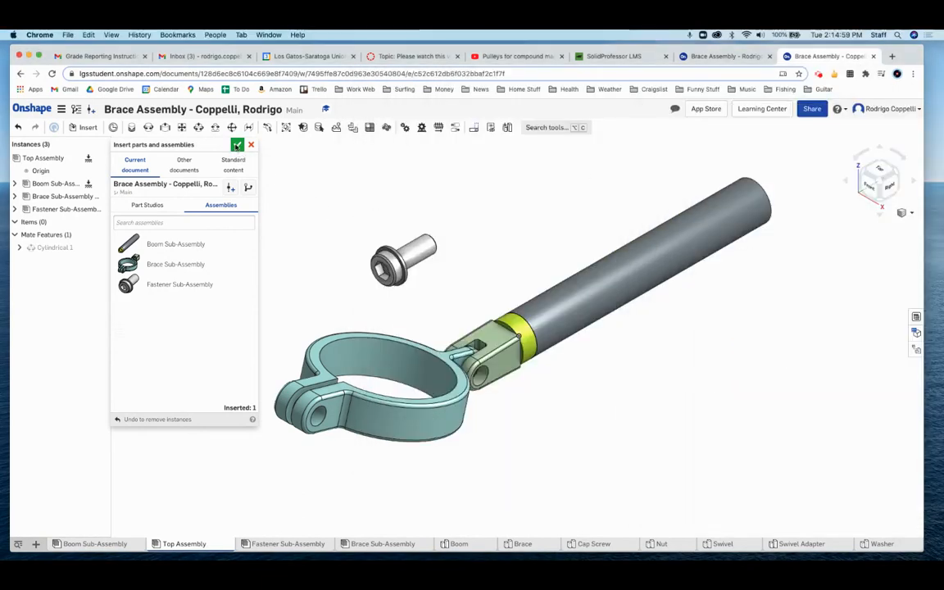
left_click(238, 144)
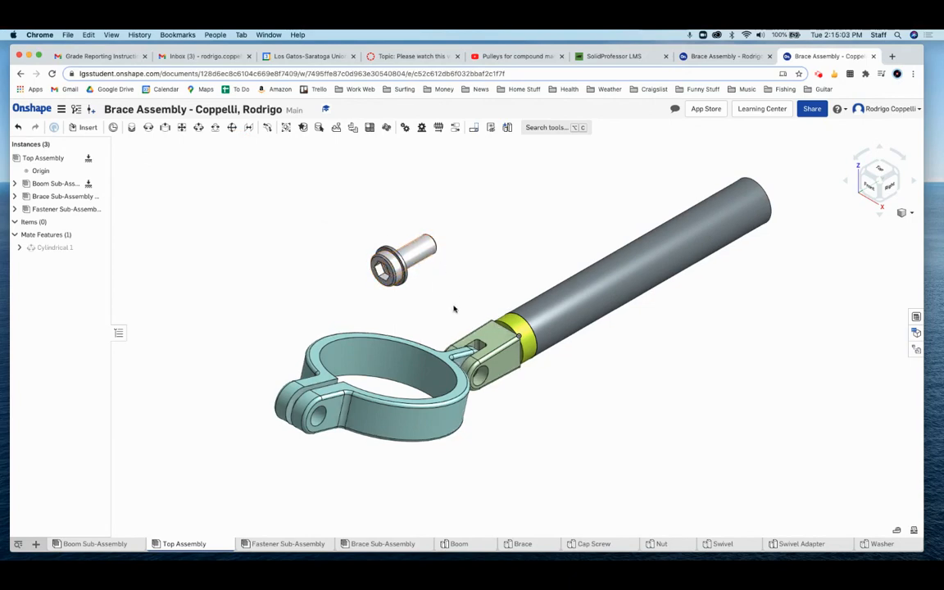
mouse_move(401, 210)
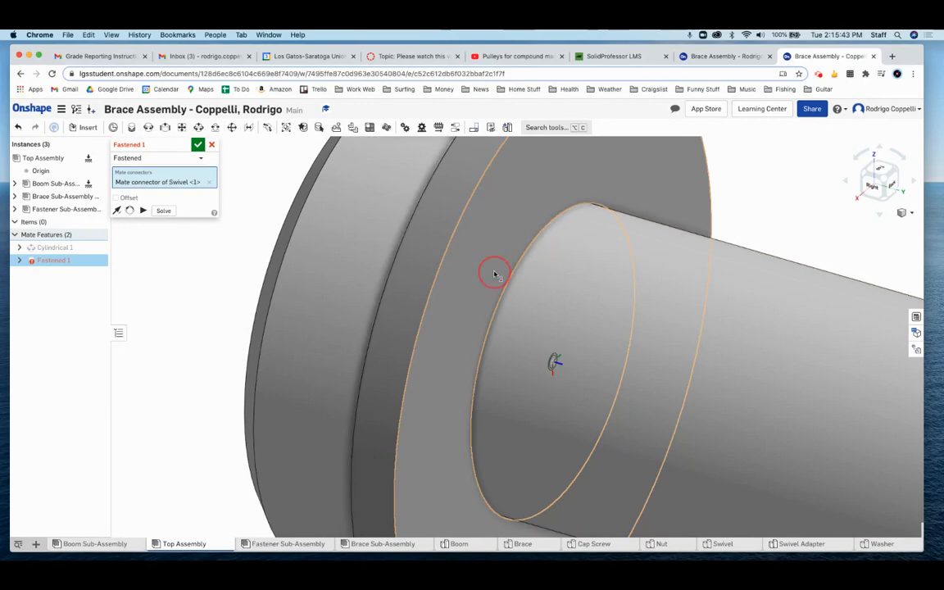
- Fasten the first screw's washer into the brace swivel hole
left_click(494, 273)
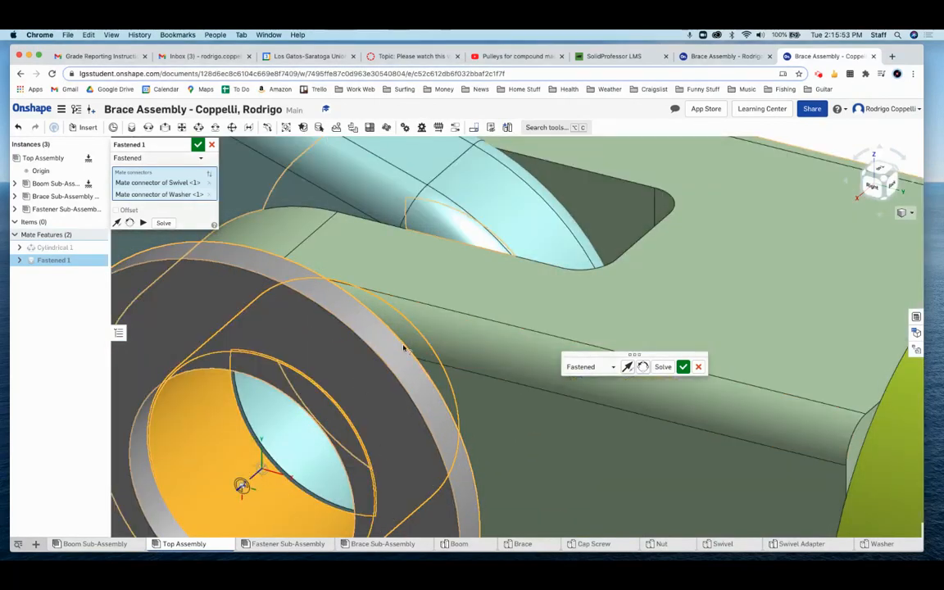
left_click(664, 366)
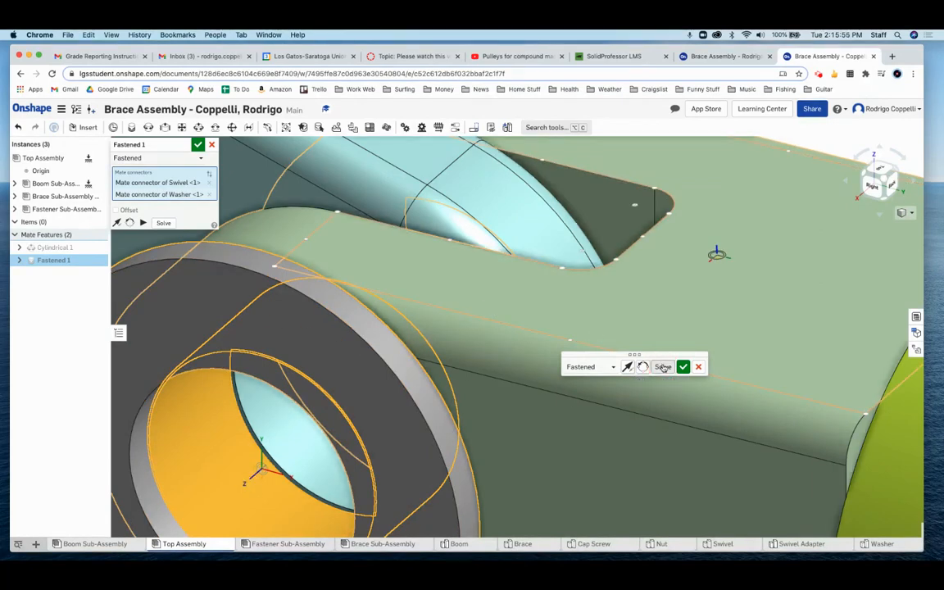
left_click(662, 367)
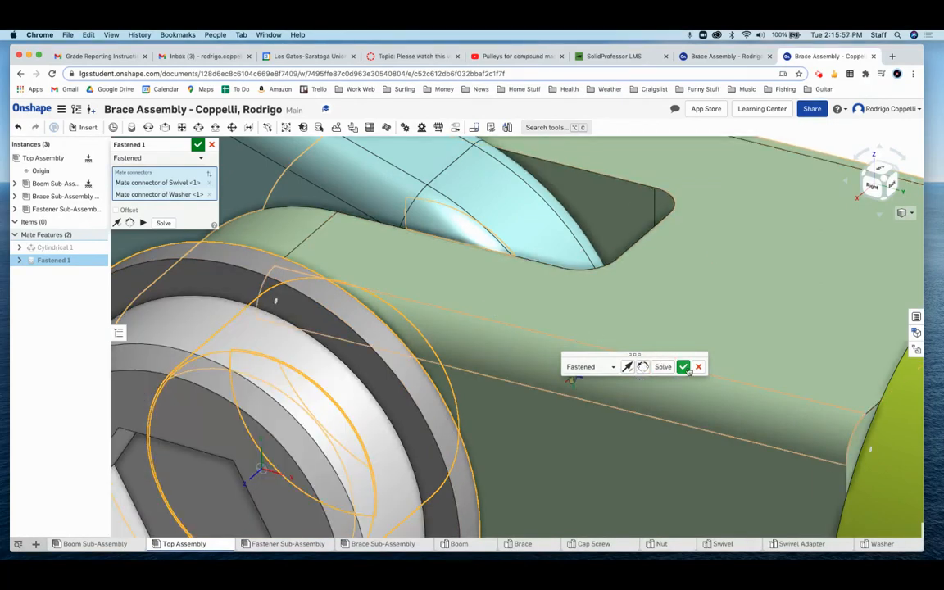
left_click(683, 366)
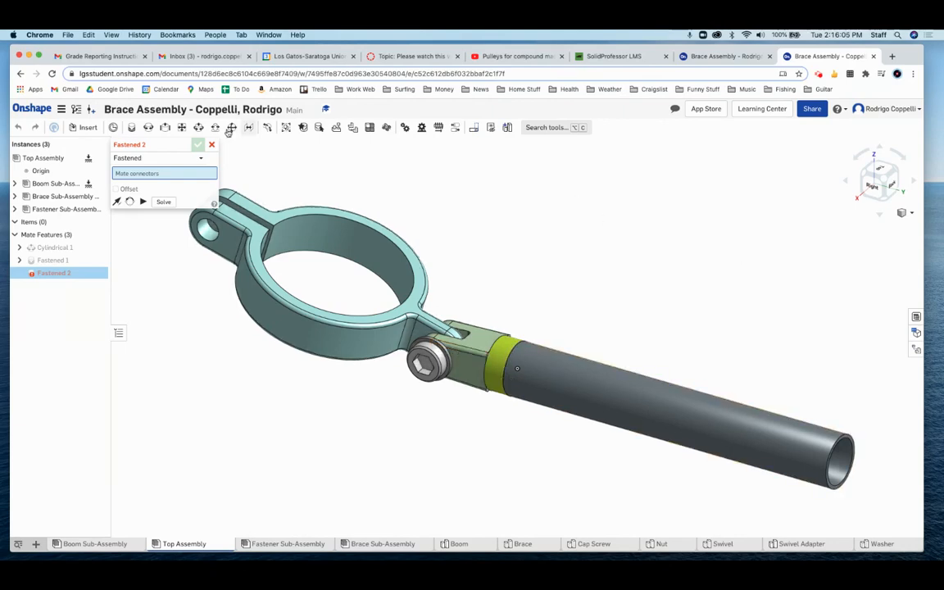
- Open the SolidProfessor lesson and advance to step 9 on adding a second fastener
left_click(211, 144)
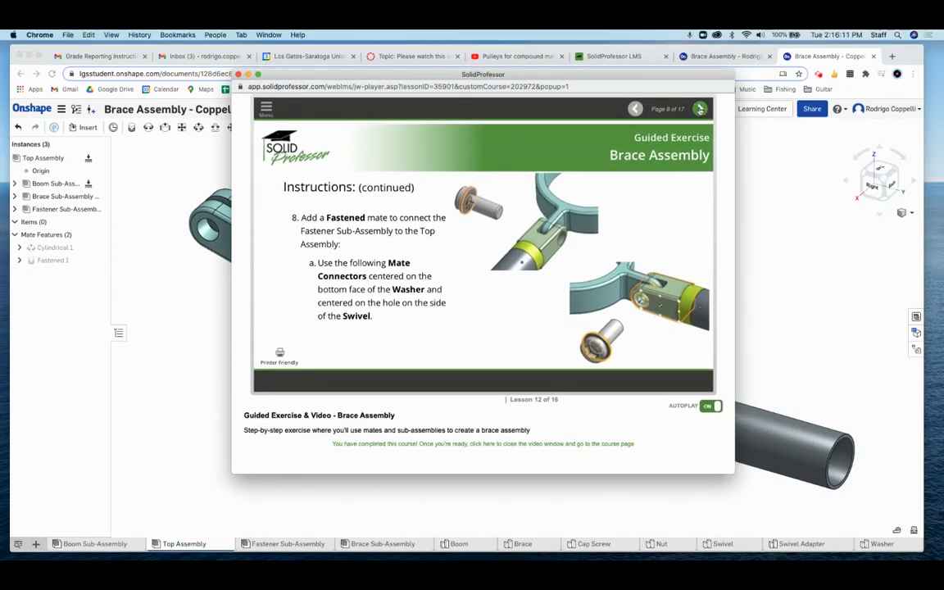
left_click(699, 109)
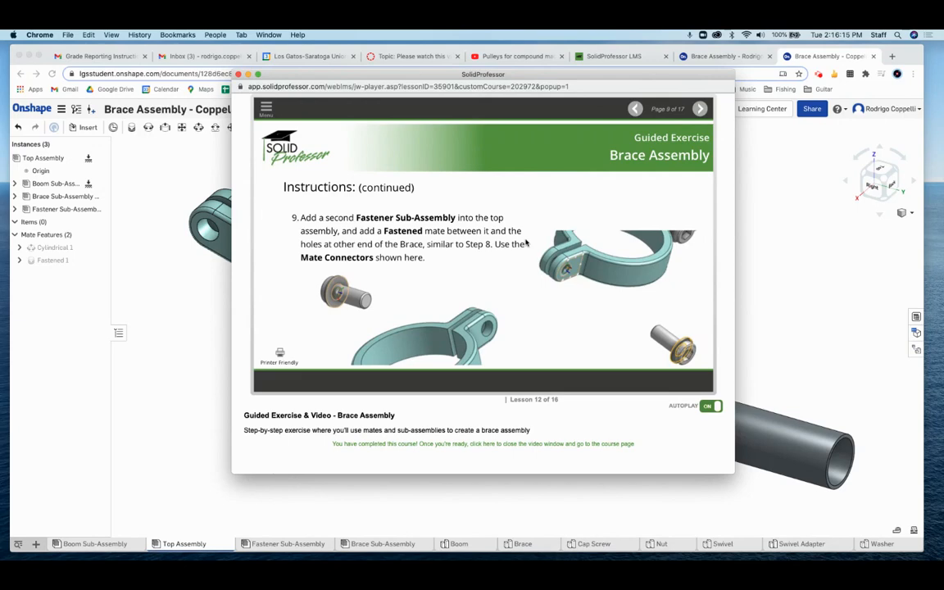
mouse_move(426, 76)
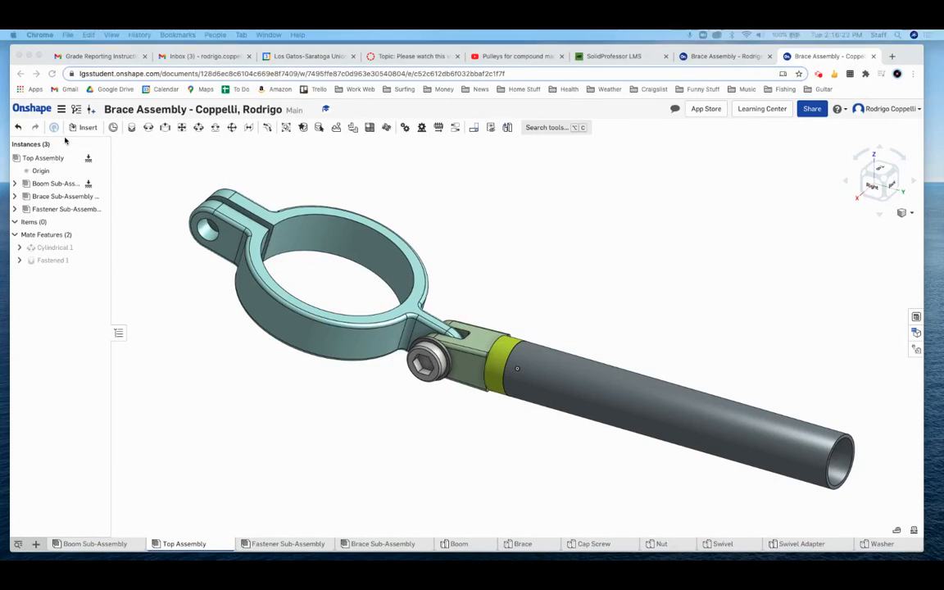
mouse_move(119, 169)
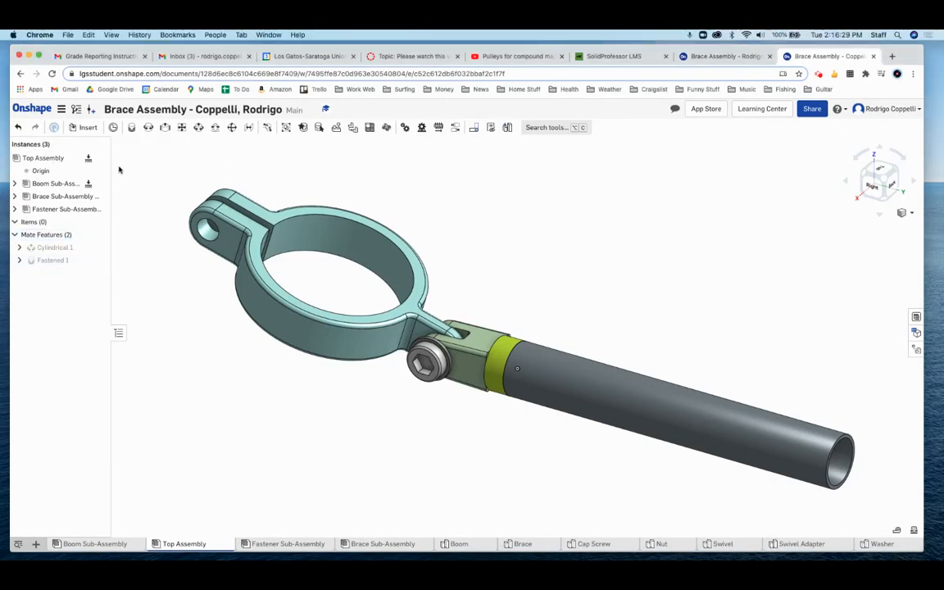
- Insert a second Fastener Sub-Assembly into the Top Assembly
left_click(87, 127)
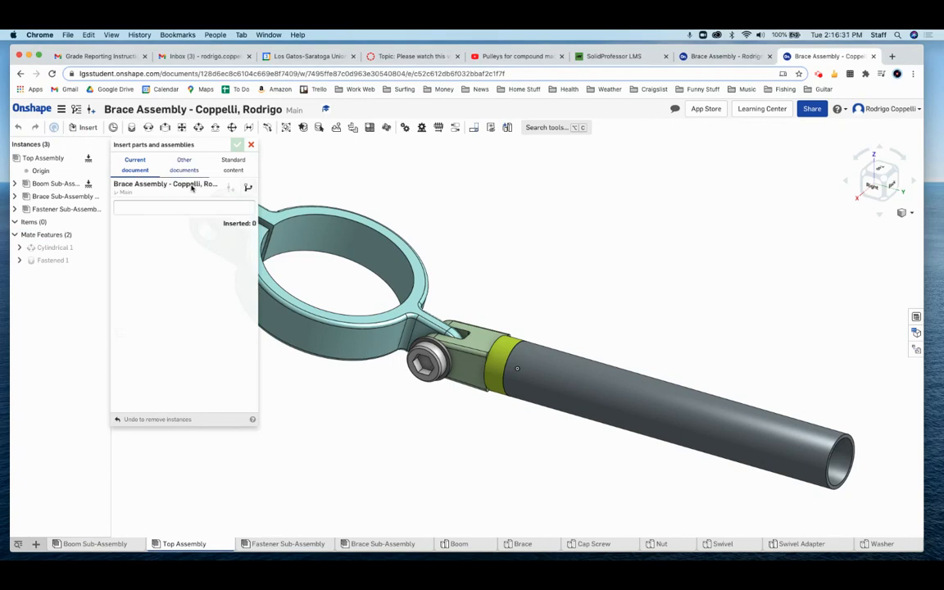
left_click(220, 205)
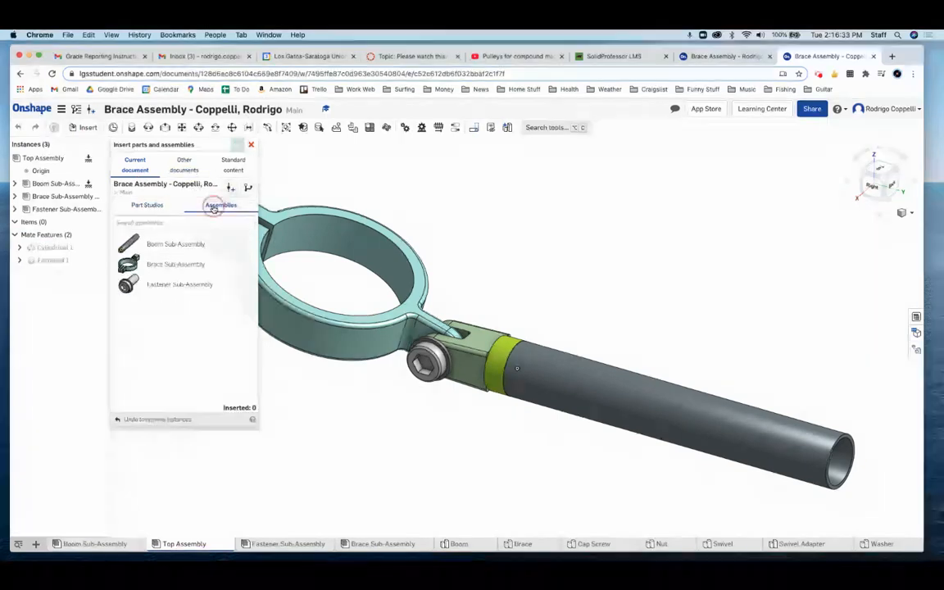
left_click(180, 284)
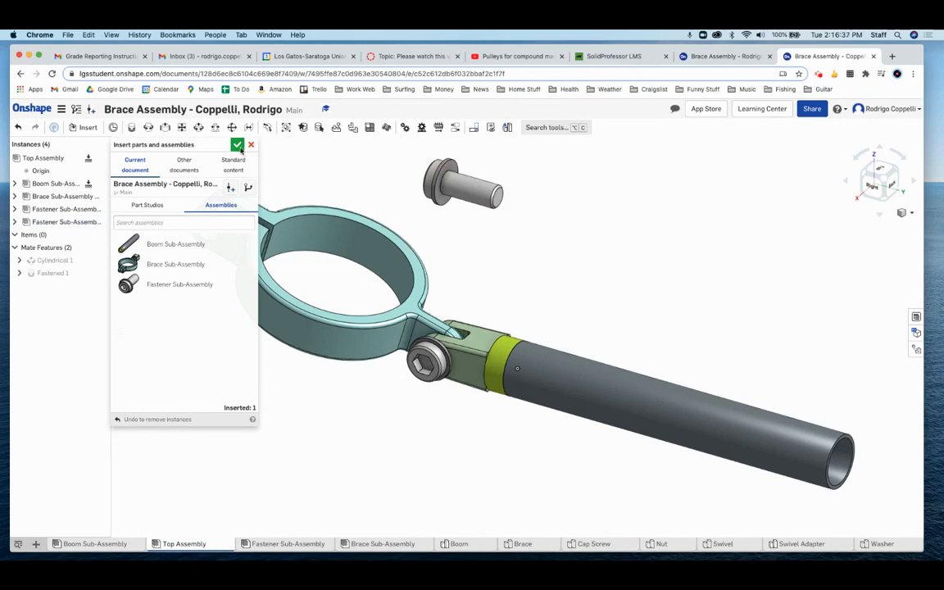
left_click(237, 145)
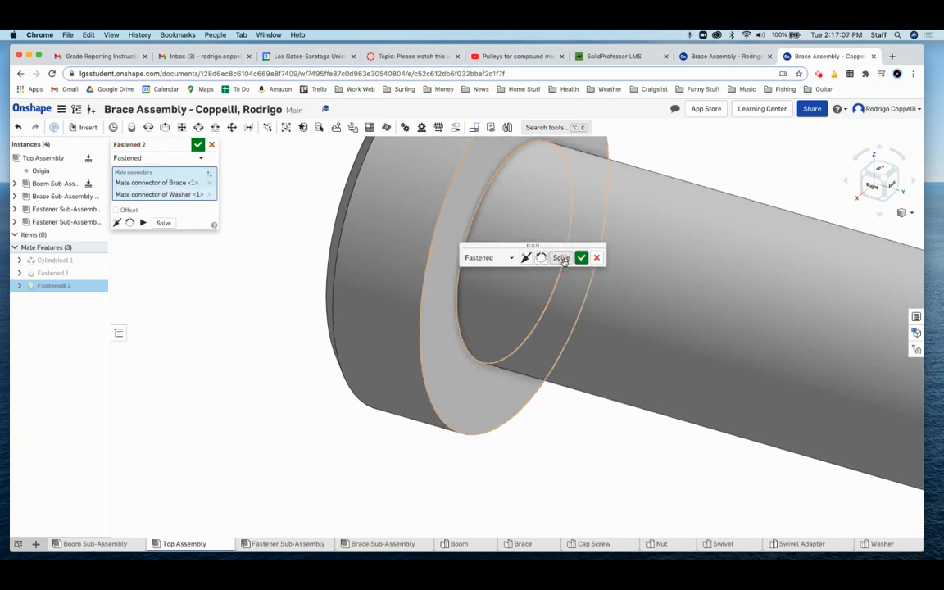
- Flip the second screw head-outward in the brace's far hole and commit Fastened 2
left_click(561, 257)
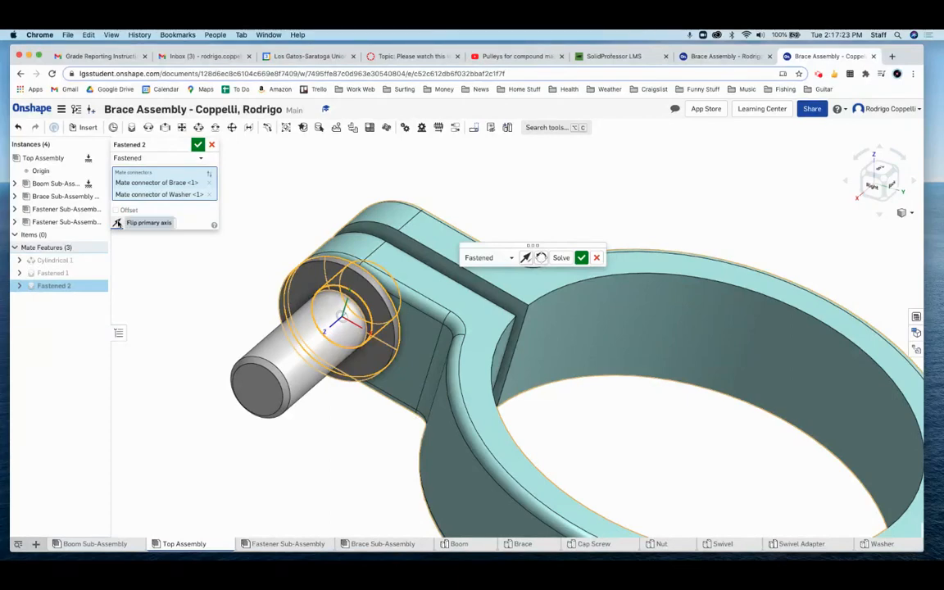
left_click(149, 222)
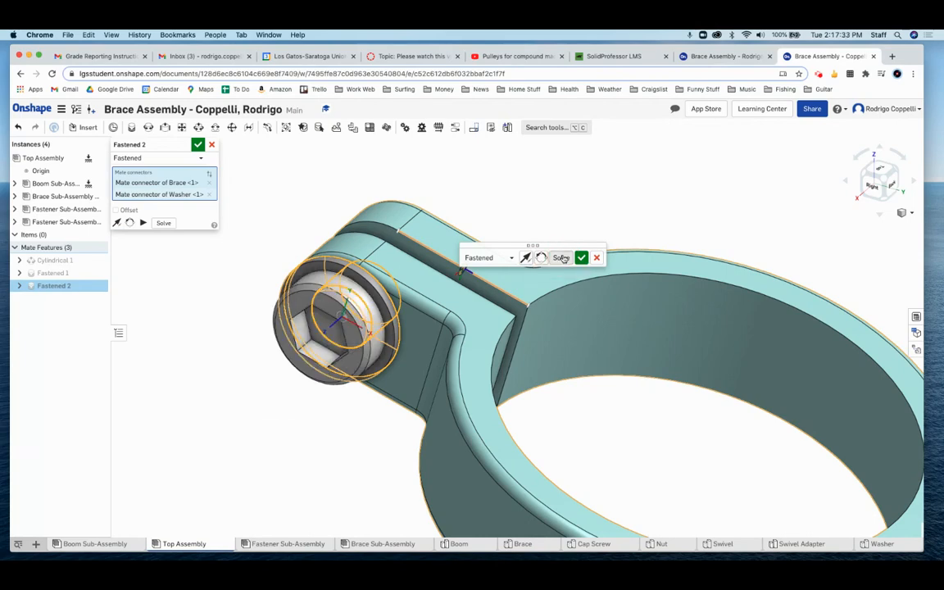
mouse_move(526, 258)
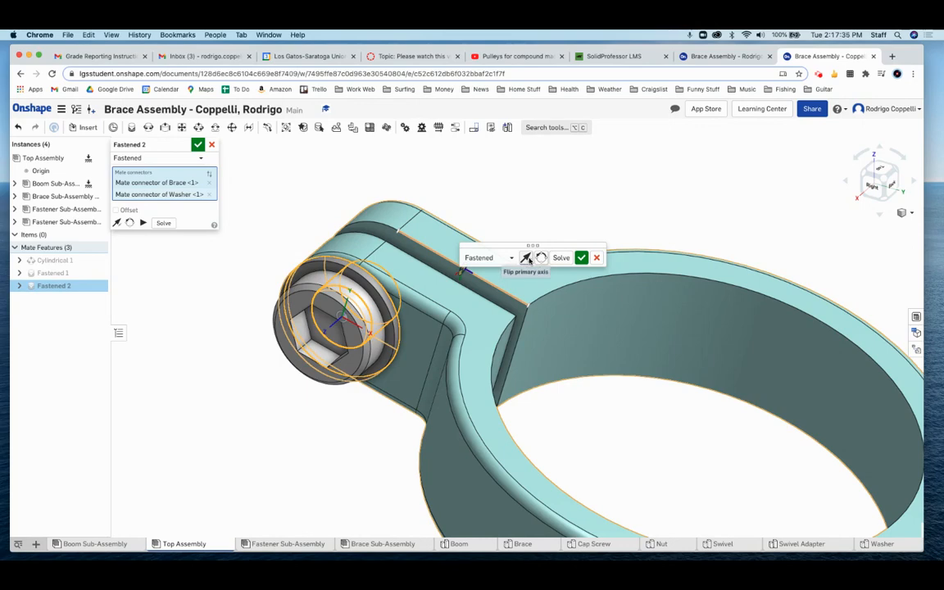
left_click(527, 257)
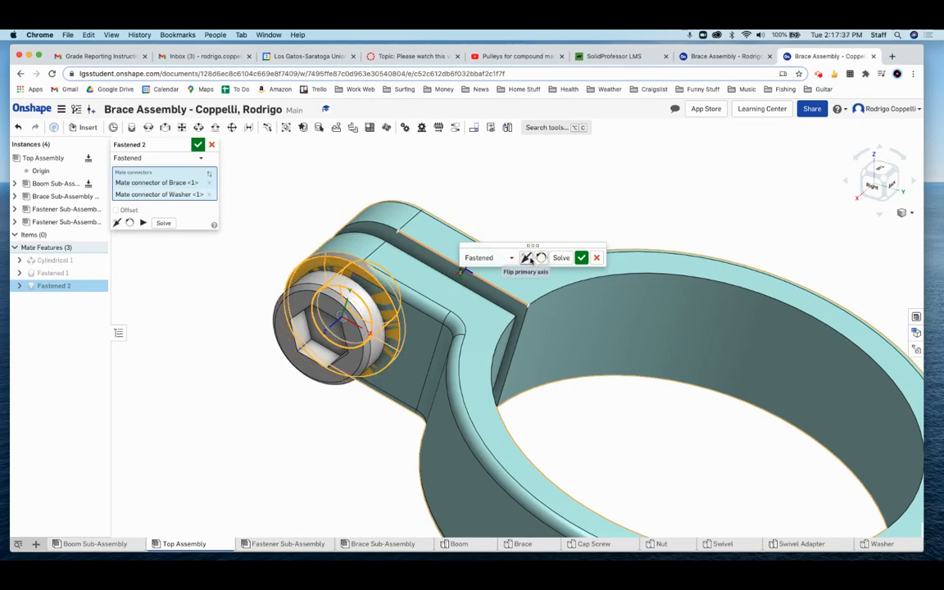
left_click(528, 258)
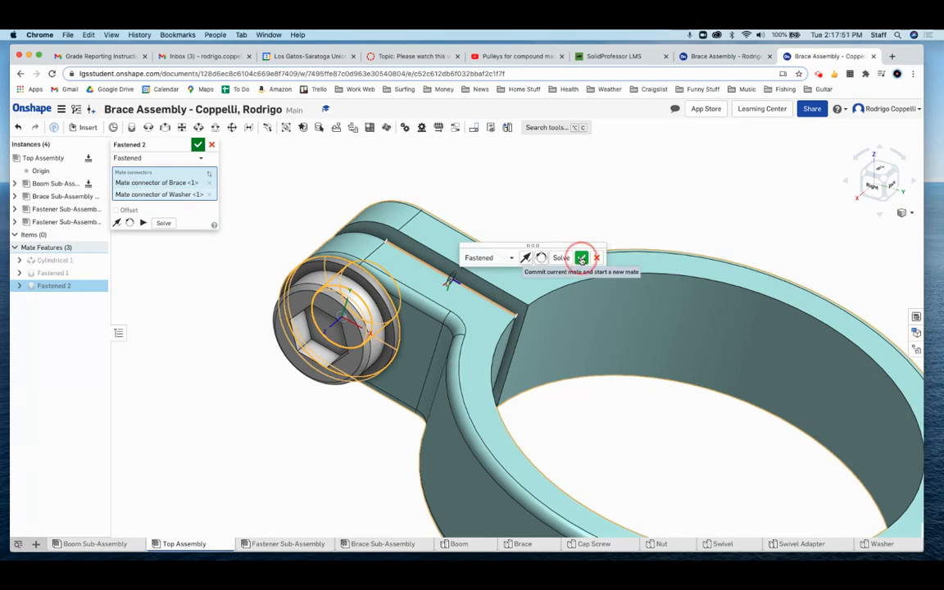
left_click(582, 257)
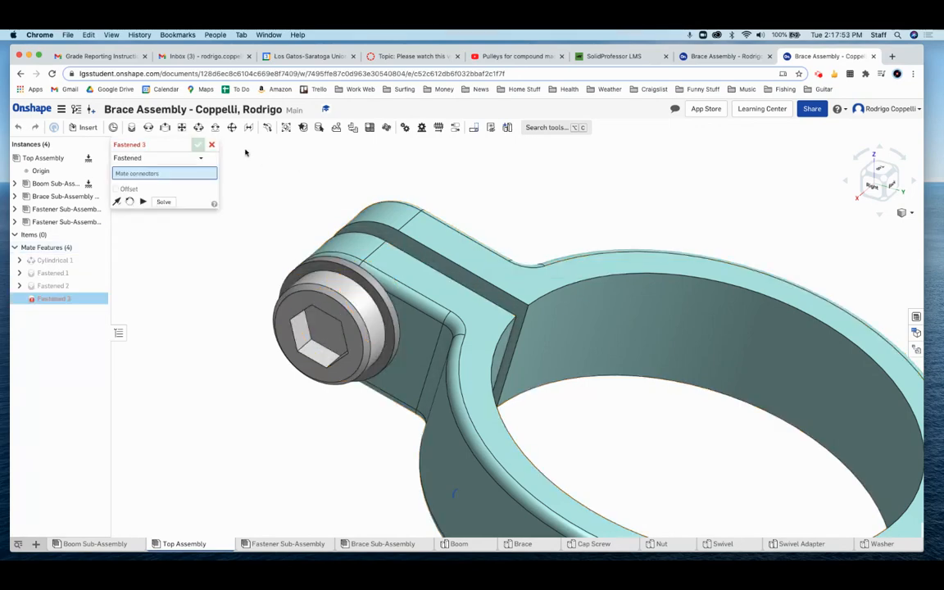
- Page through the lesson's nut steps to the Self-Check page on range of motion
left_click(212, 145)
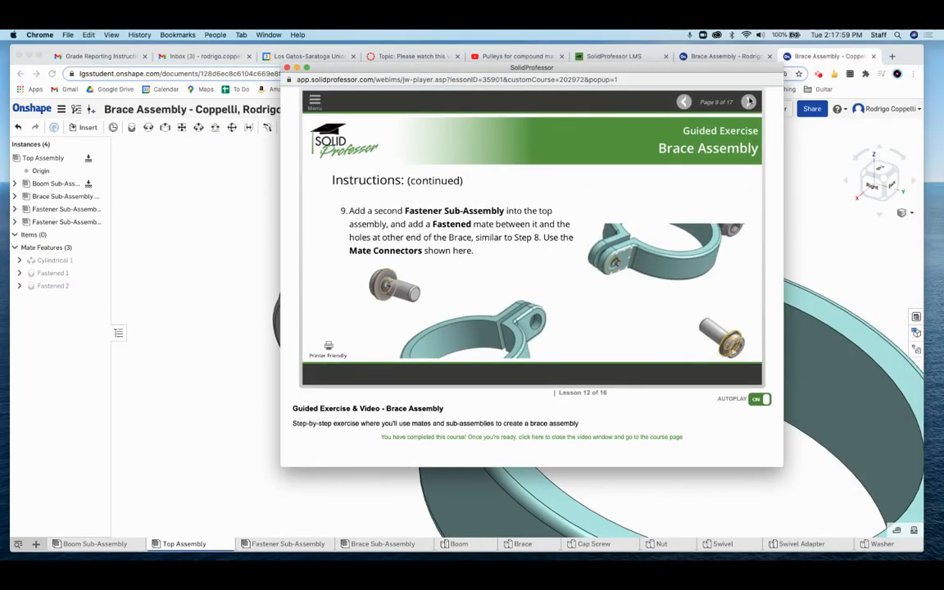
left_click(747, 101)
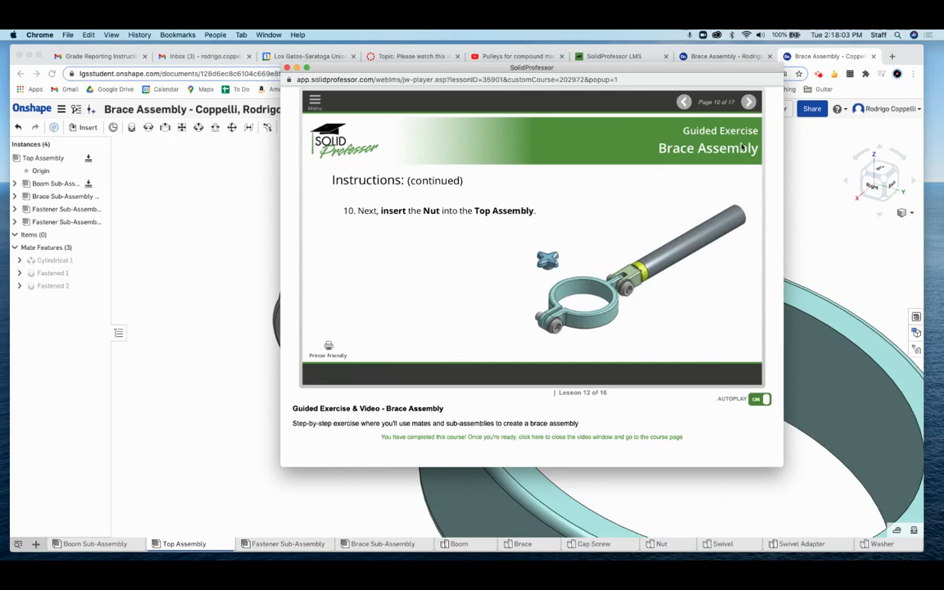
left_click(748, 101)
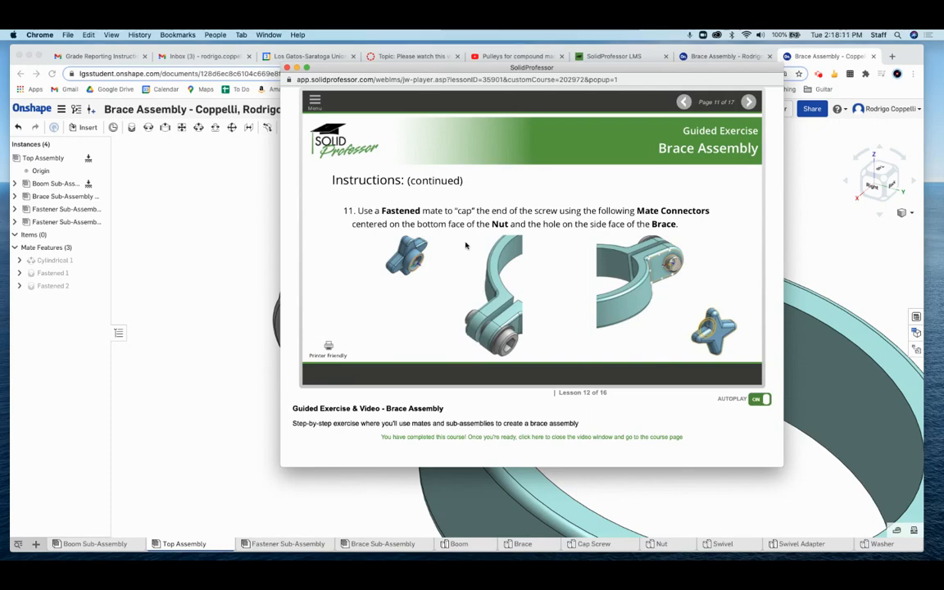
mouse_move(418, 264)
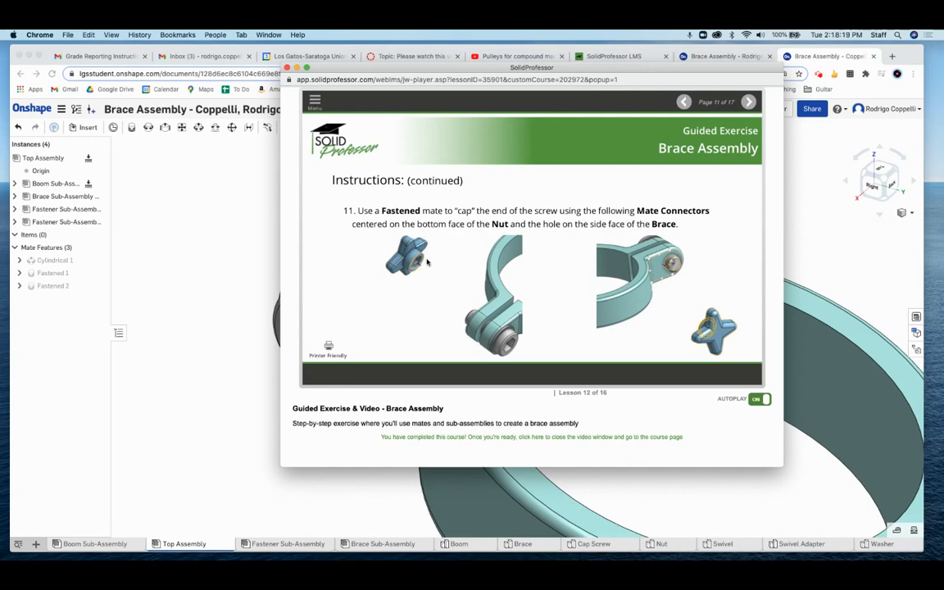
mouse_move(670, 261)
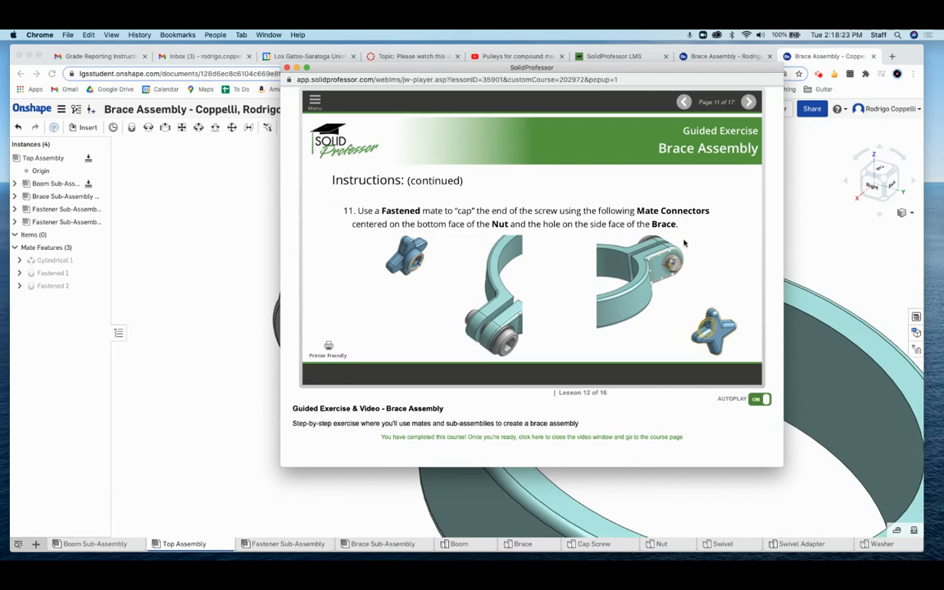
mouse_move(758, 118)
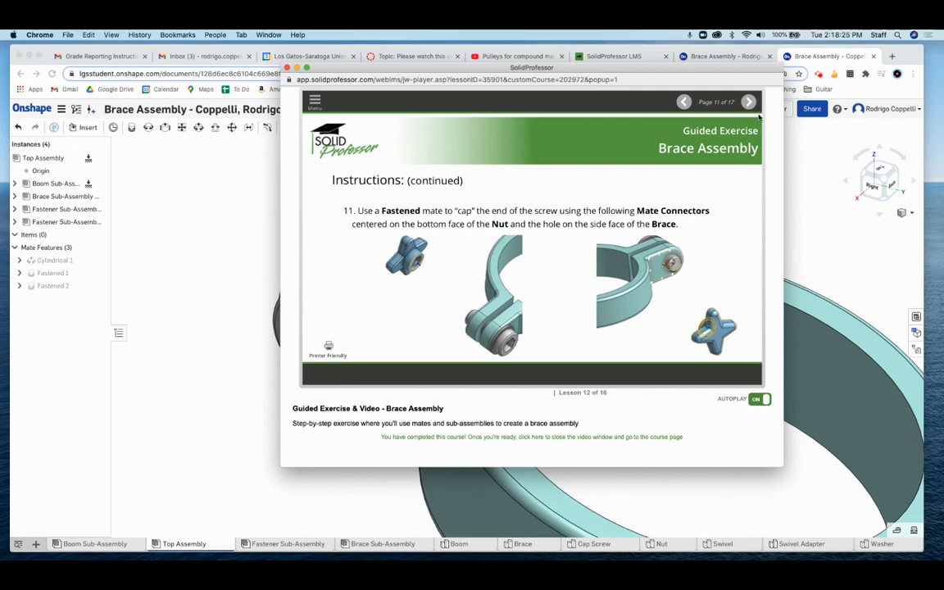
left_click(746, 101)
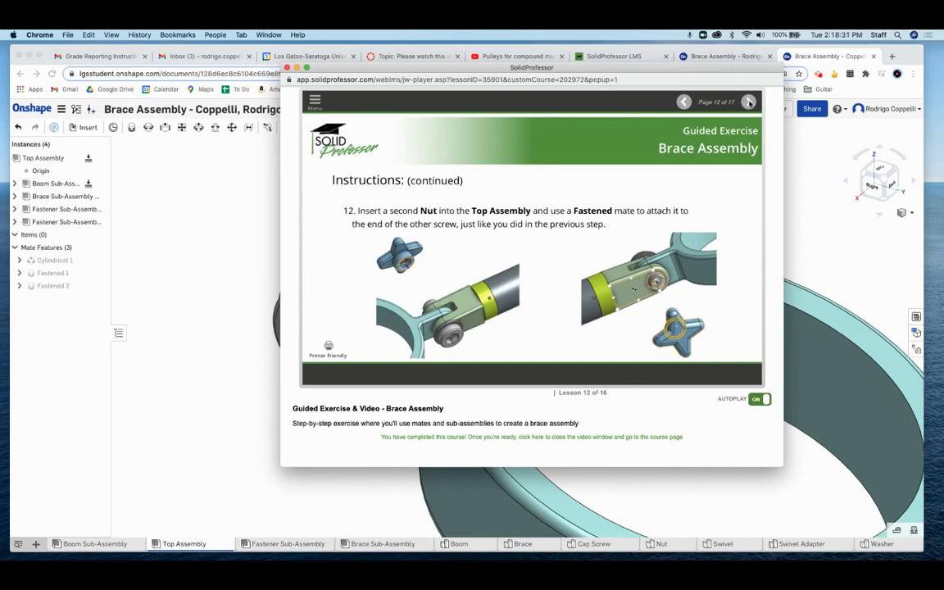
left_click(748, 102)
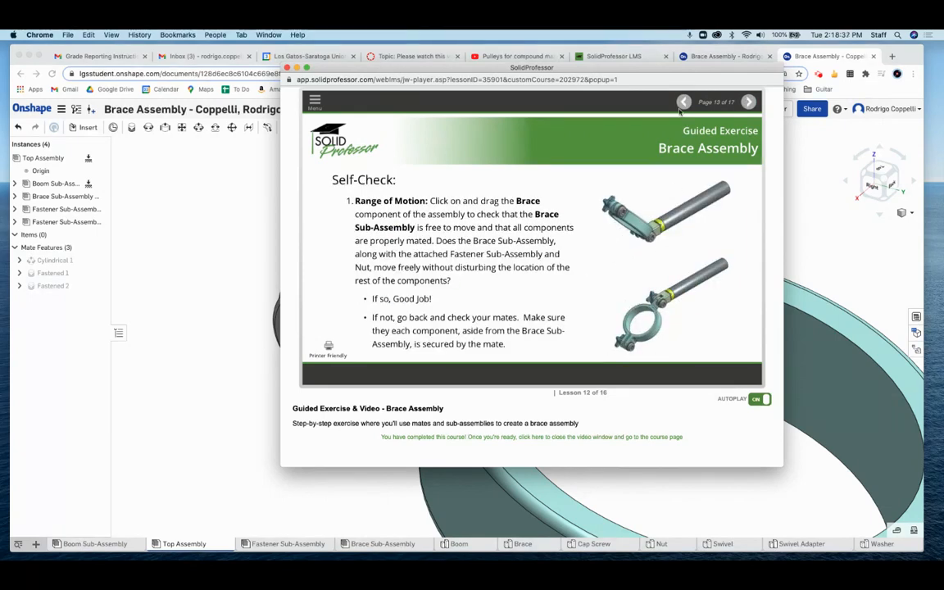
- Bring the Onshape assembly window back in front of the tutorial
left_click(684, 101)
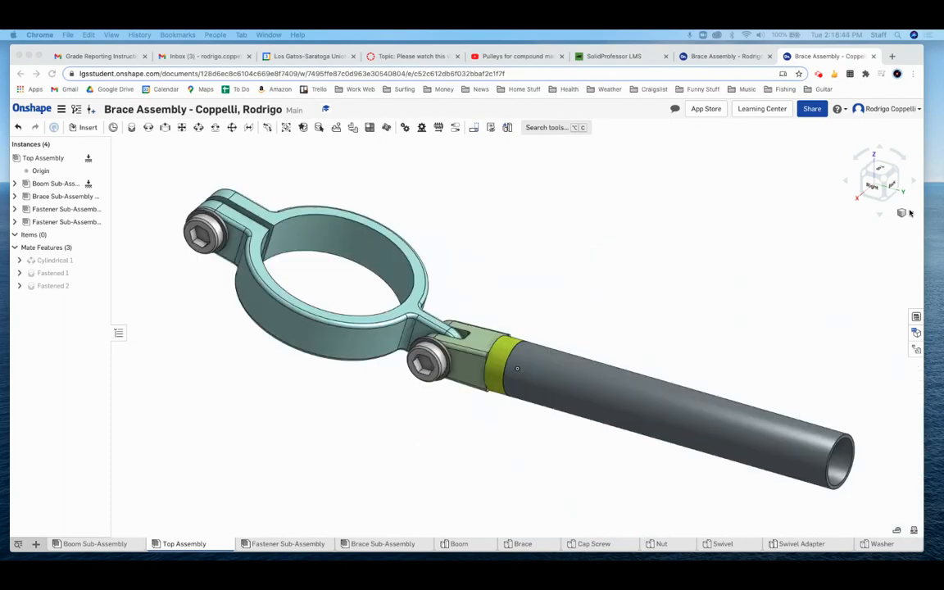
- Switch the assembly view to Isometric
left_click(912, 213)
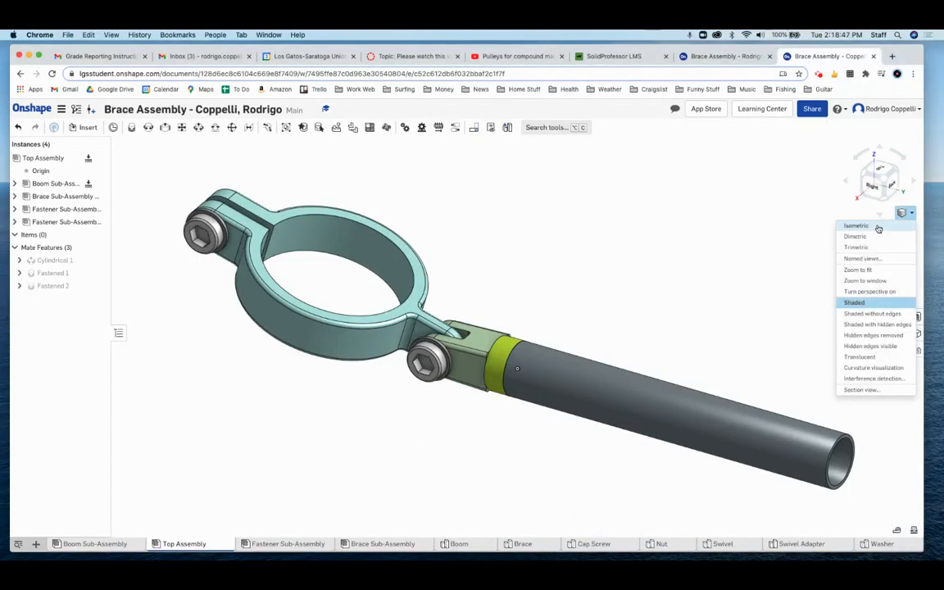
left_click(856, 225)
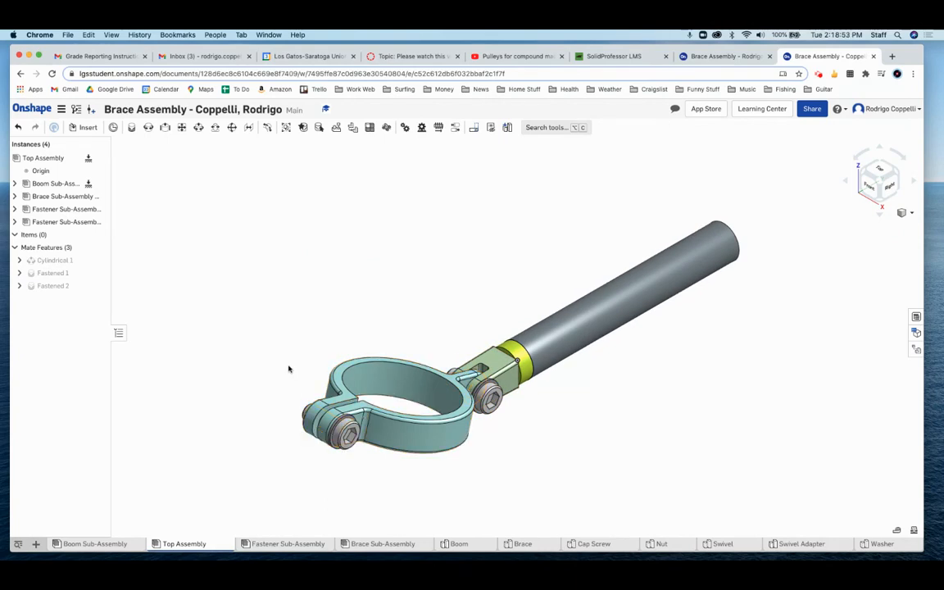
- Insert two Nut instances from the part studios into the Top Assembly
left_click(87, 127)
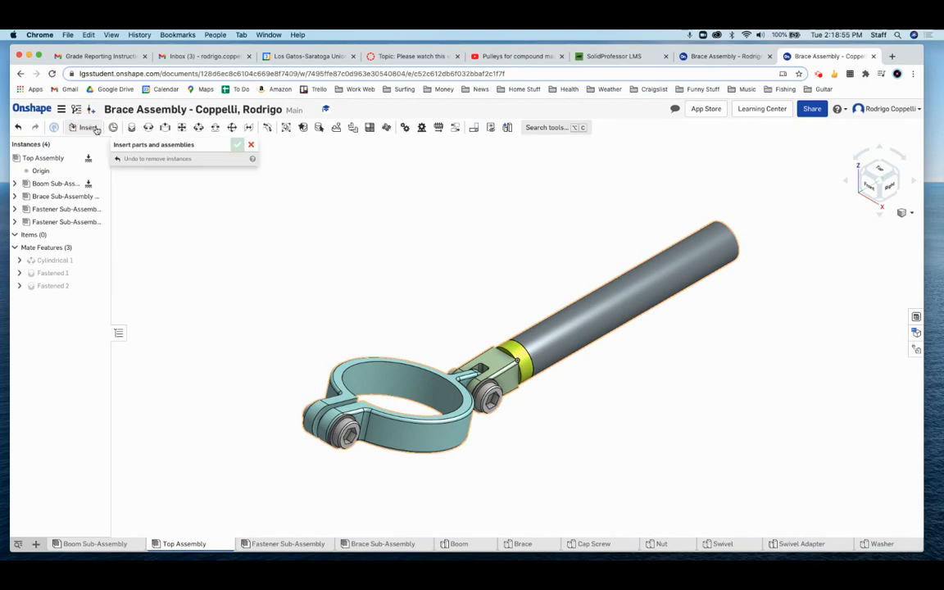
left_click(220, 205)
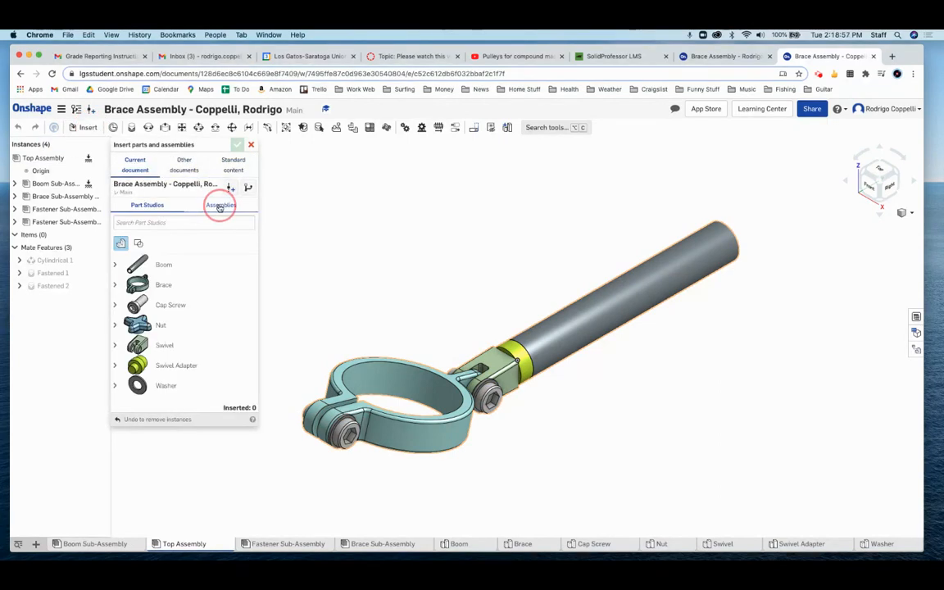
left_click(148, 205)
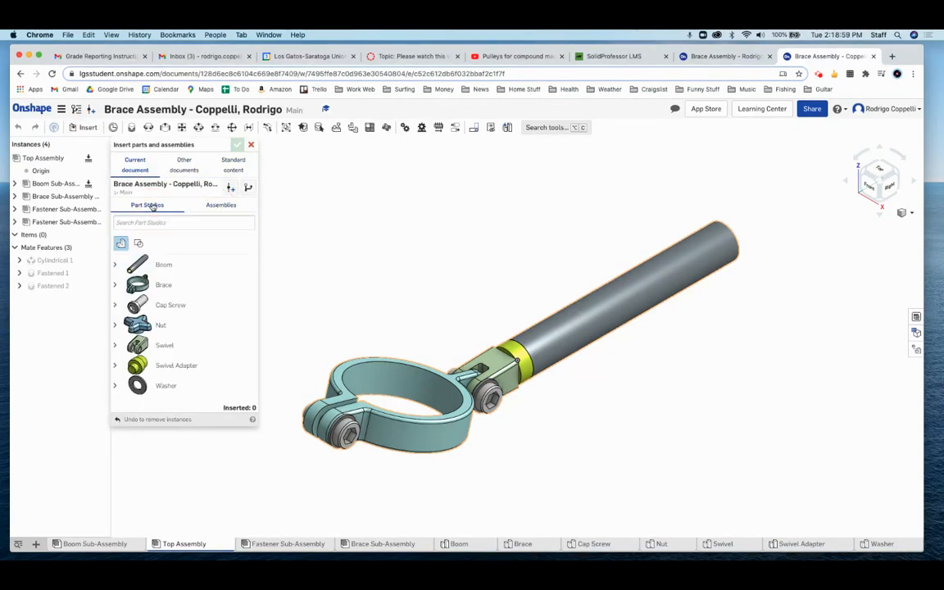
left_click(161, 325)
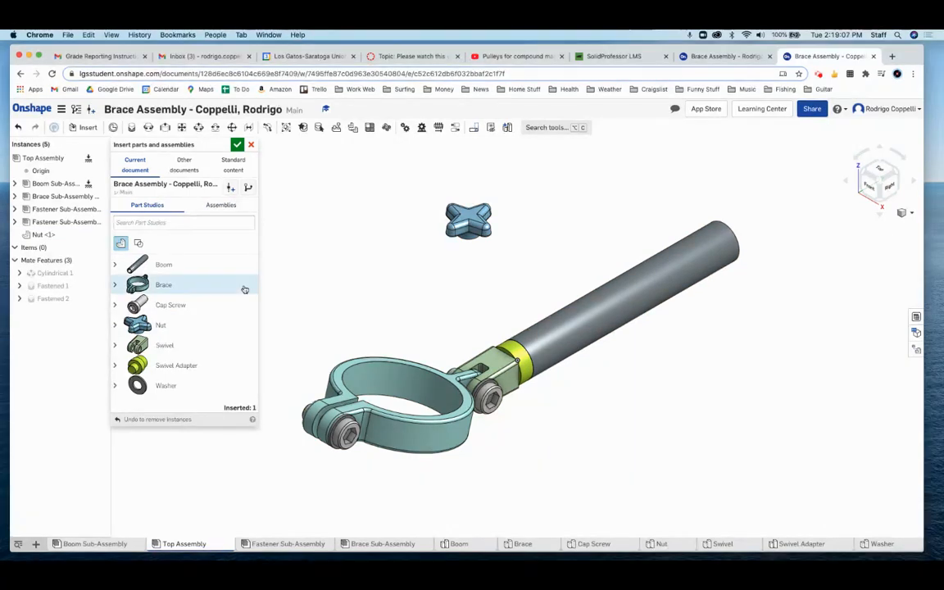
left_click(160, 326)
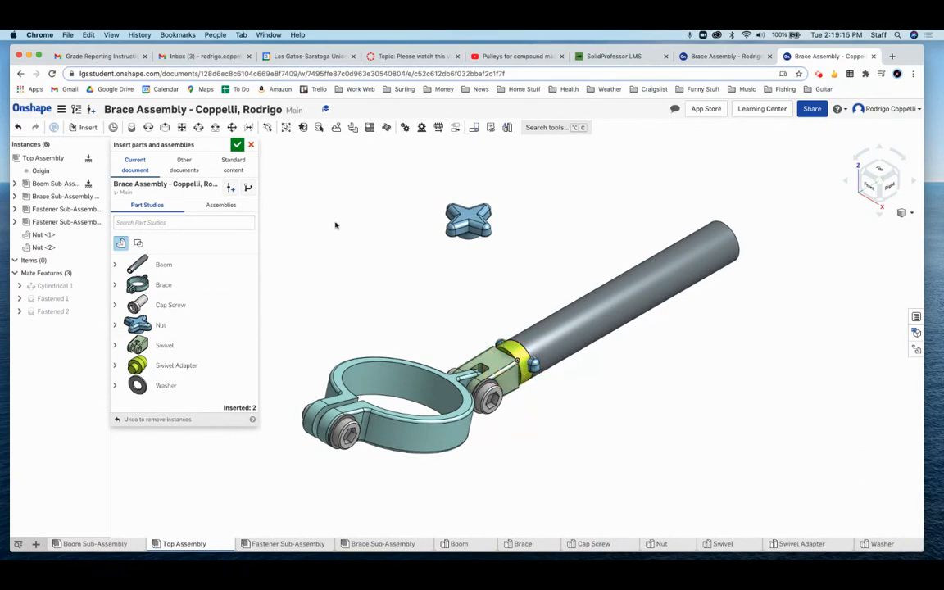
left_click(237, 144)
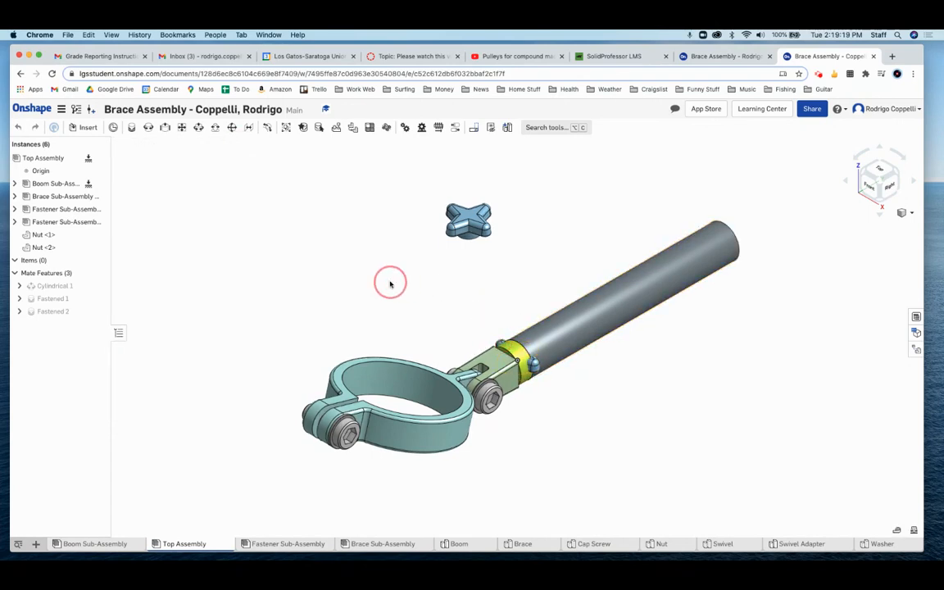
- Drag Nut <2> next to the cap screw end at the swivel
scroll("down", 3)
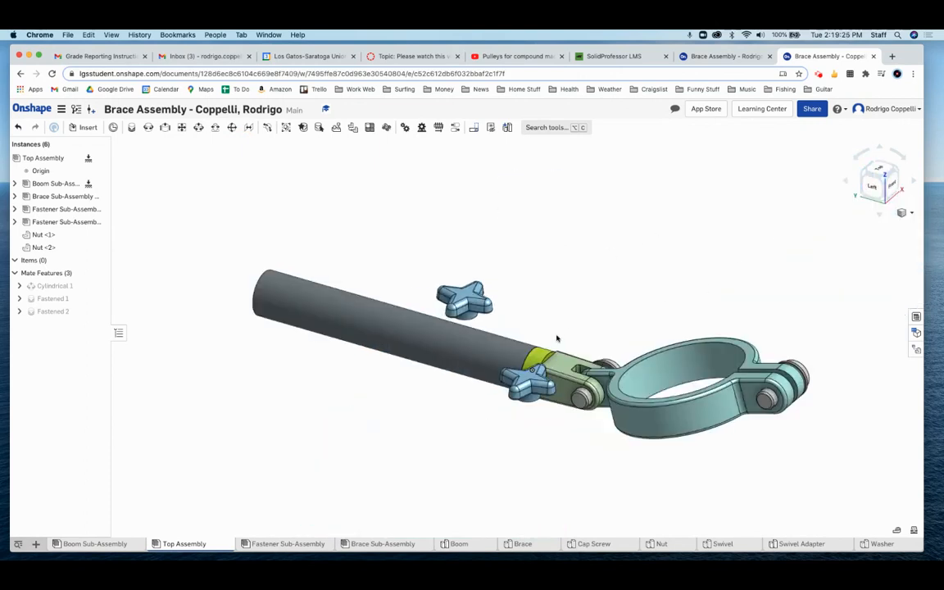
mouse_move(505, 402)
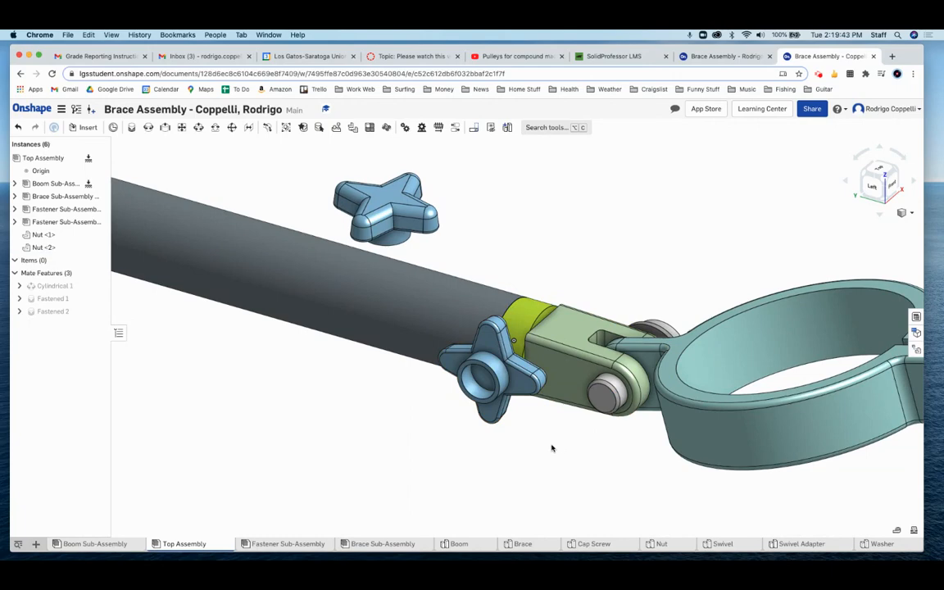
mouse_move(550, 448)
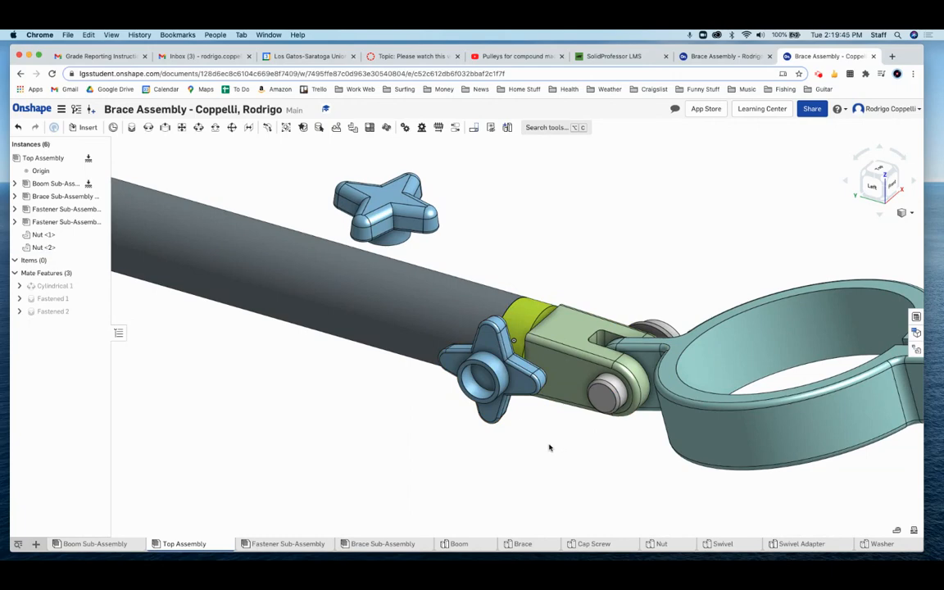
scroll("up", 3)
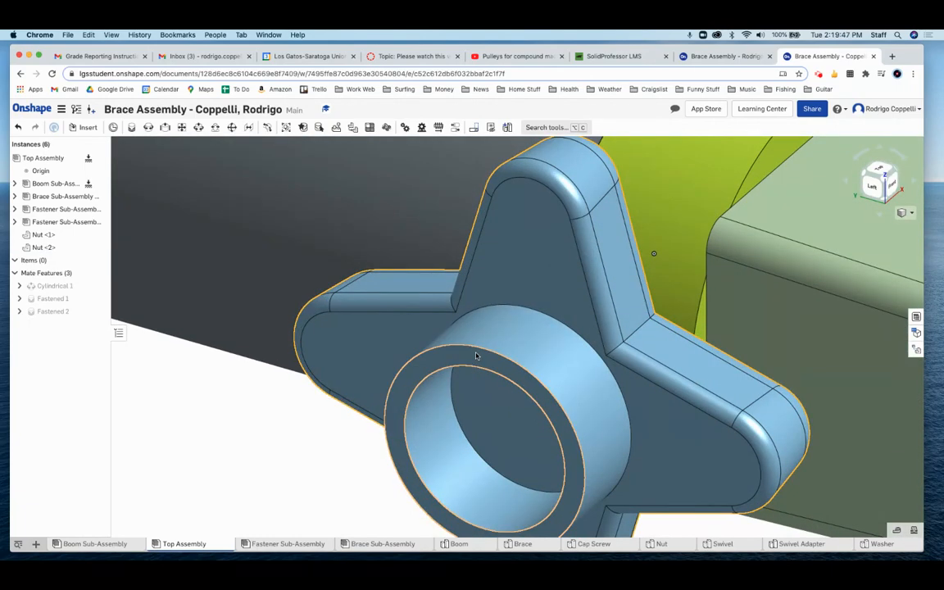
left_click_drag(475, 356, 807, 361)
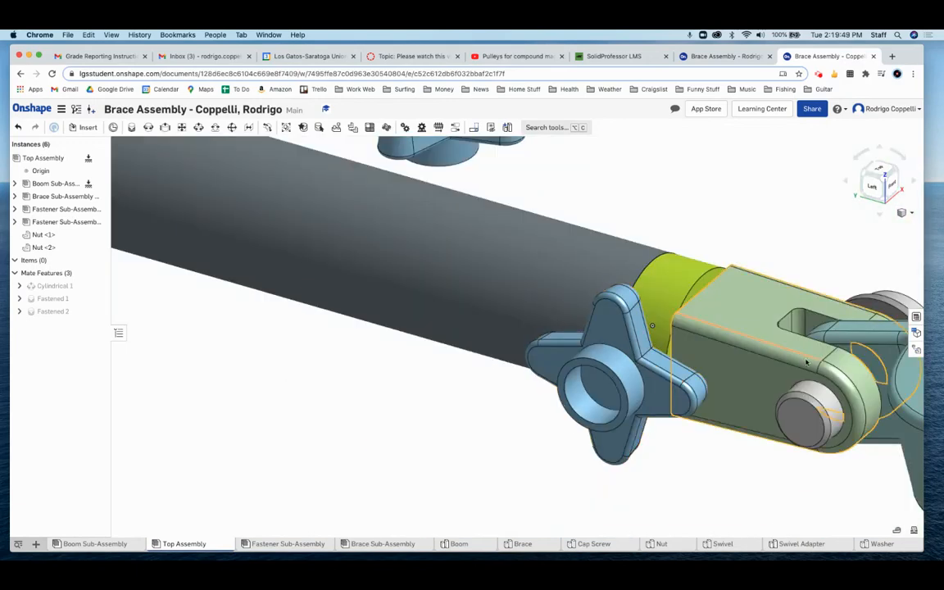
left_click(606, 382)
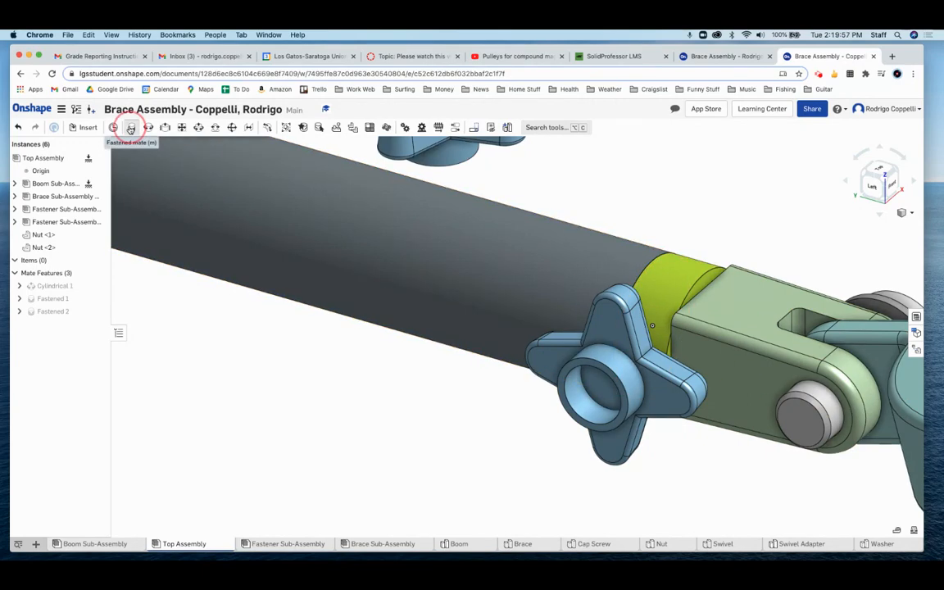
- Fasten the nut onto the swivel screw end as Fastened 3
left_click(130, 127)
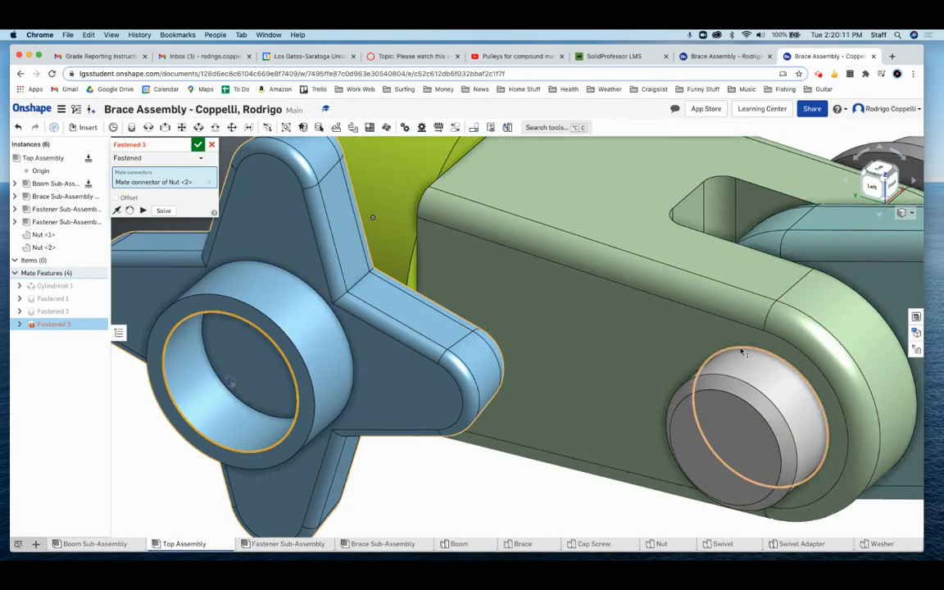
left_click(746, 418)
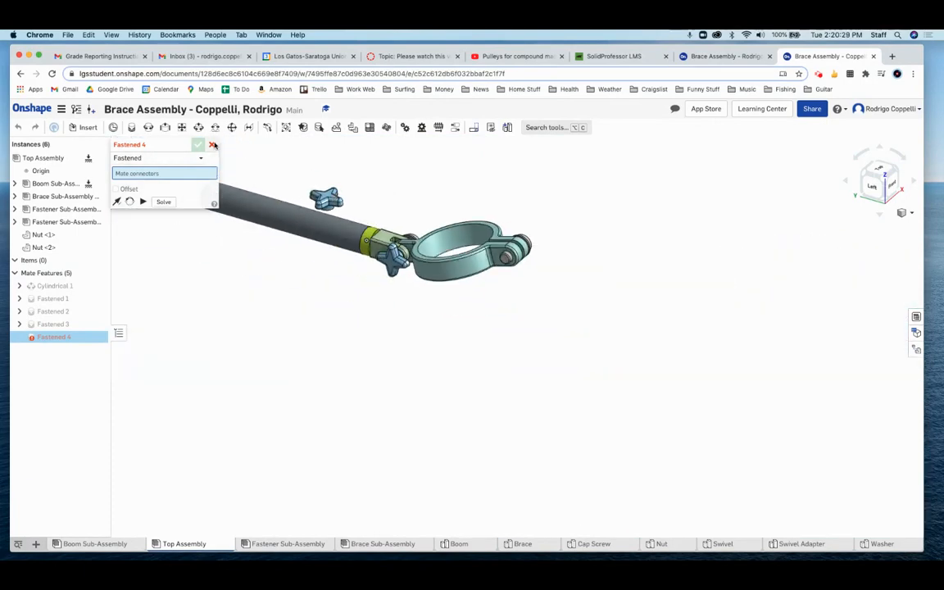
left_click(214, 144)
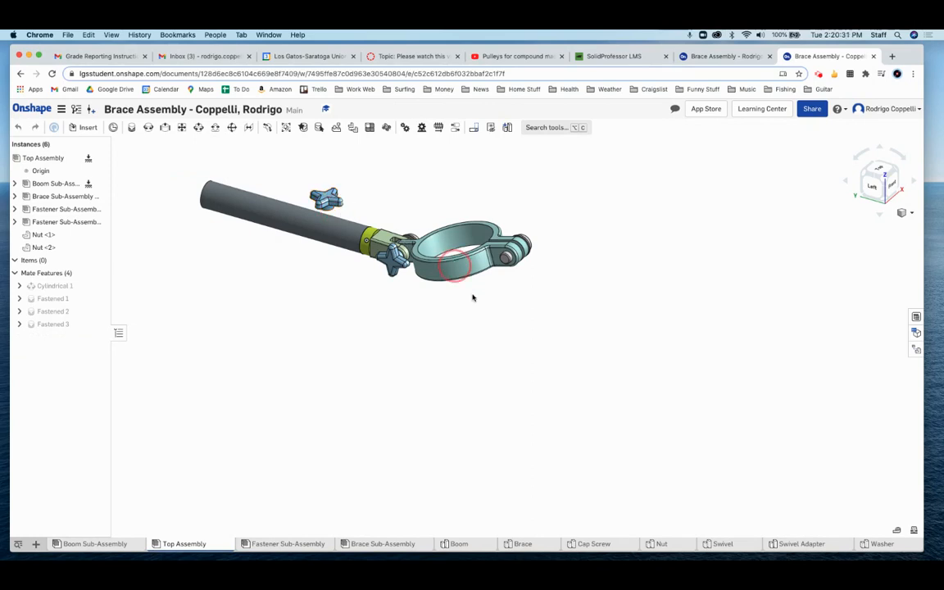
- Fasten the remaining wing nut to the brace's other screw end, flipped outward, as Fastened 4
scroll("up", 3)
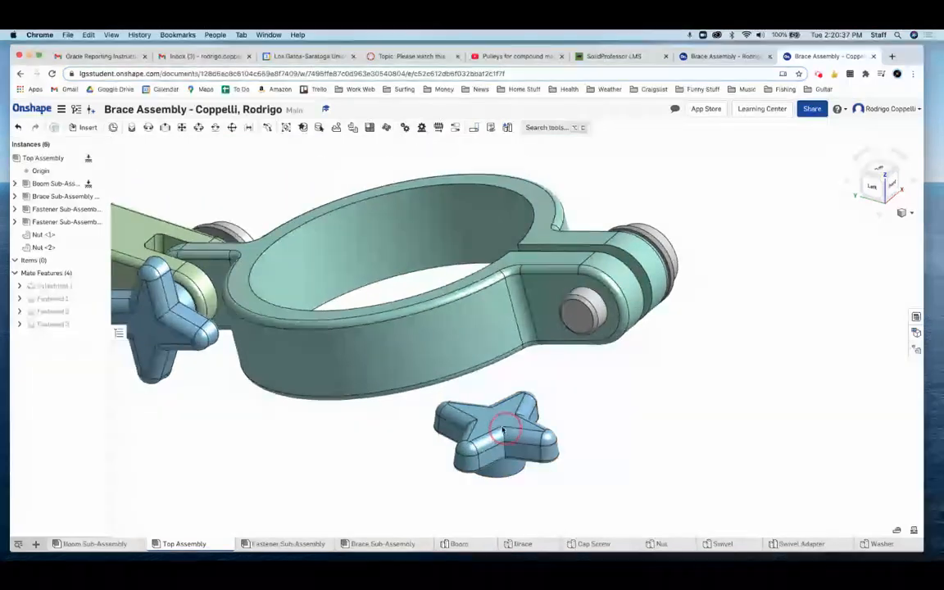
left_click(500, 431)
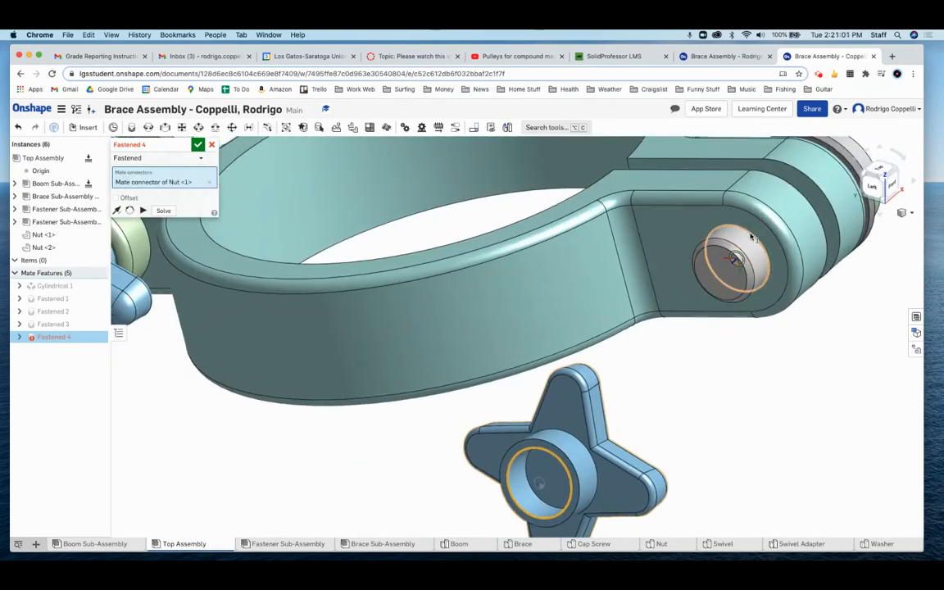
left_click(737, 254)
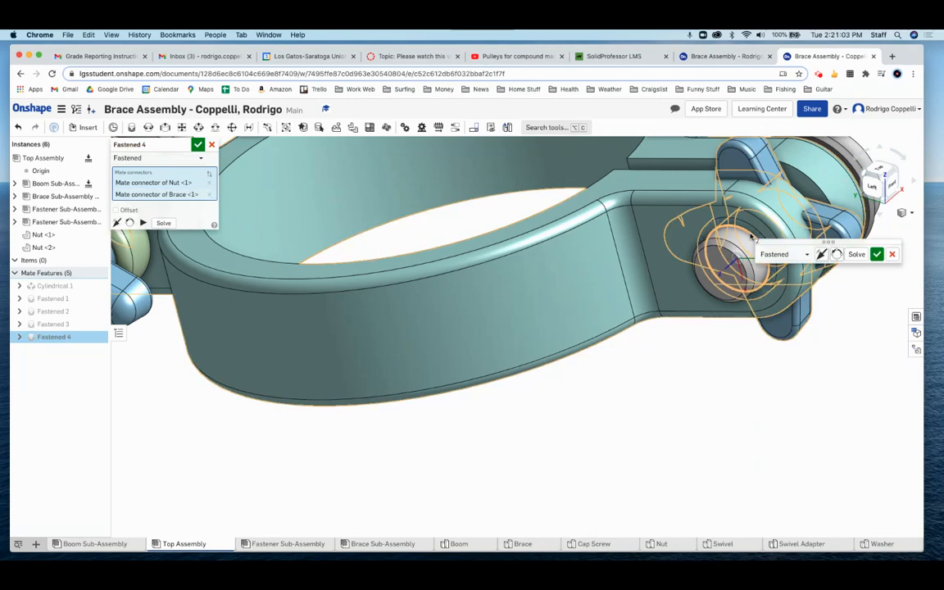
left_click(820, 254)
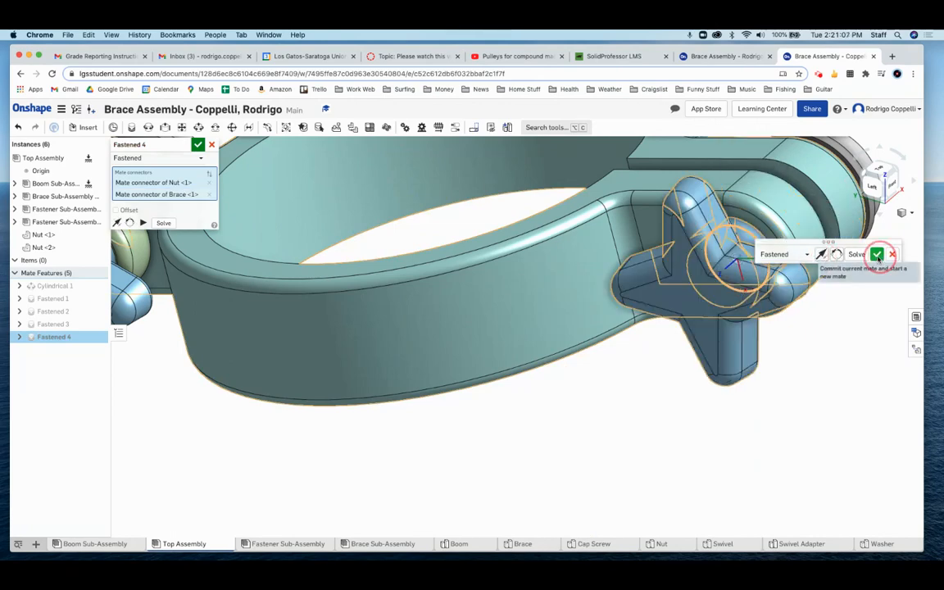
left_click(877, 253)
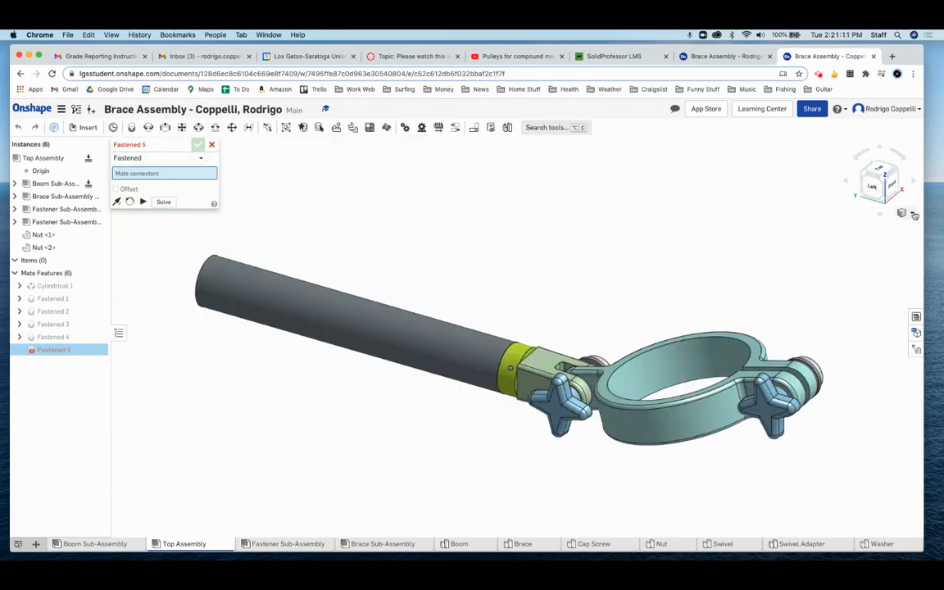
- Page through the lesson to the Self-Check on the 582.59 g assembly mass
left_click_drag(574, 369, 492, 328)
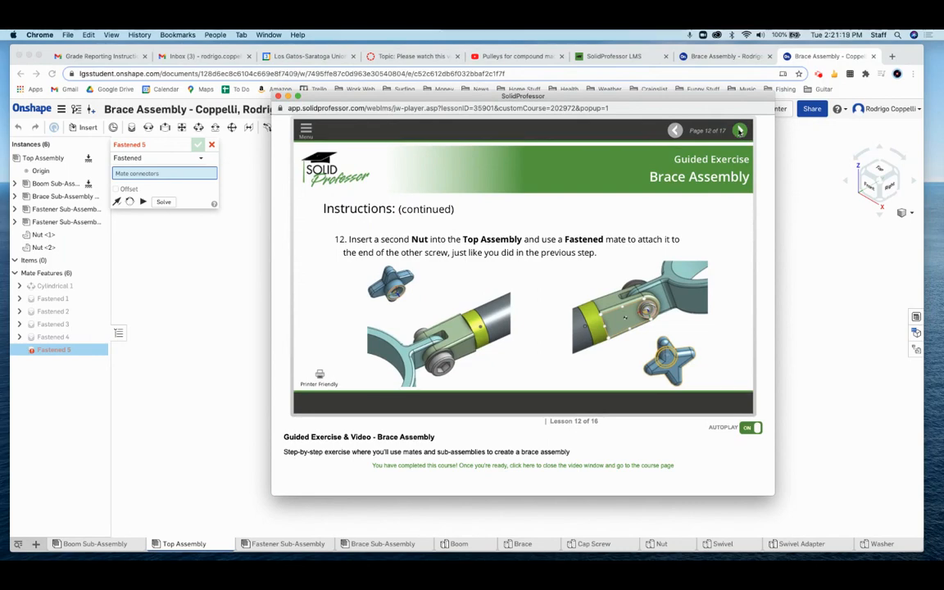
left_click(739, 130)
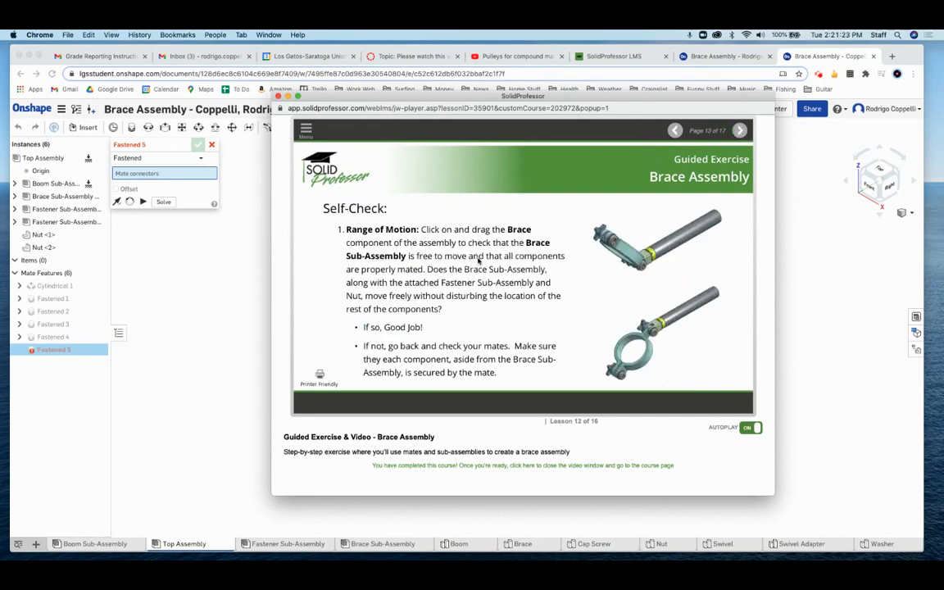
mouse_move(594, 245)
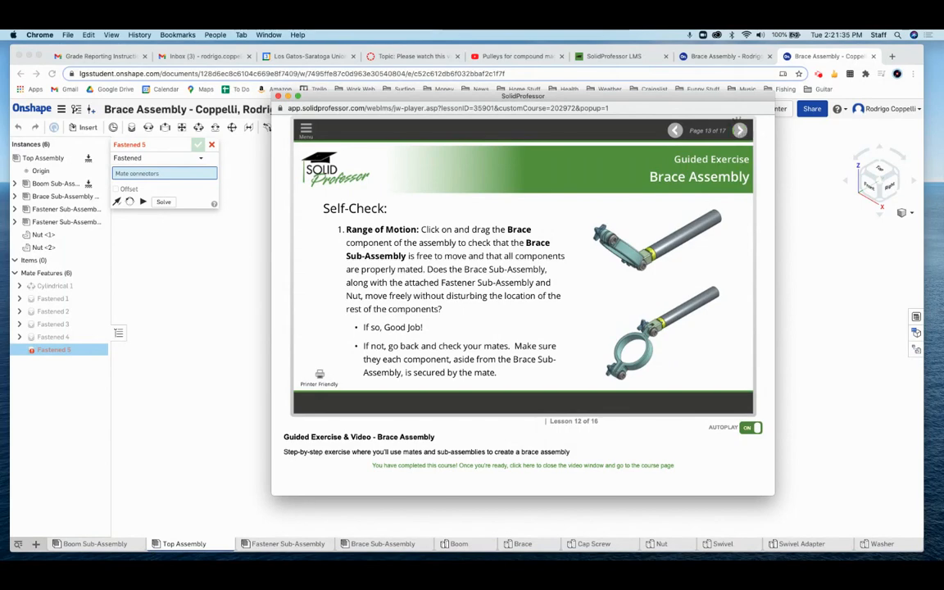
left_click(739, 130)
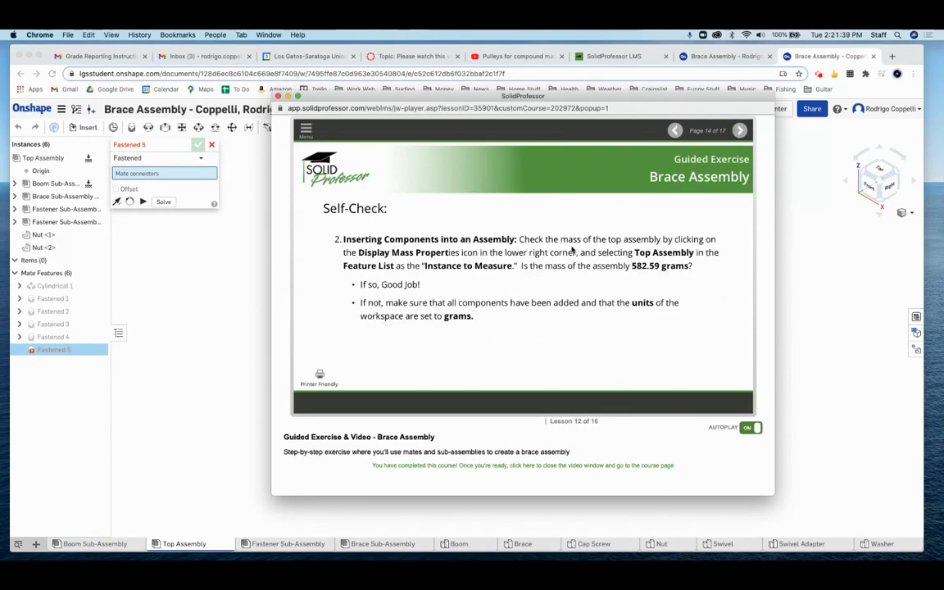
mouse_move(518, 276)
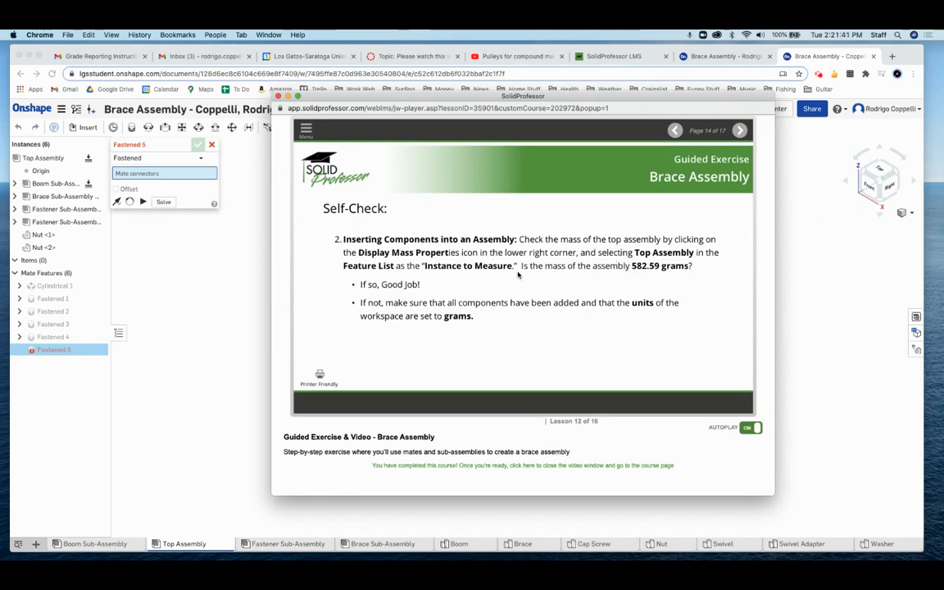
mouse_move(461, 276)
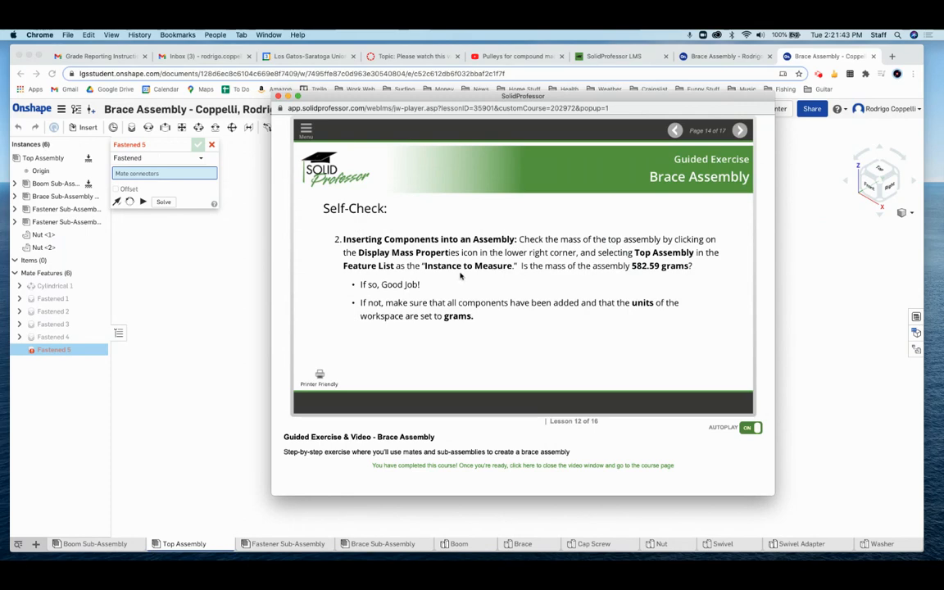
mouse_move(643, 272)
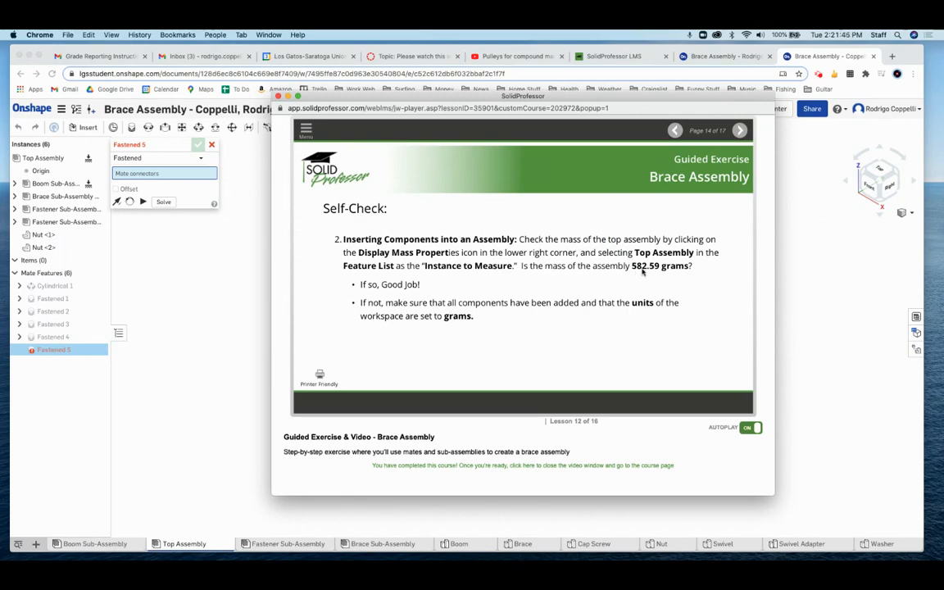
mouse_move(629, 95)
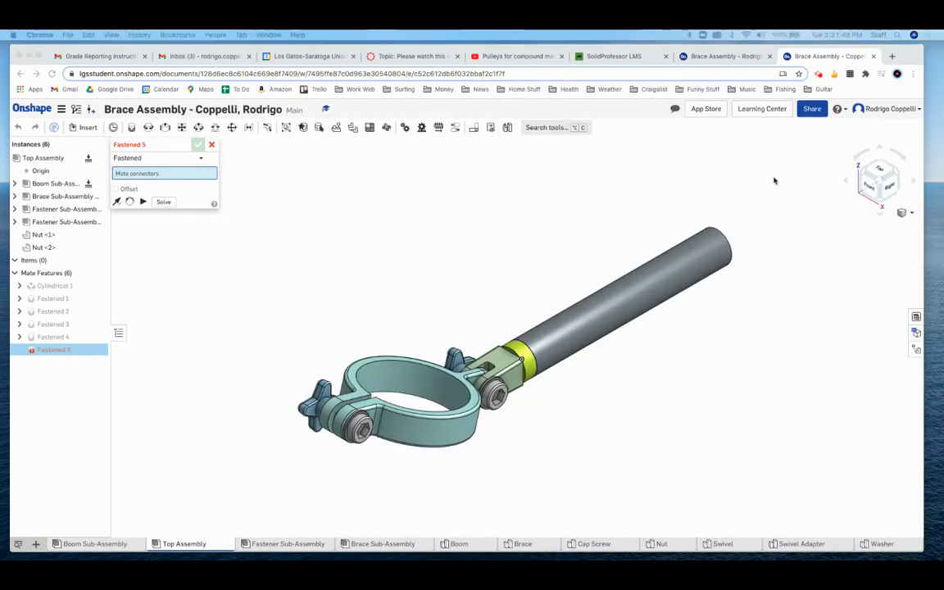
mouse_move(348, 443)
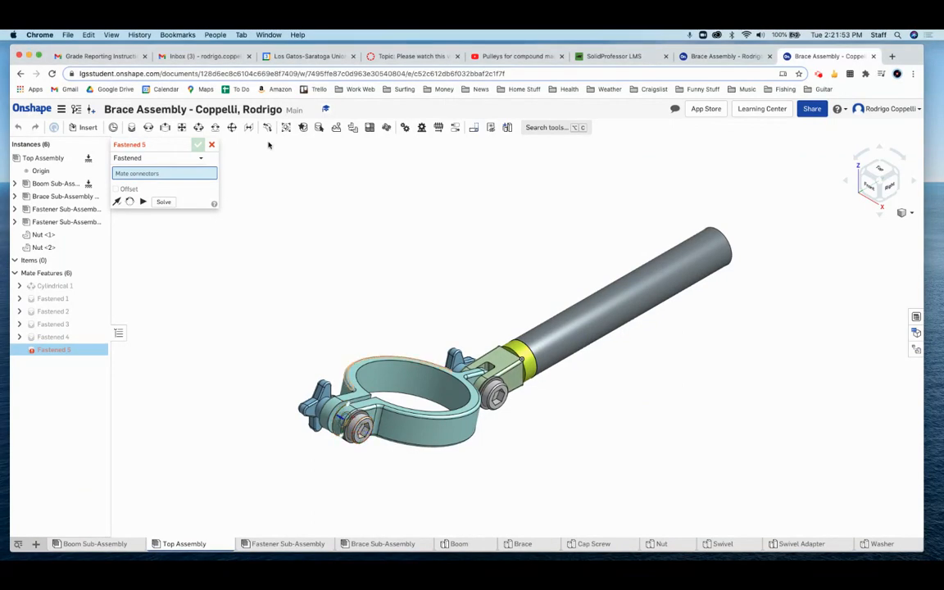
- Discard the stray Fastened 5 mate, swing the brace around the boom, and recentre the view
left_click(197, 144)
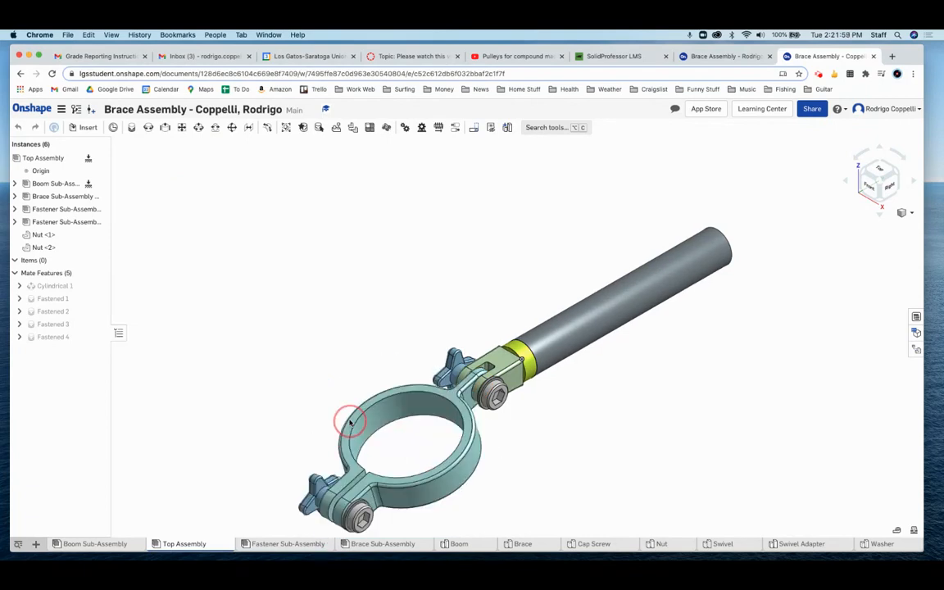
left_click_drag(351, 422, 377, 445)
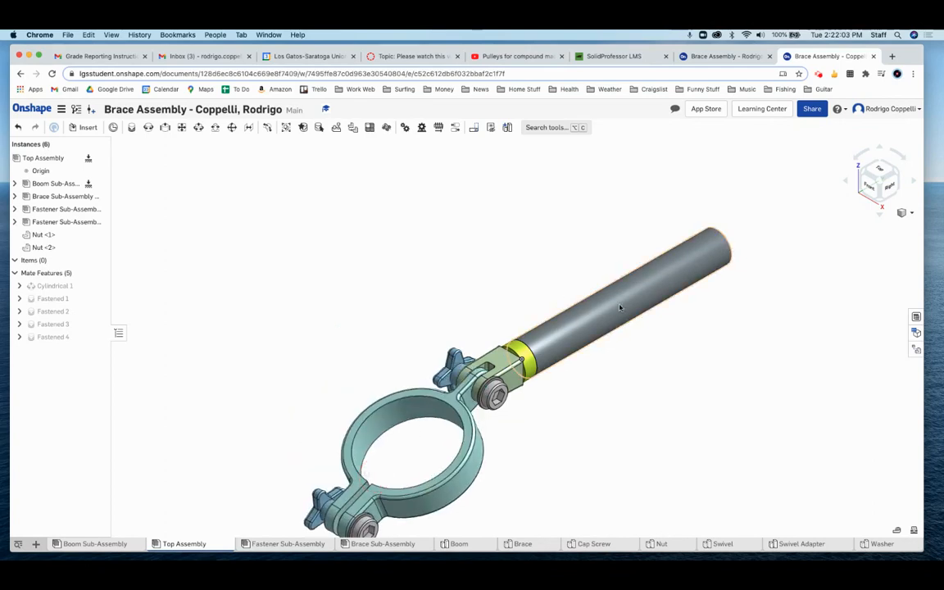
right_click(619, 308)
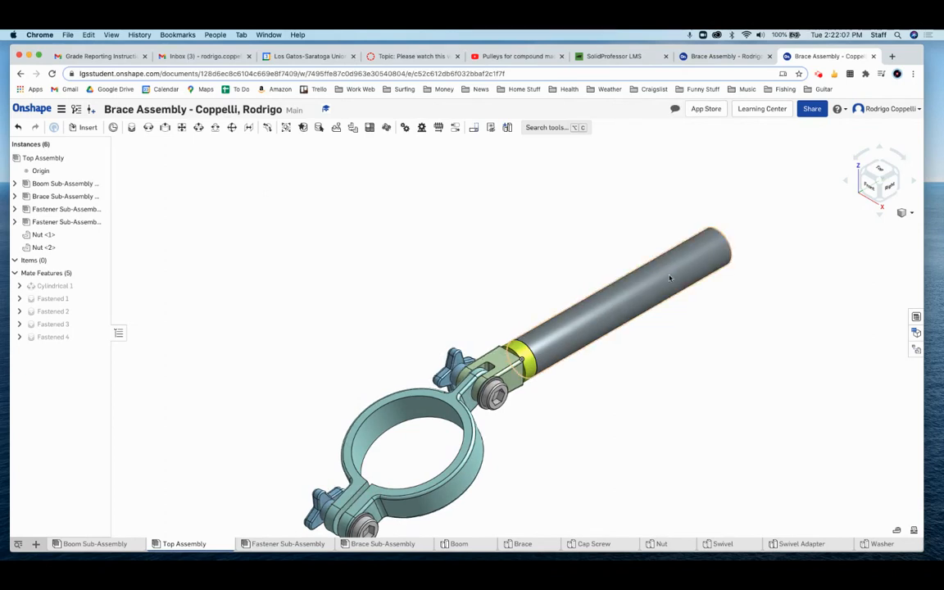
left_click_drag(669, 277, 585, 235)
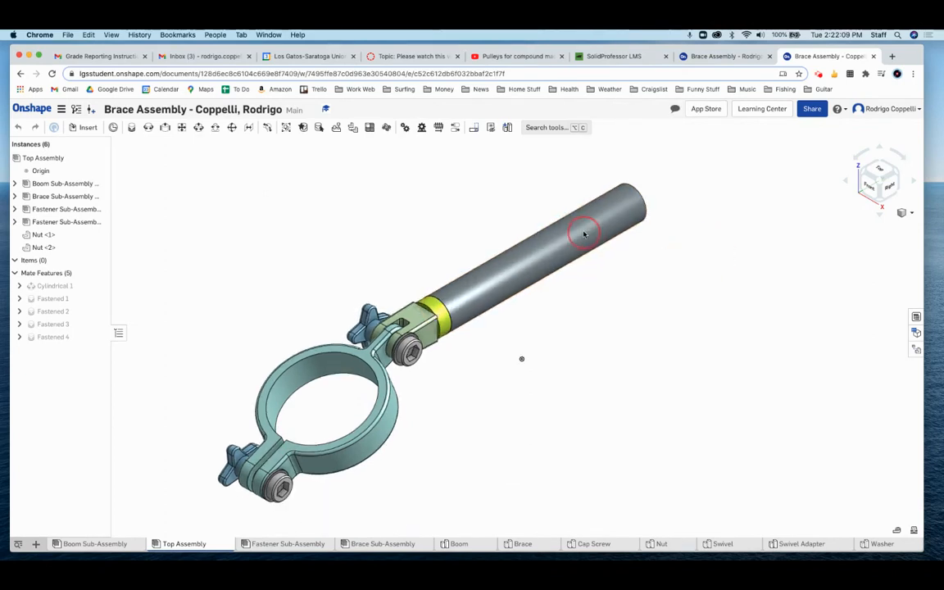
left_click_drag(584, 234, 736, 343)
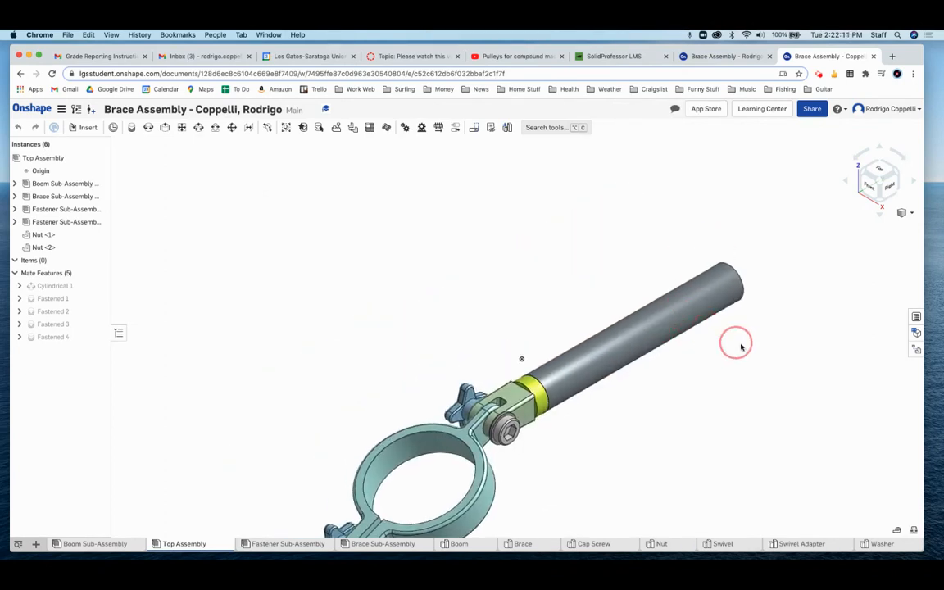
left_click_drag(736, 343, 713, 250)
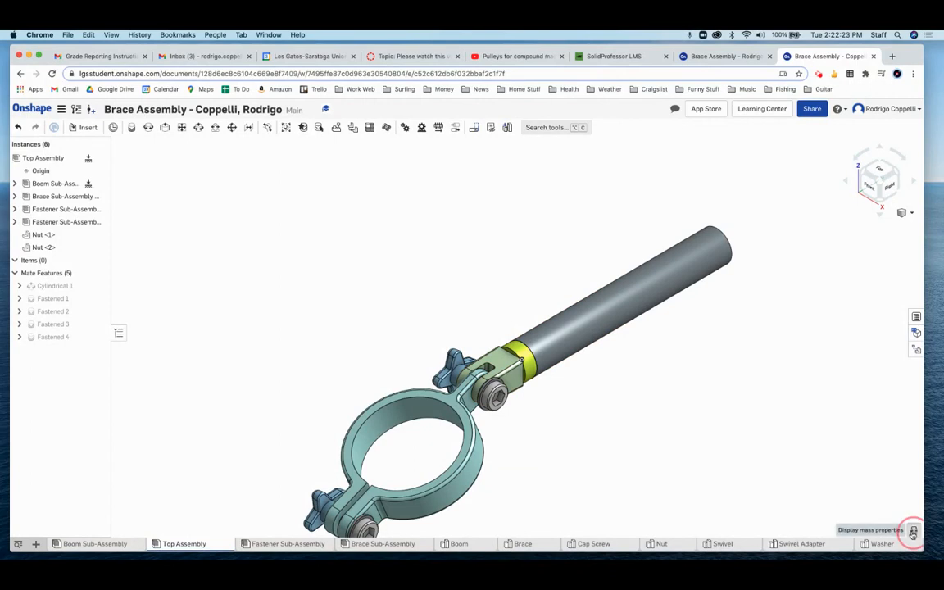
- Show mass properties for Top Assembly, confirm 582.59 g, and close the readout
left_click(913, 531)
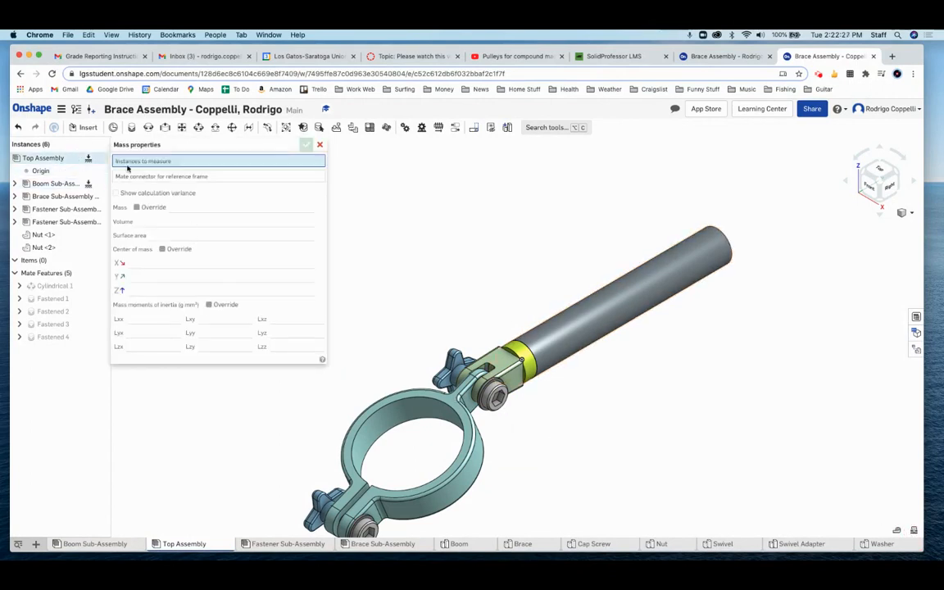
left_click(42, 158)
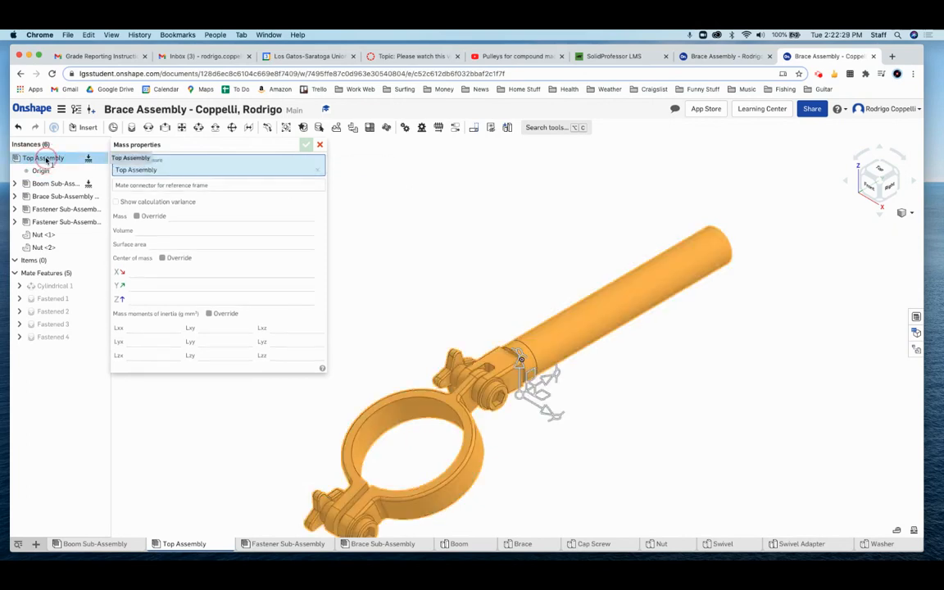
left_click(305, 144)
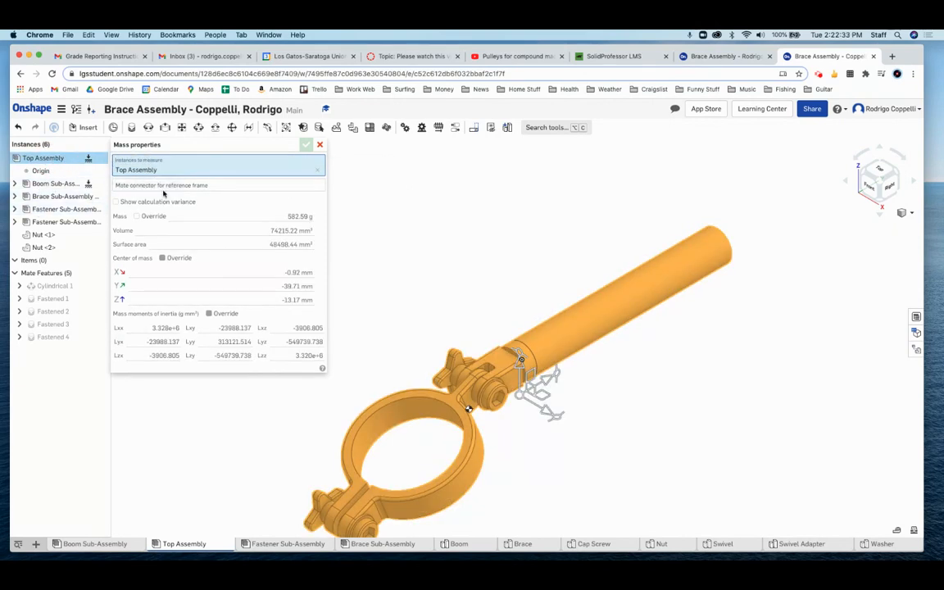
mouse_move(305, 221)
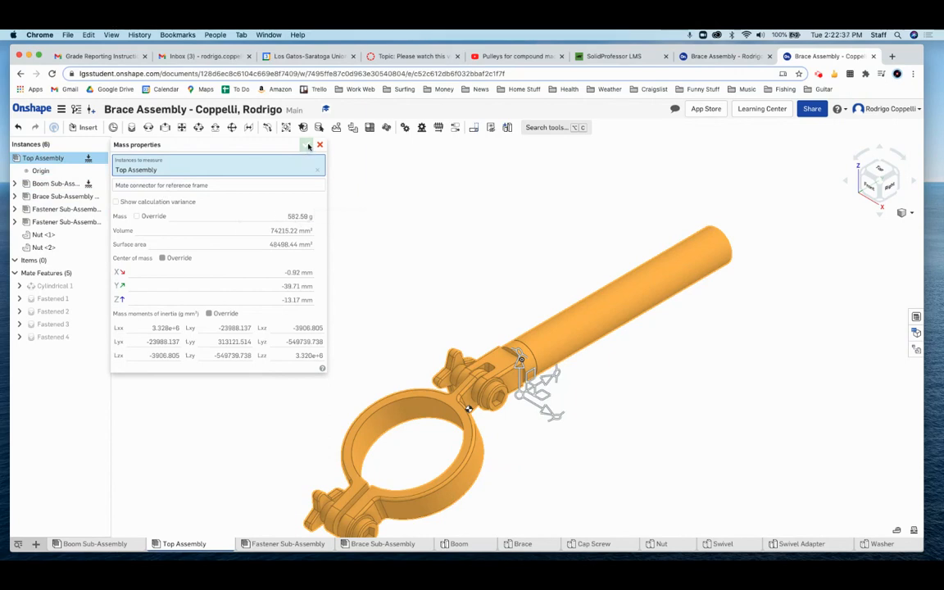
left_click(319, 145)
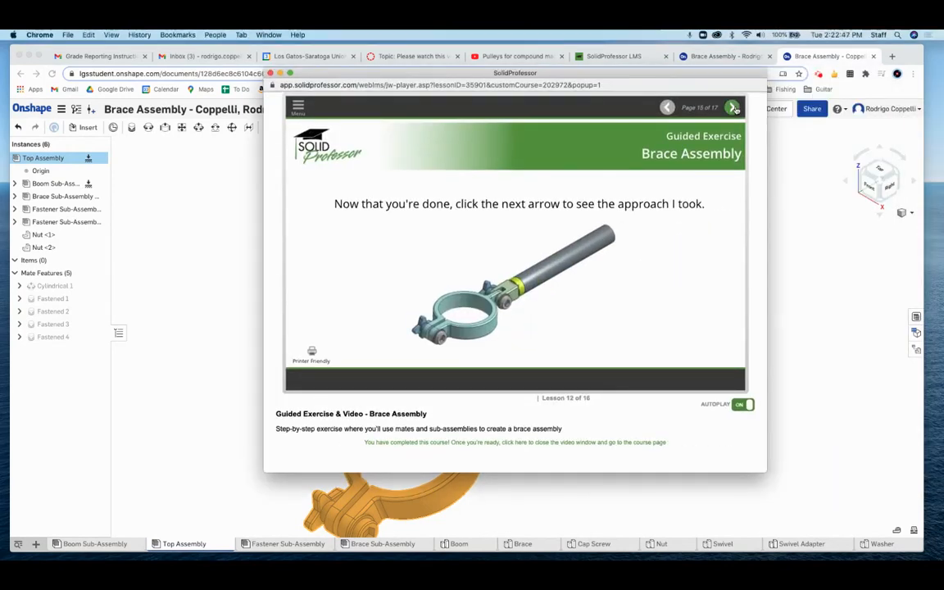
- Open the instructor walkthrough video page, then close the SolidProfessor lesson
left_click(732, 107)
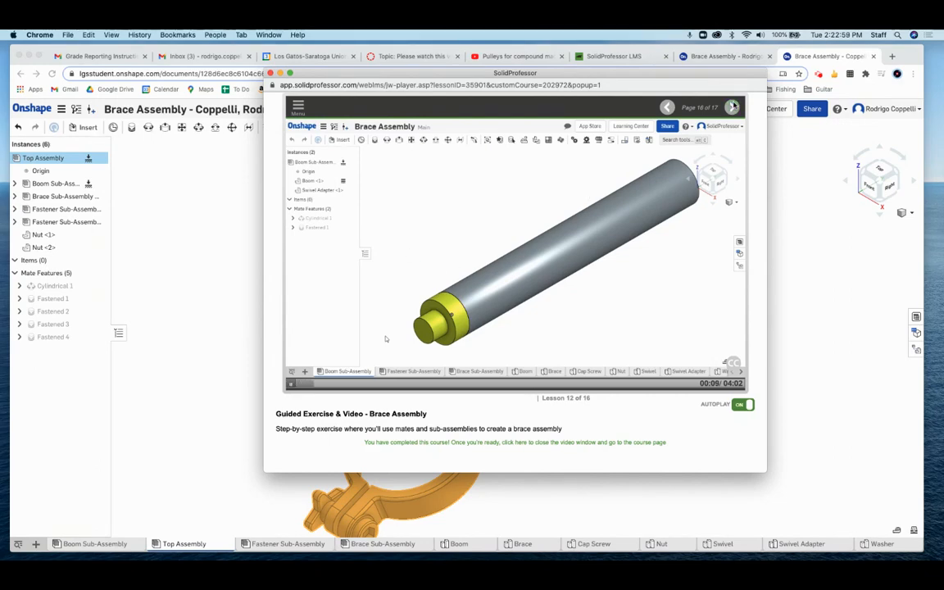
left_click(732, 108)
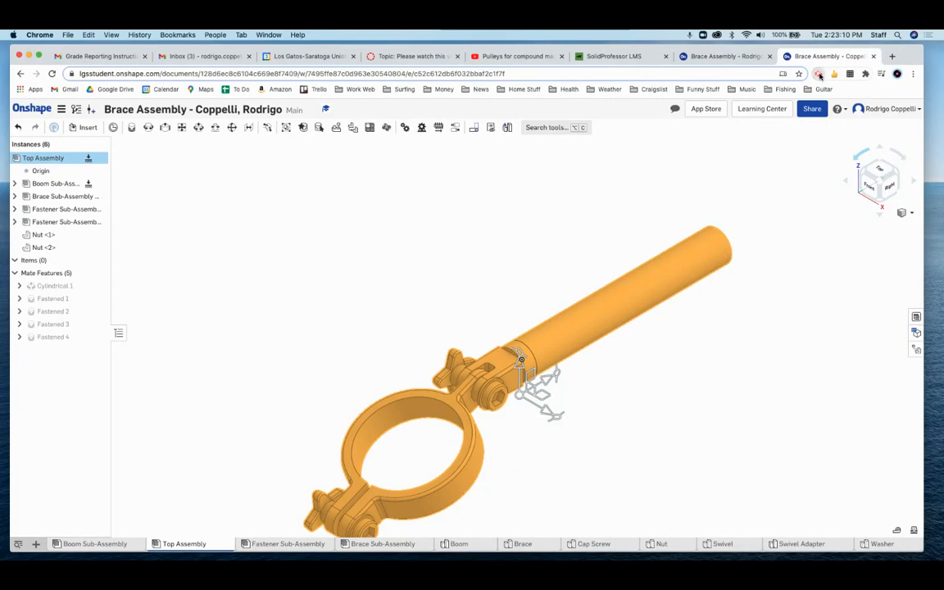
mouse_move(728, 134)
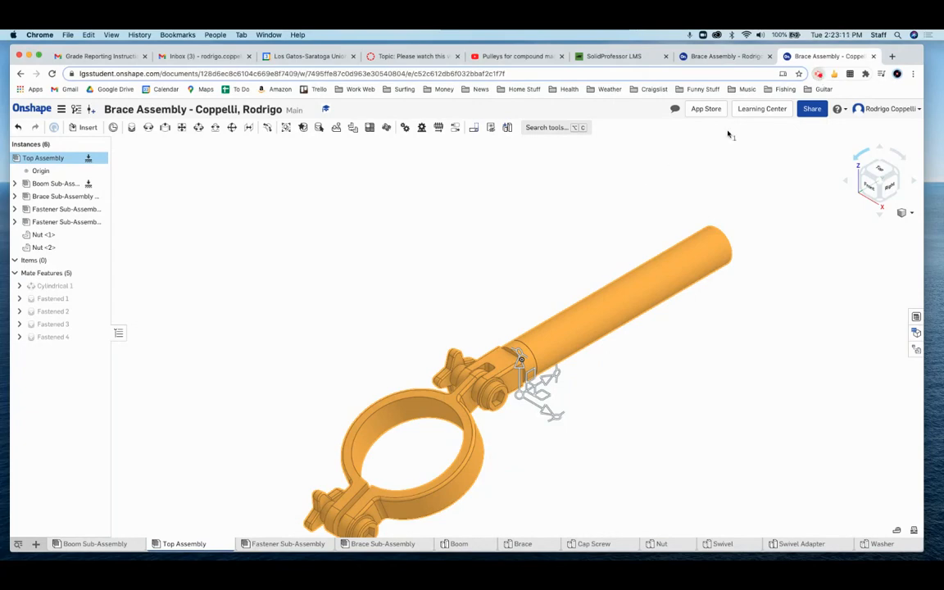